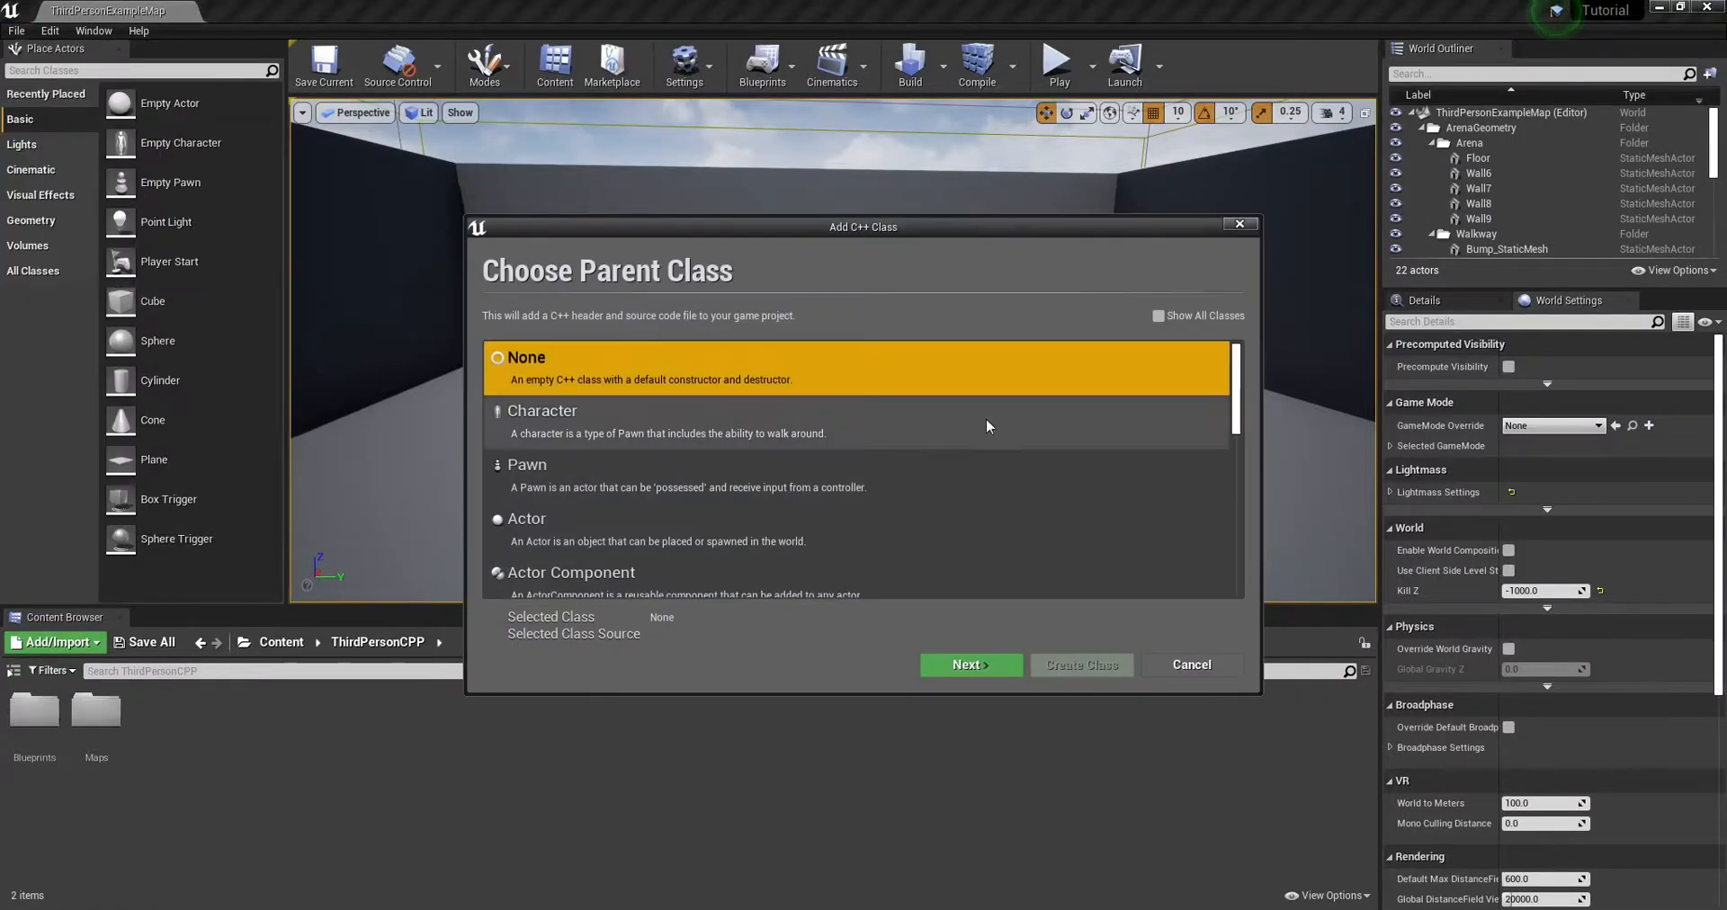
Search all classes for 'attribute', choose AttributeSet as parent, and create TutorialAttributeSet
left_click(1158, 317)
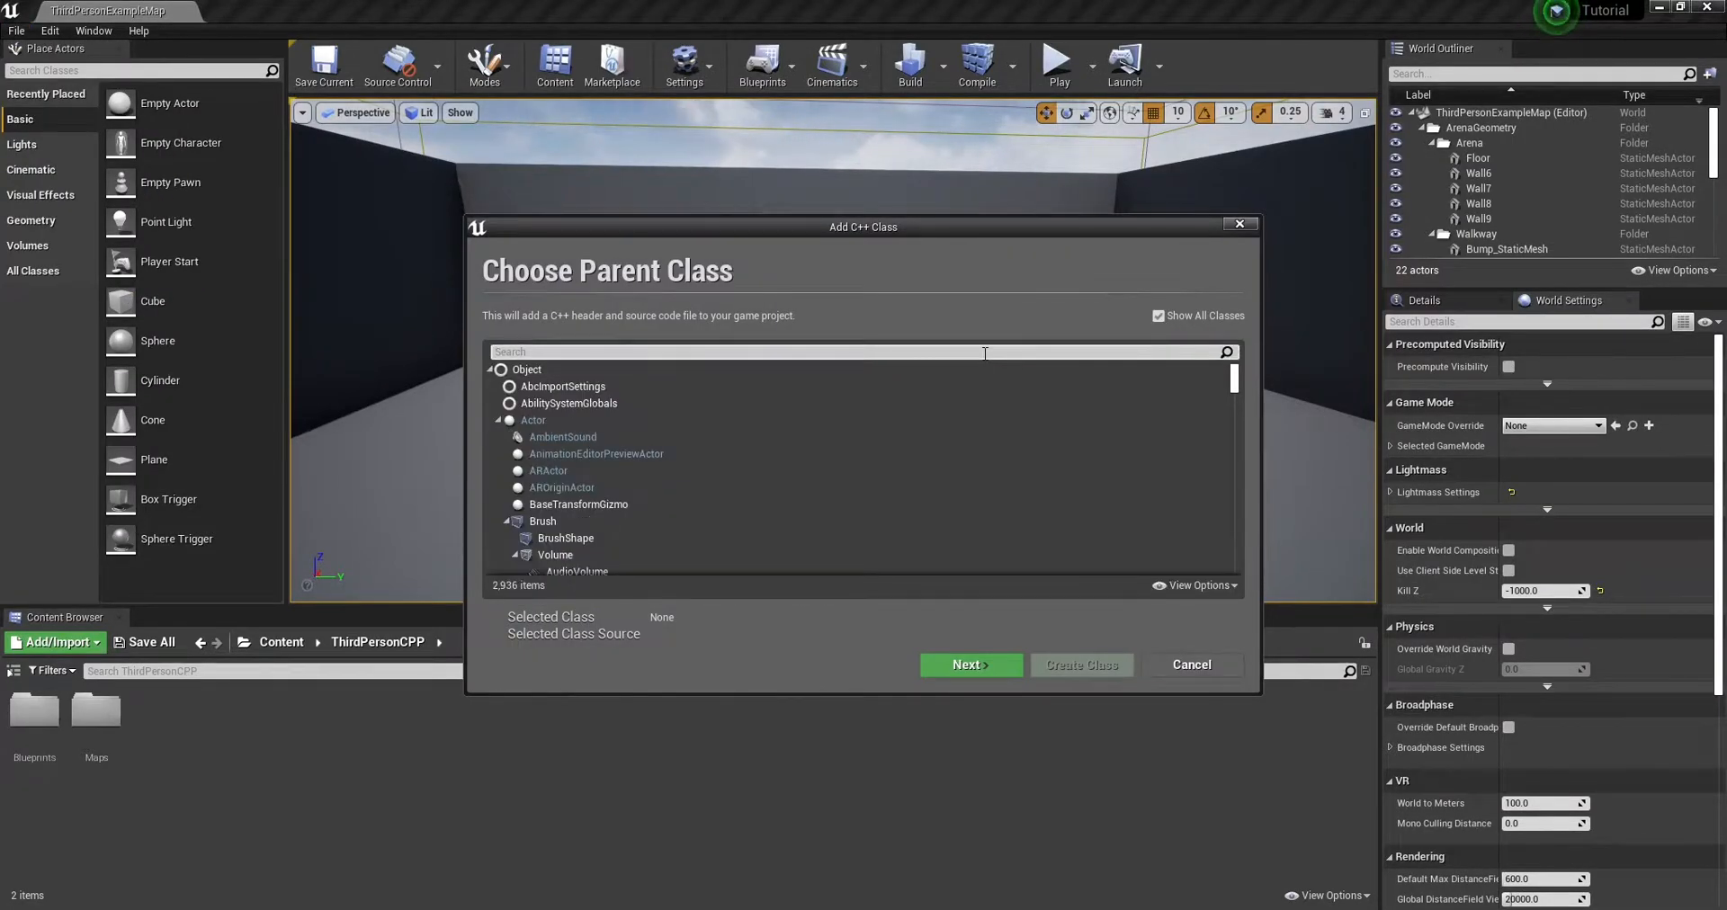
type("attribute")
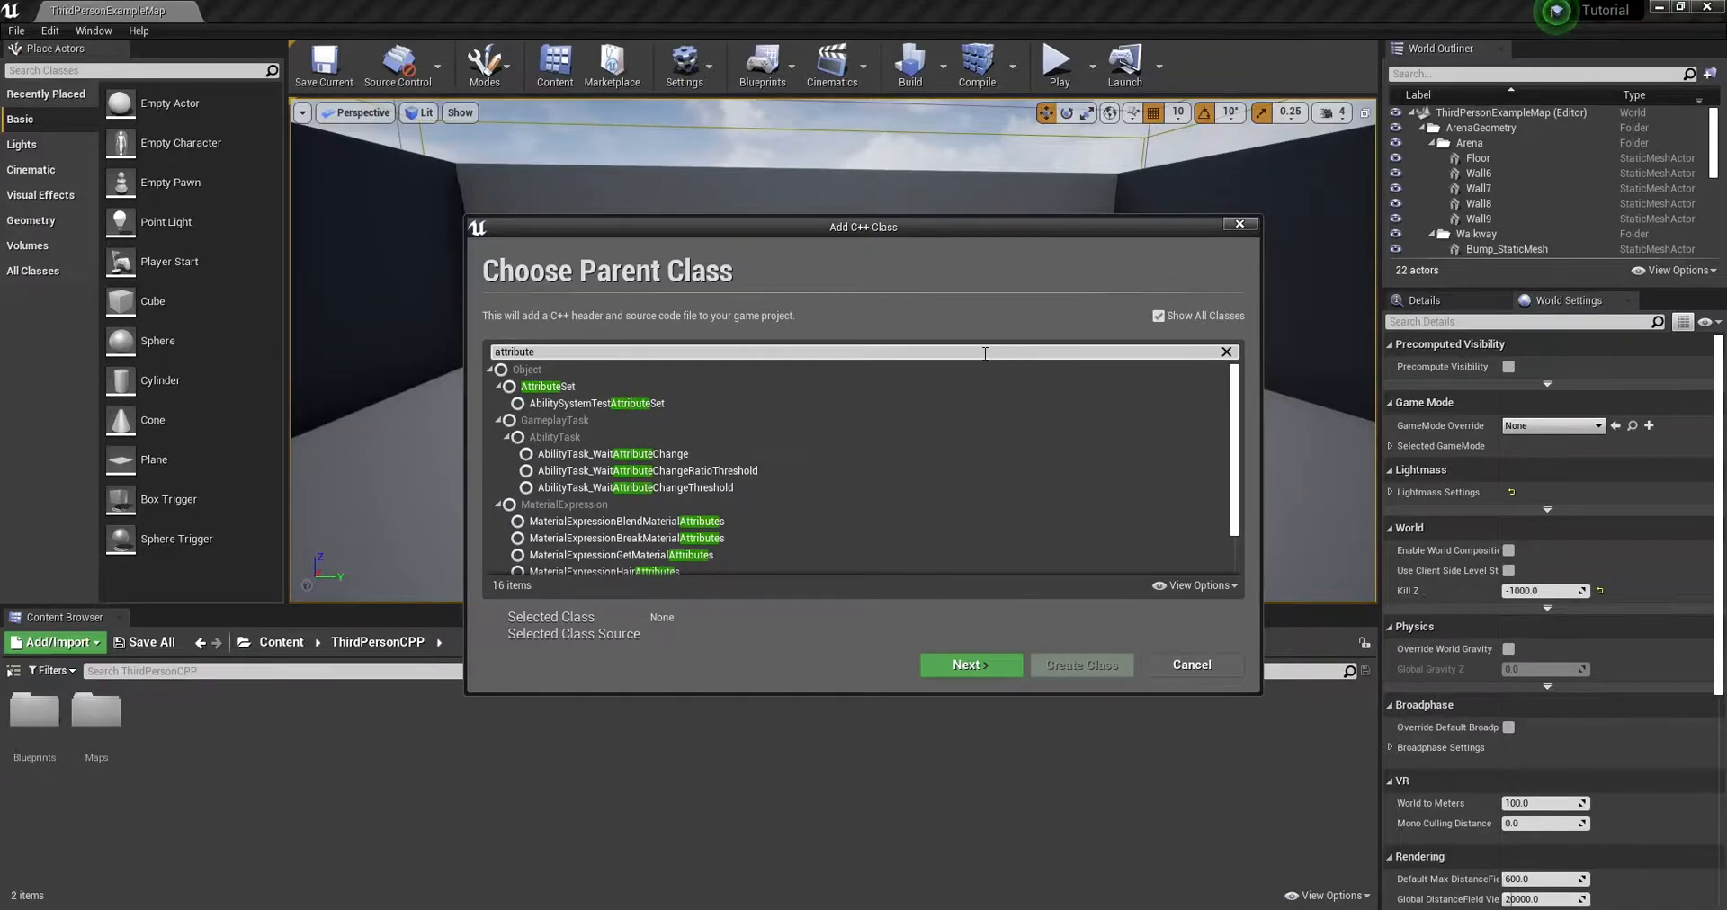
left_click(546, 386)
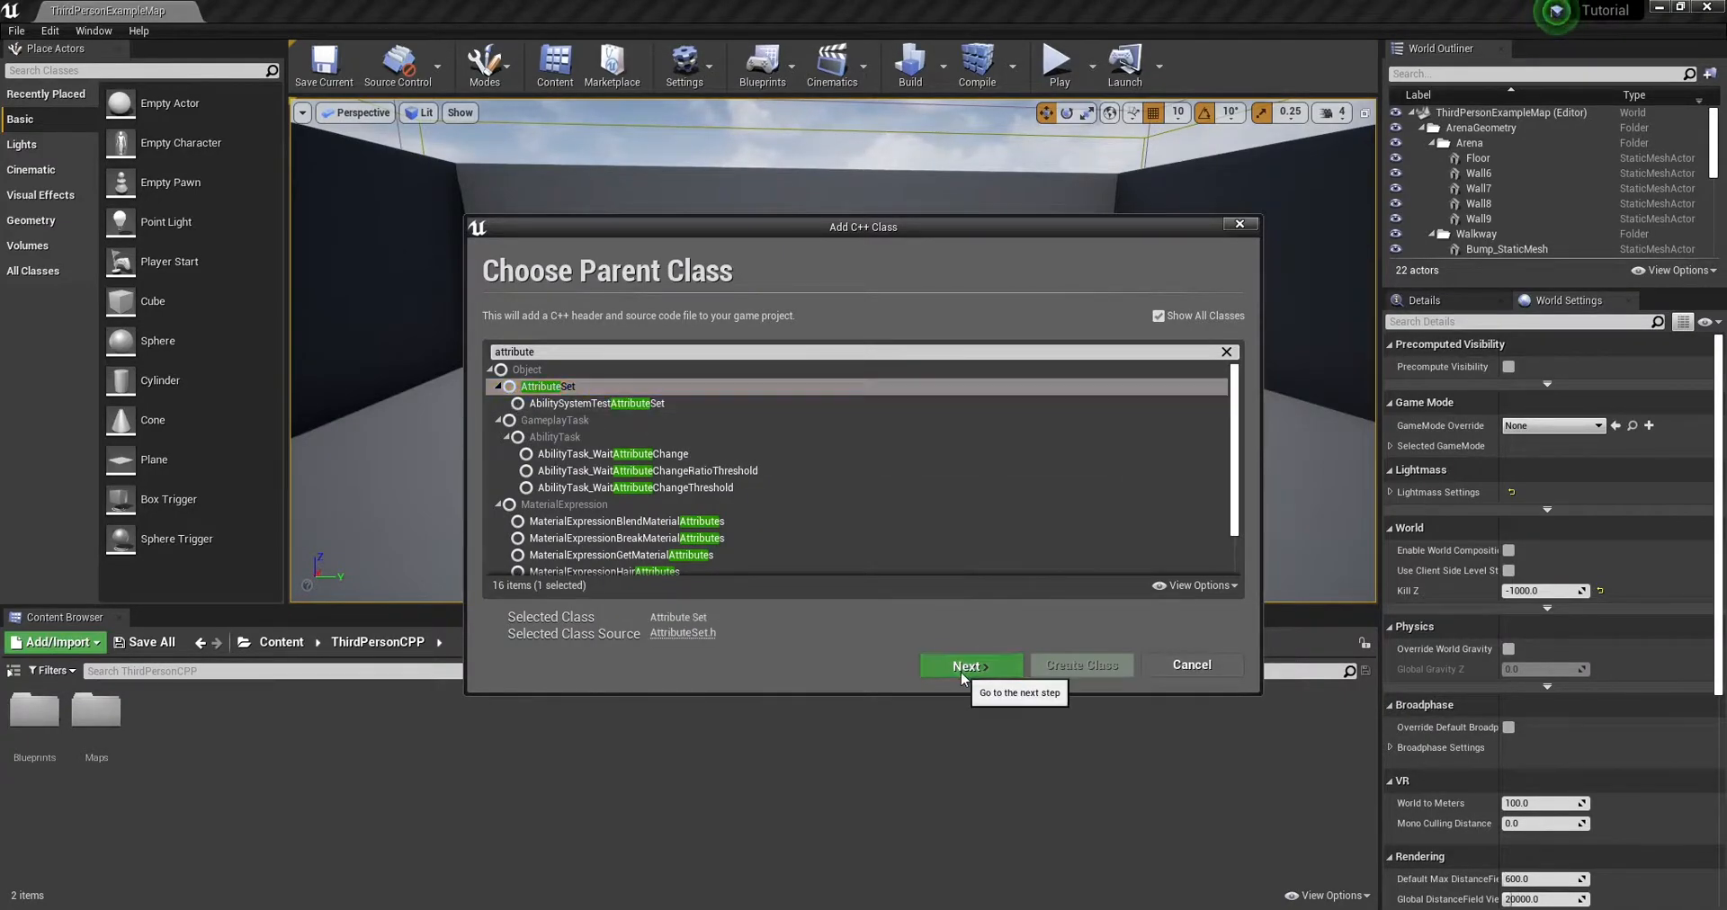
left_click(967, 666)
type("TutorialAttributeSe")
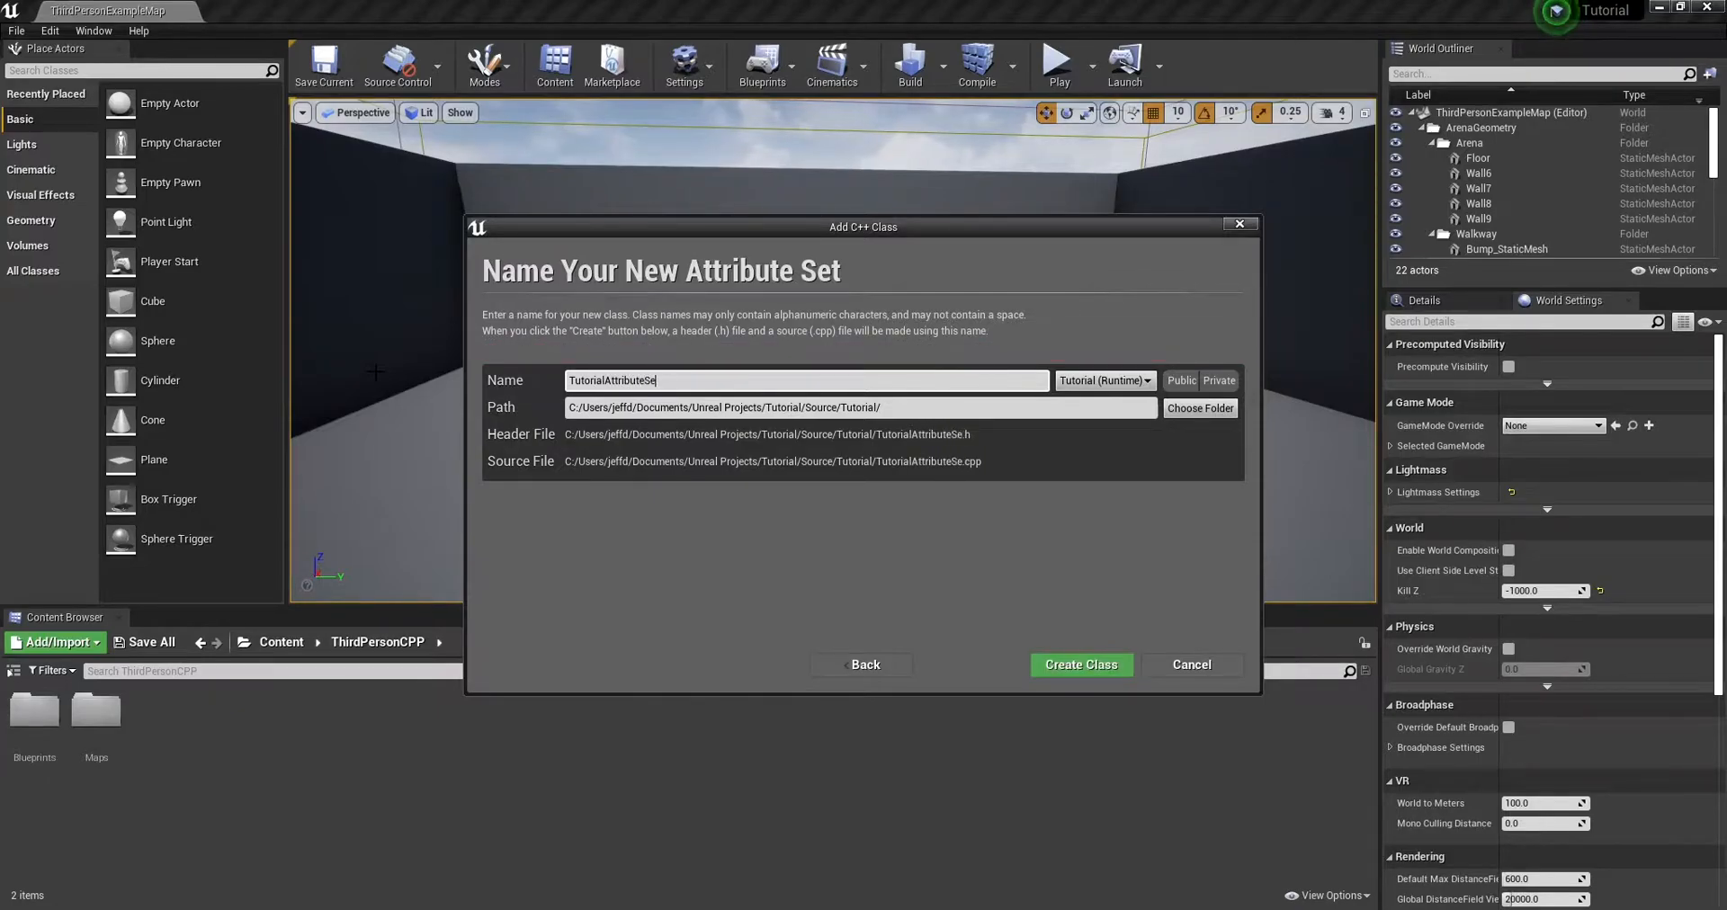
left_click(1080, 665)
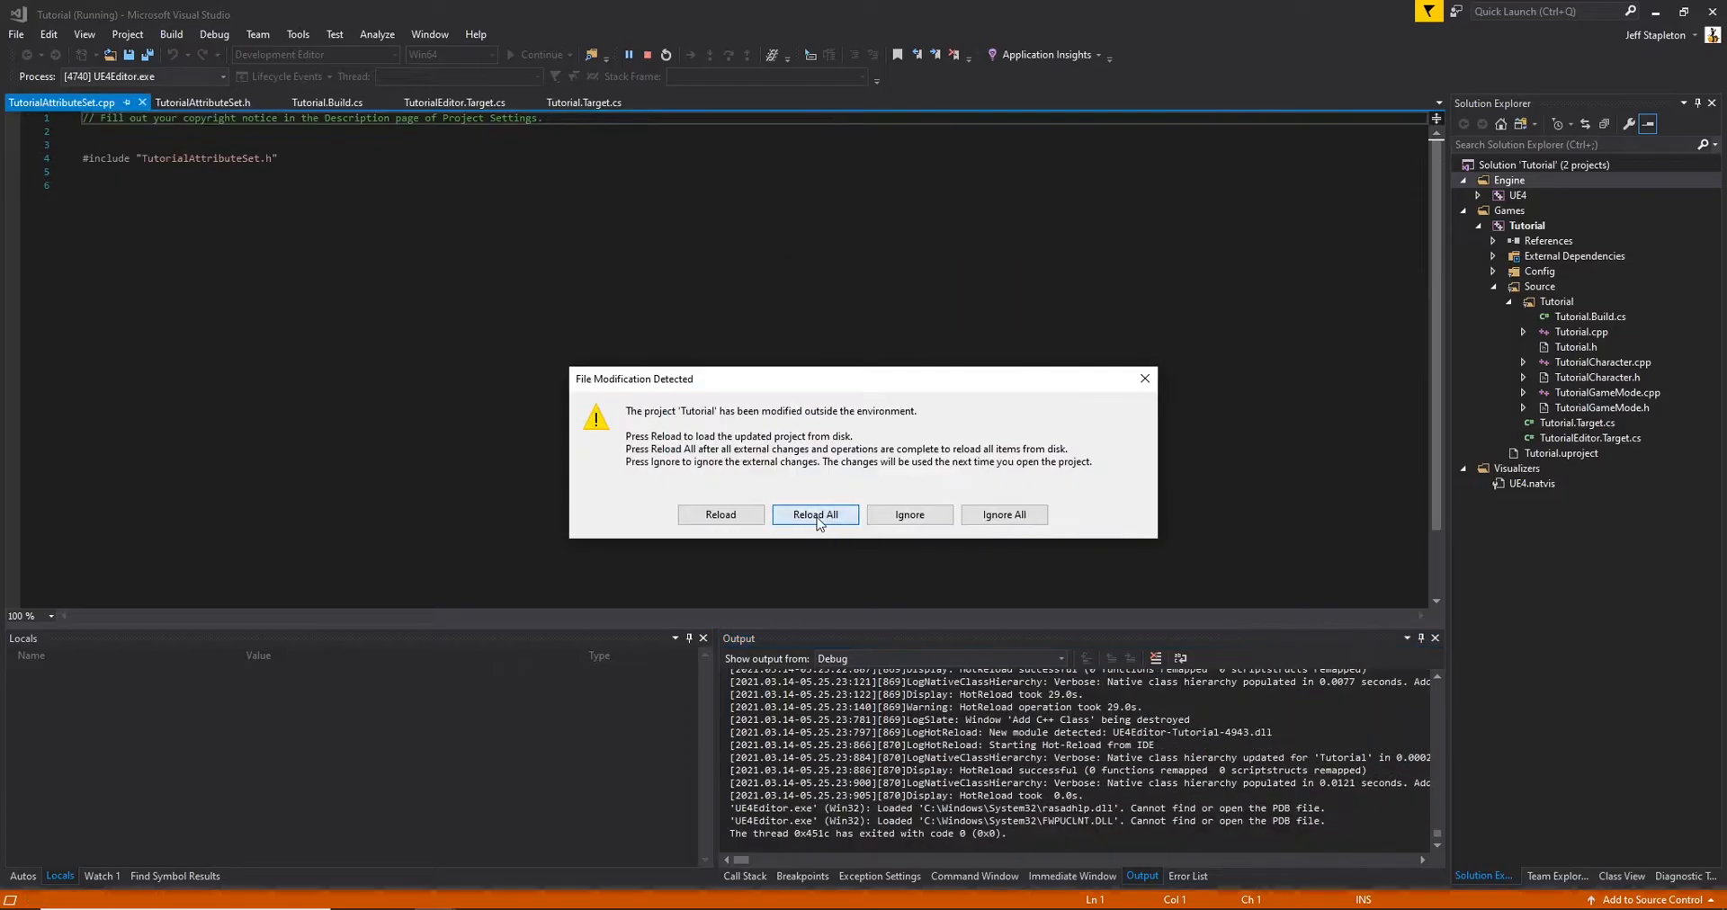
Reload the externally changed project and add #include "AbilitySystemComponent.h" to TutorialAttributeSet.h
left_click(815, 515)
type("#include")
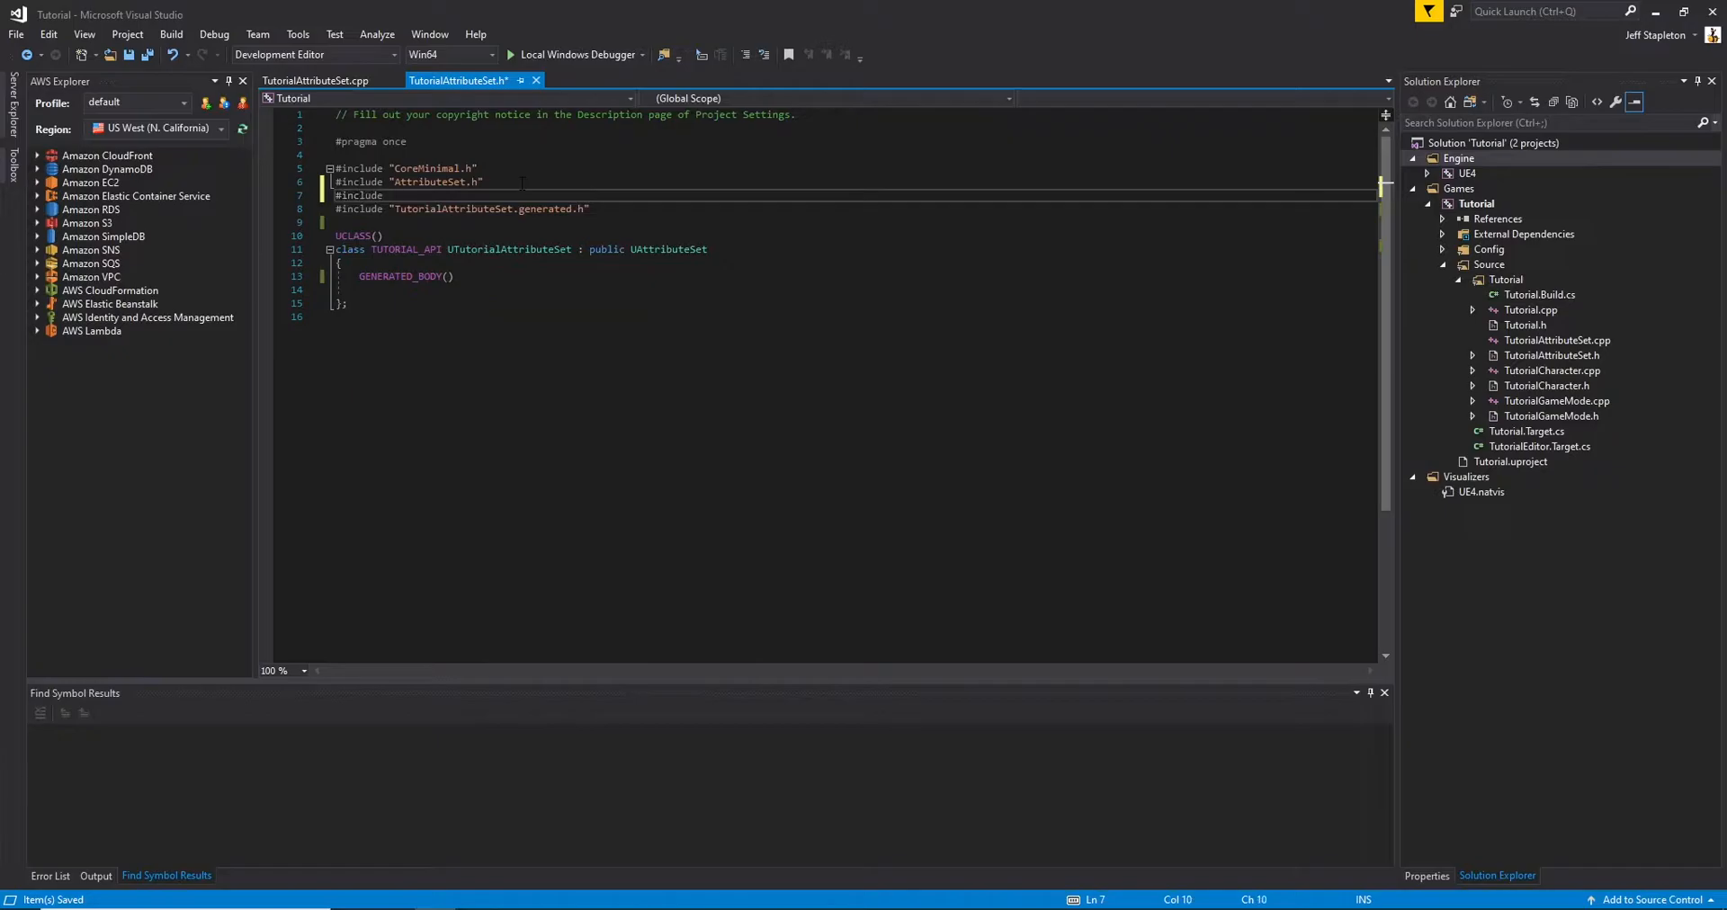
type("\"AbilitySystemComponent.h\"")
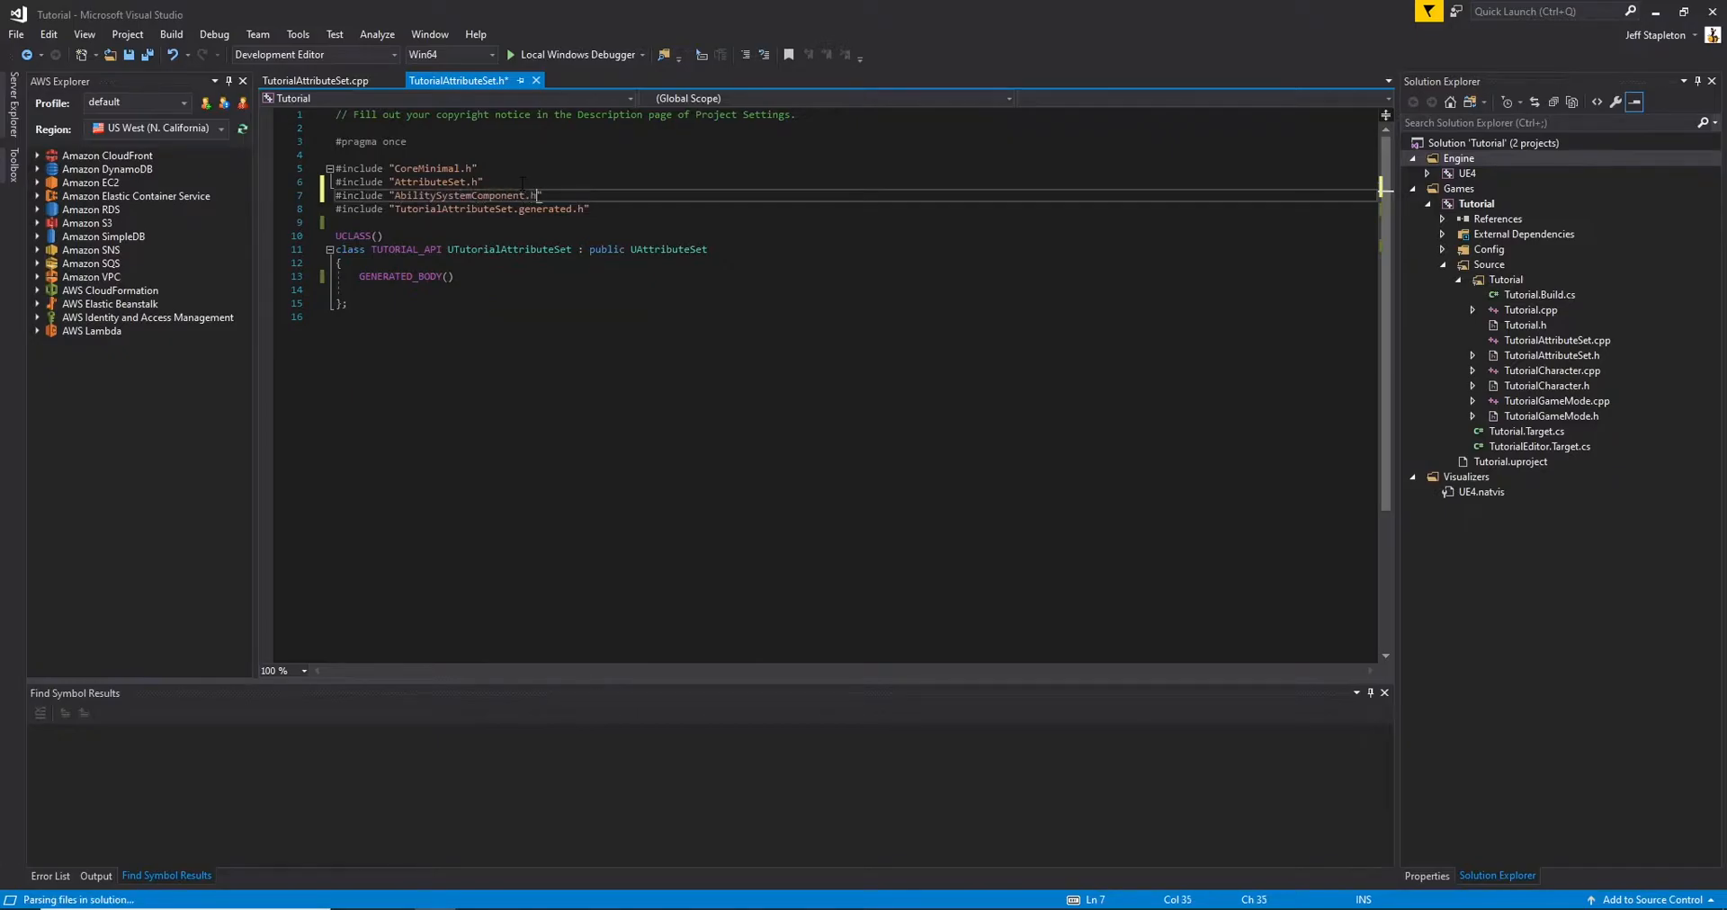
key("enter")
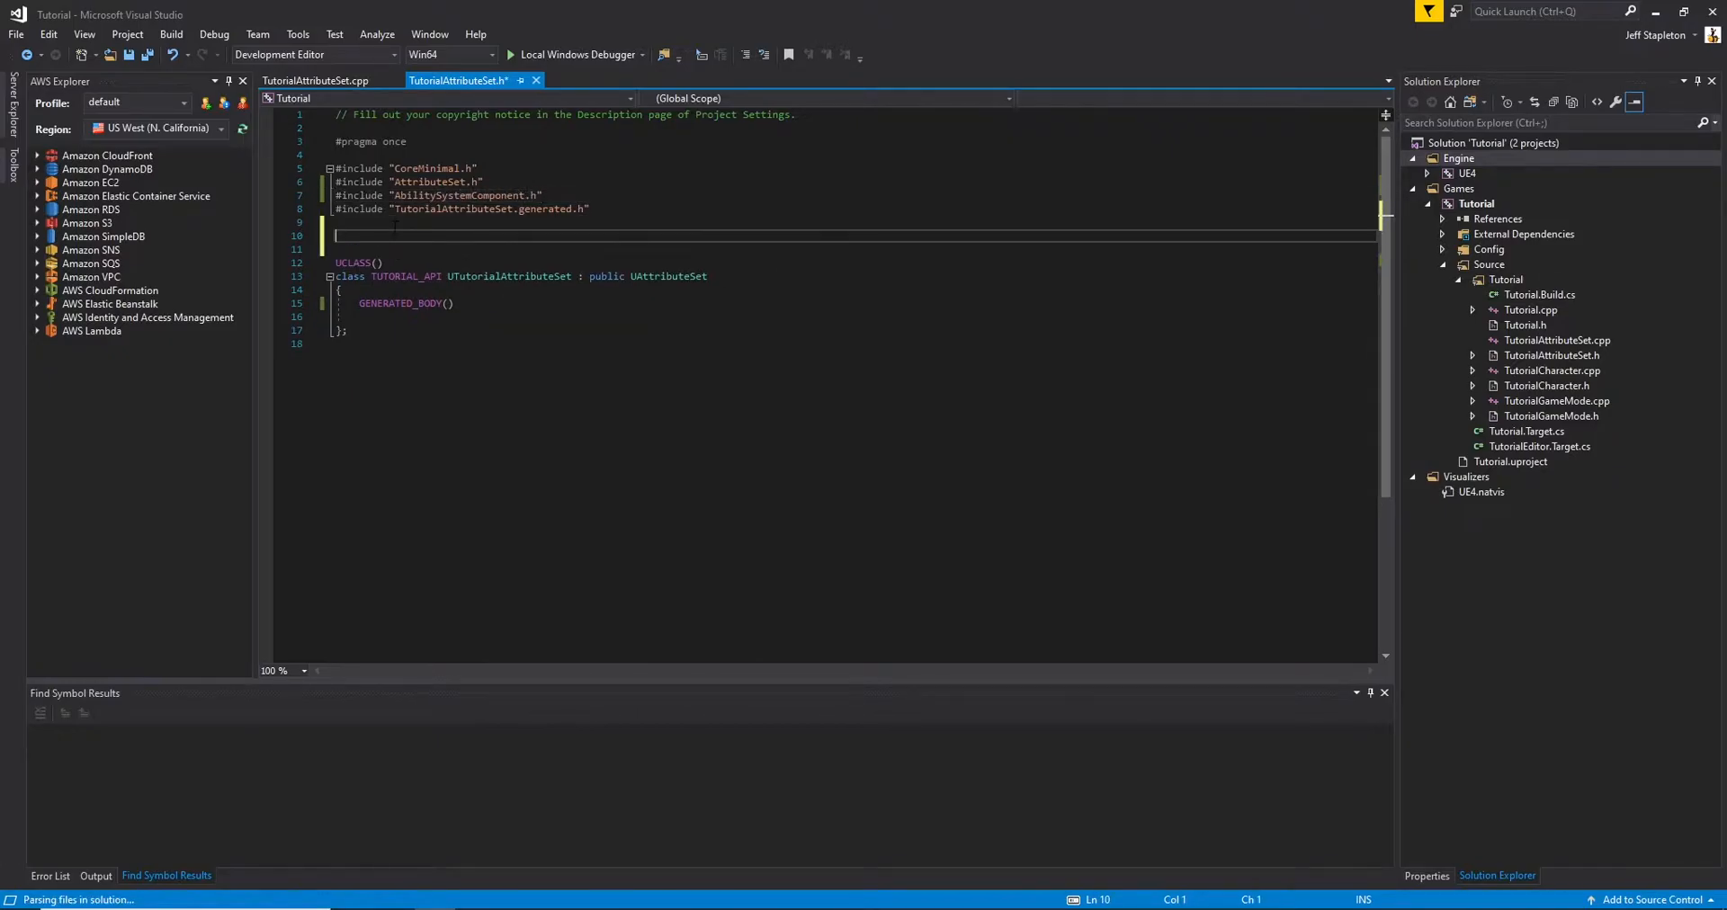
Start #define ATTRIBUTE_ACCESSORS(ClassName, PropertyName) with its GAMEPLAYATTRIBUTE_PROPERTY_GETTER line
type("#define ATTRIBUTE_ACCESSOR")
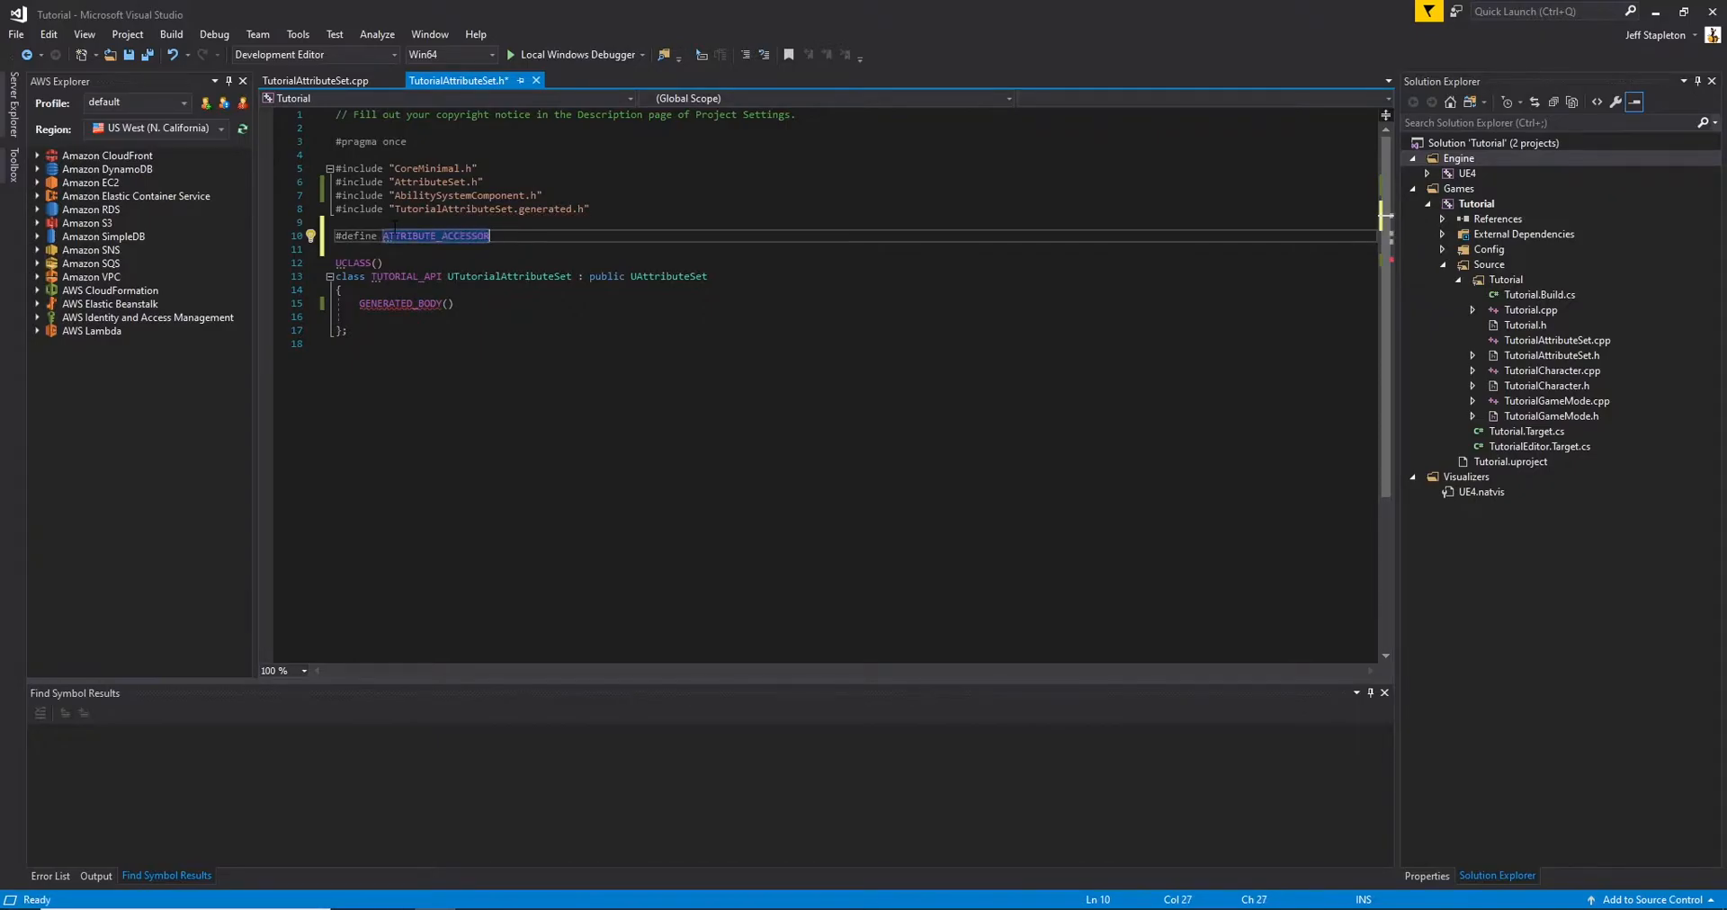
type("(ClassName, Property)")
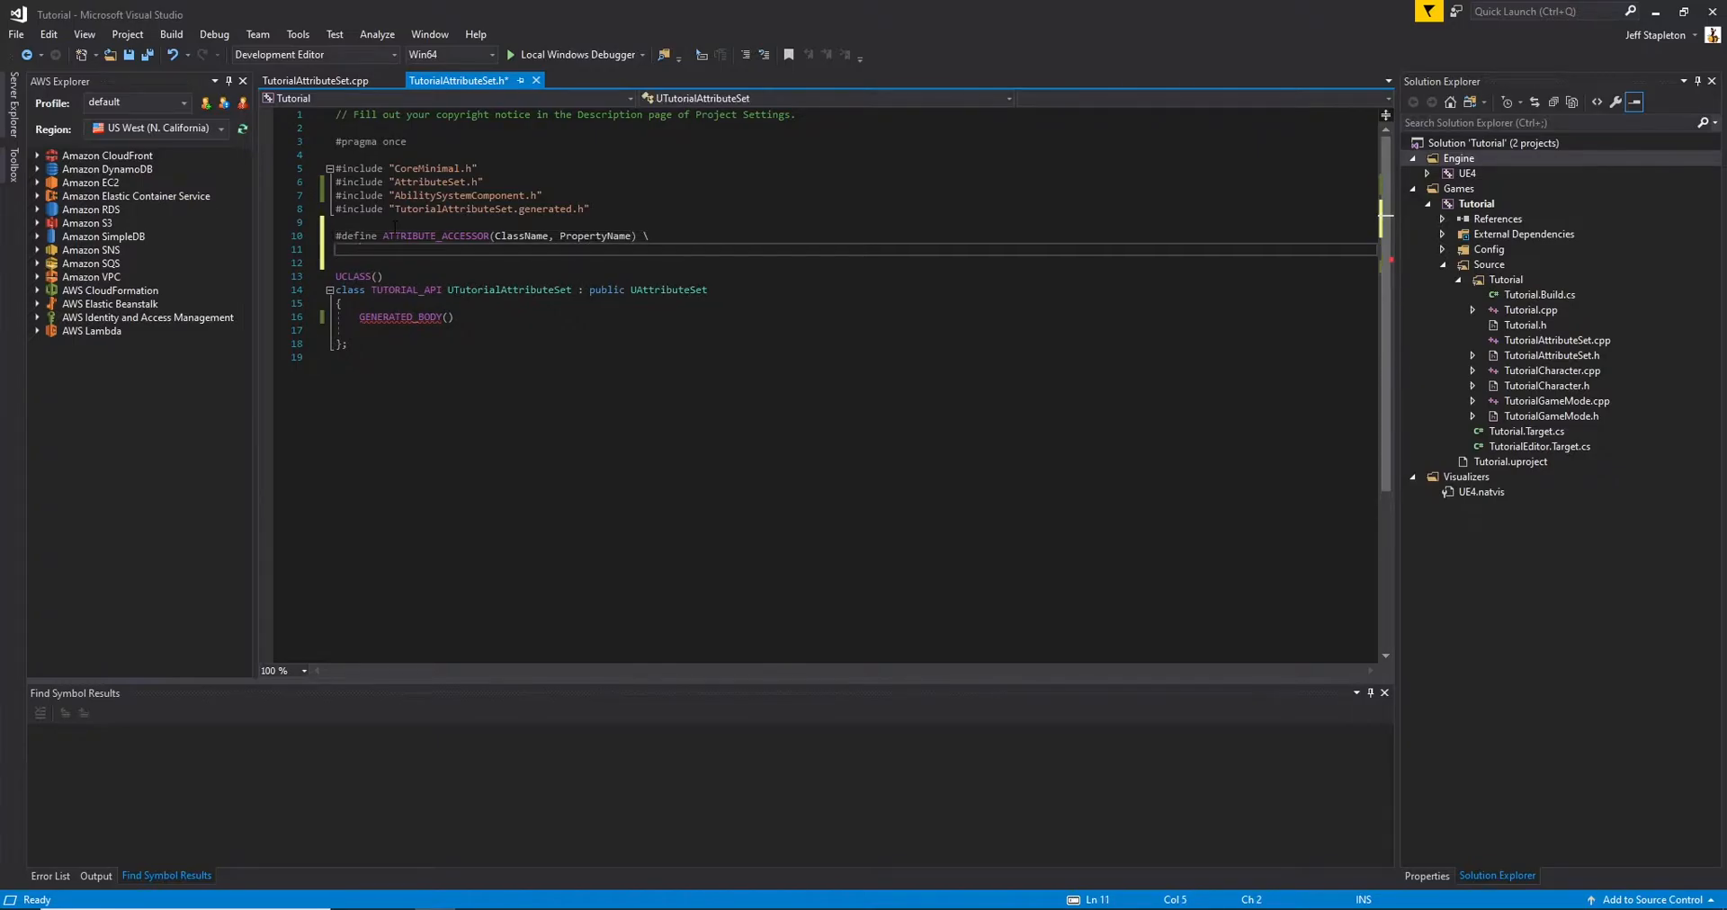
type("GAMEPLAYATTRIBUTE")
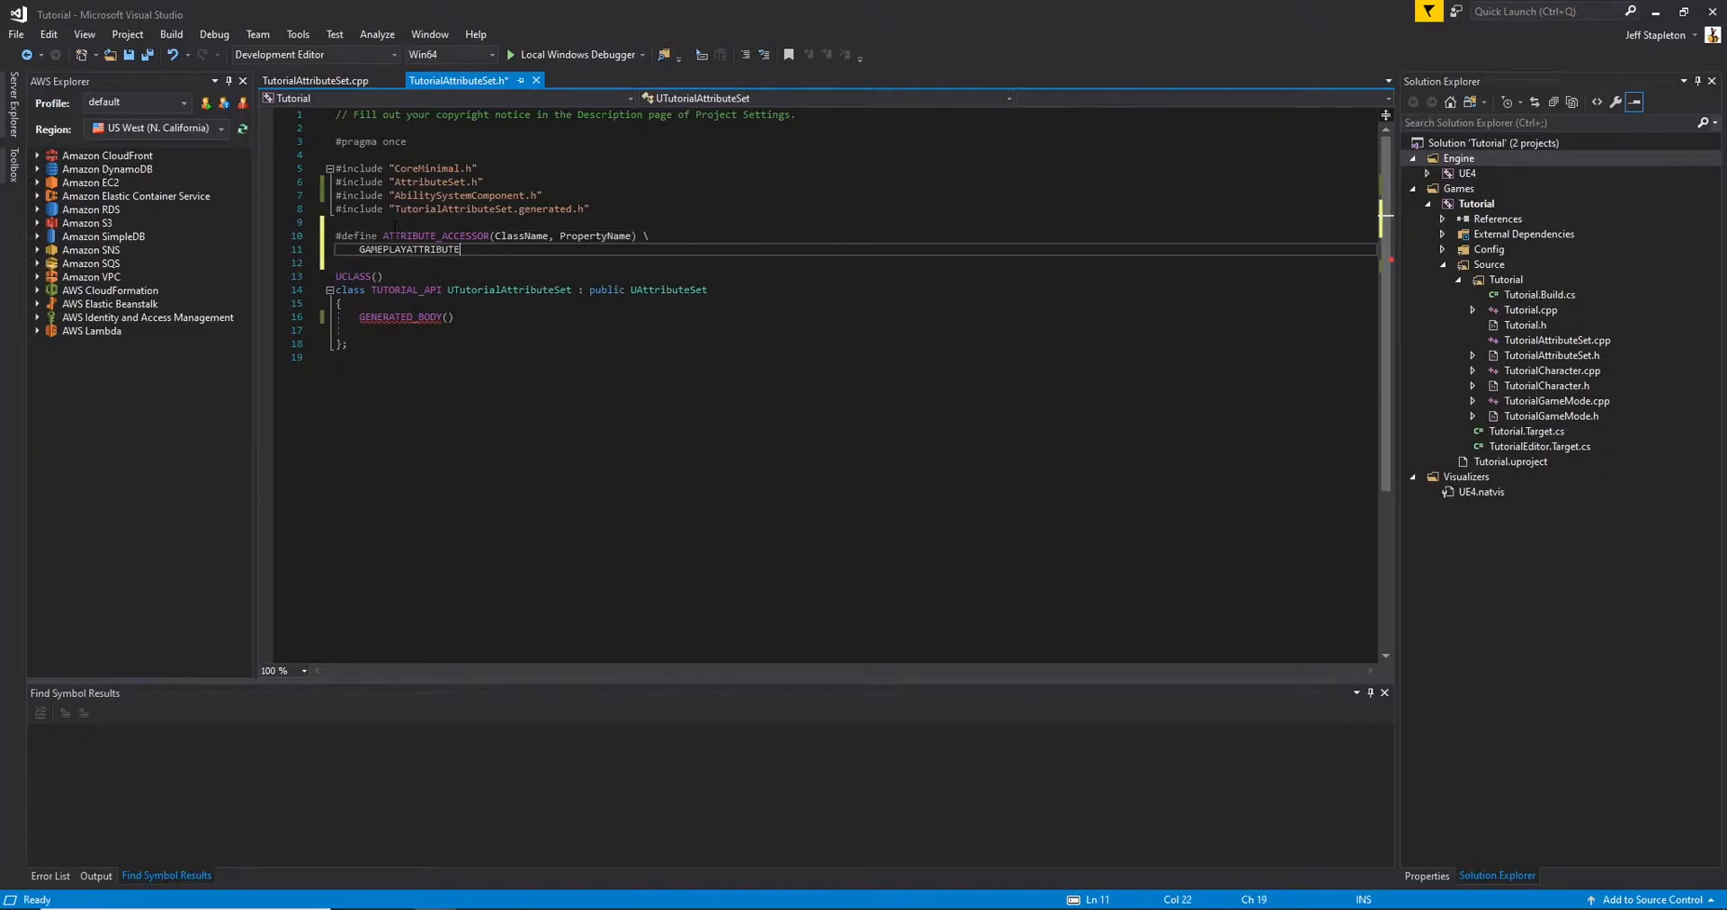
type("_PROPERTY_GETTER()")
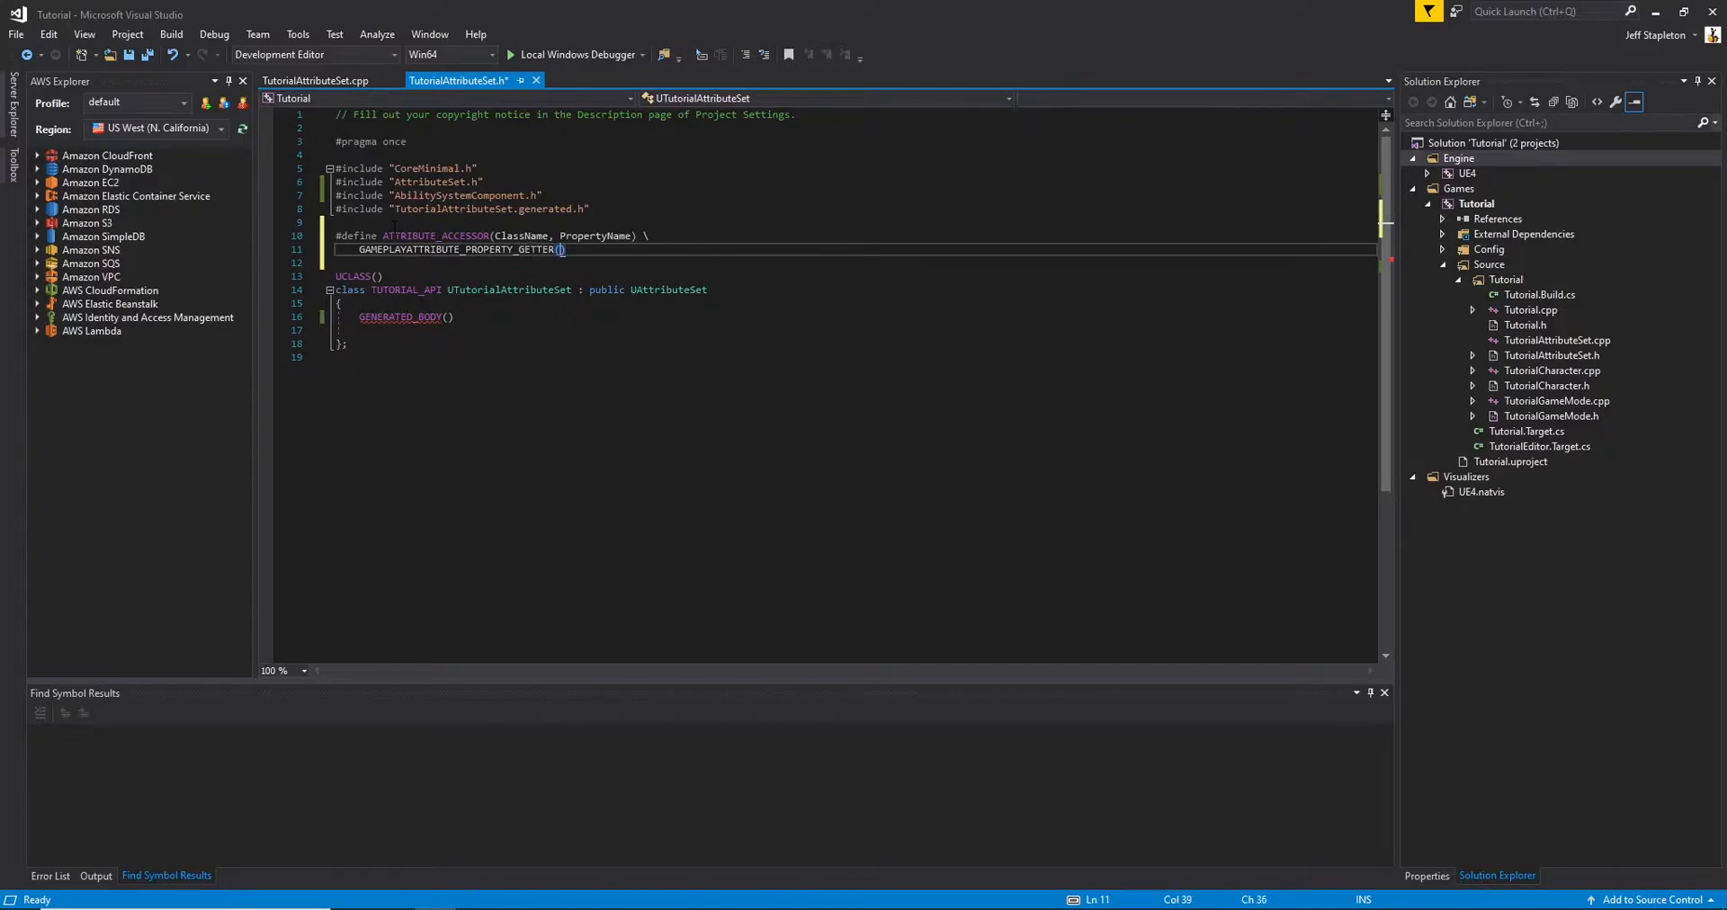
type("ClassName, PropertyName)")
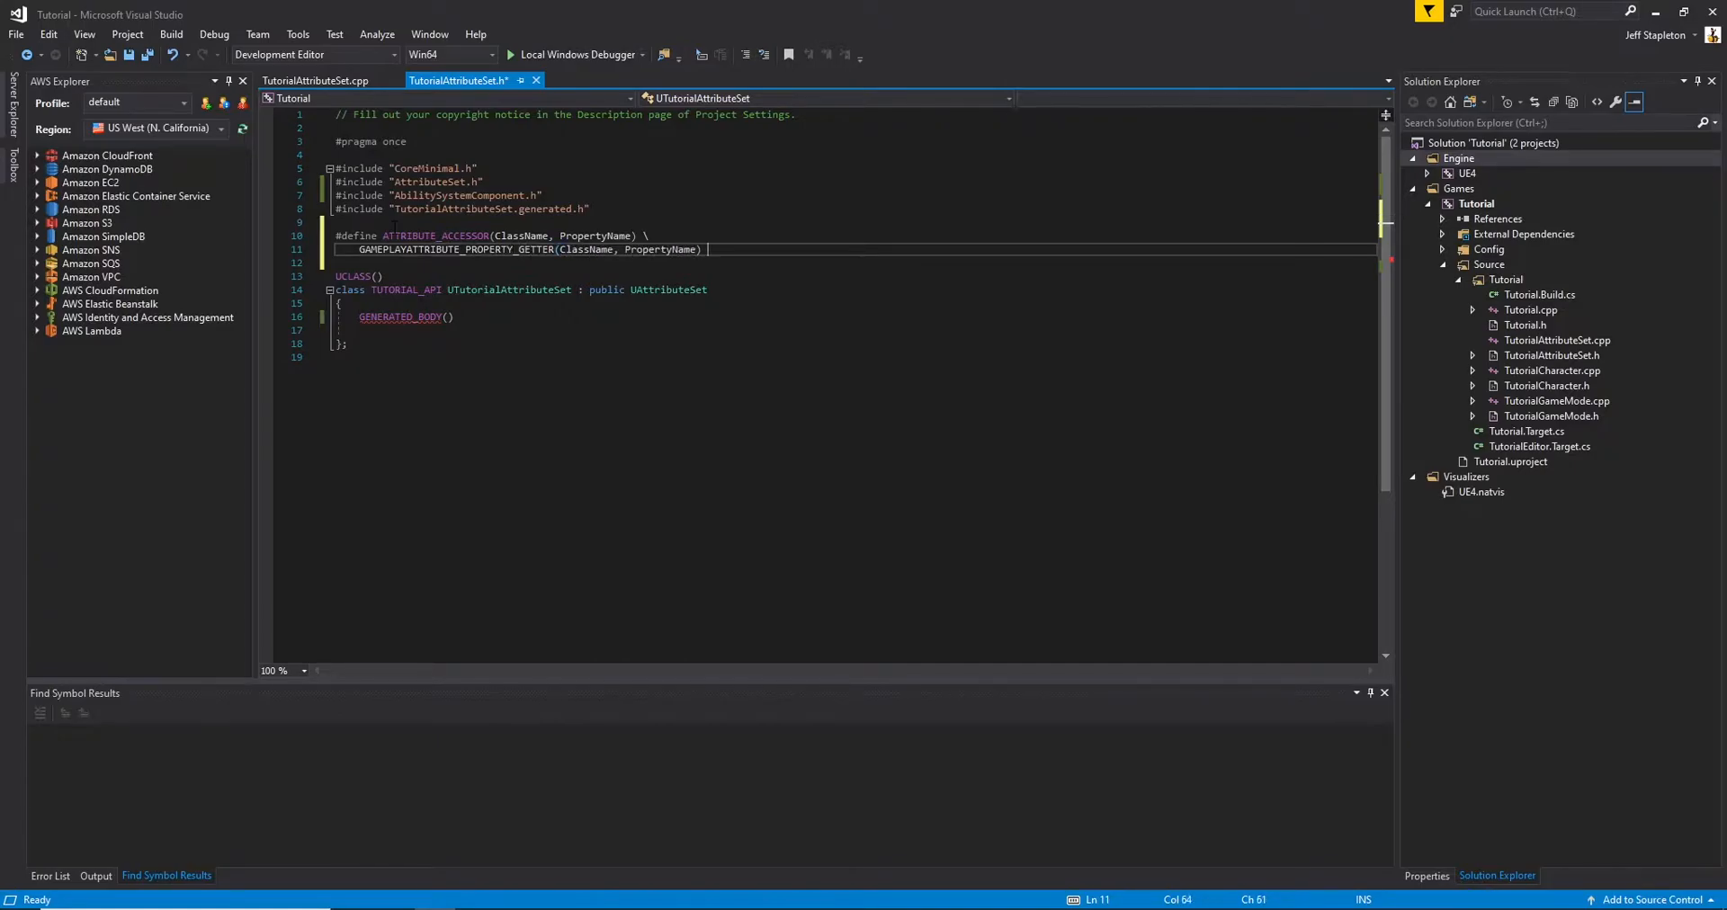
key("enter")
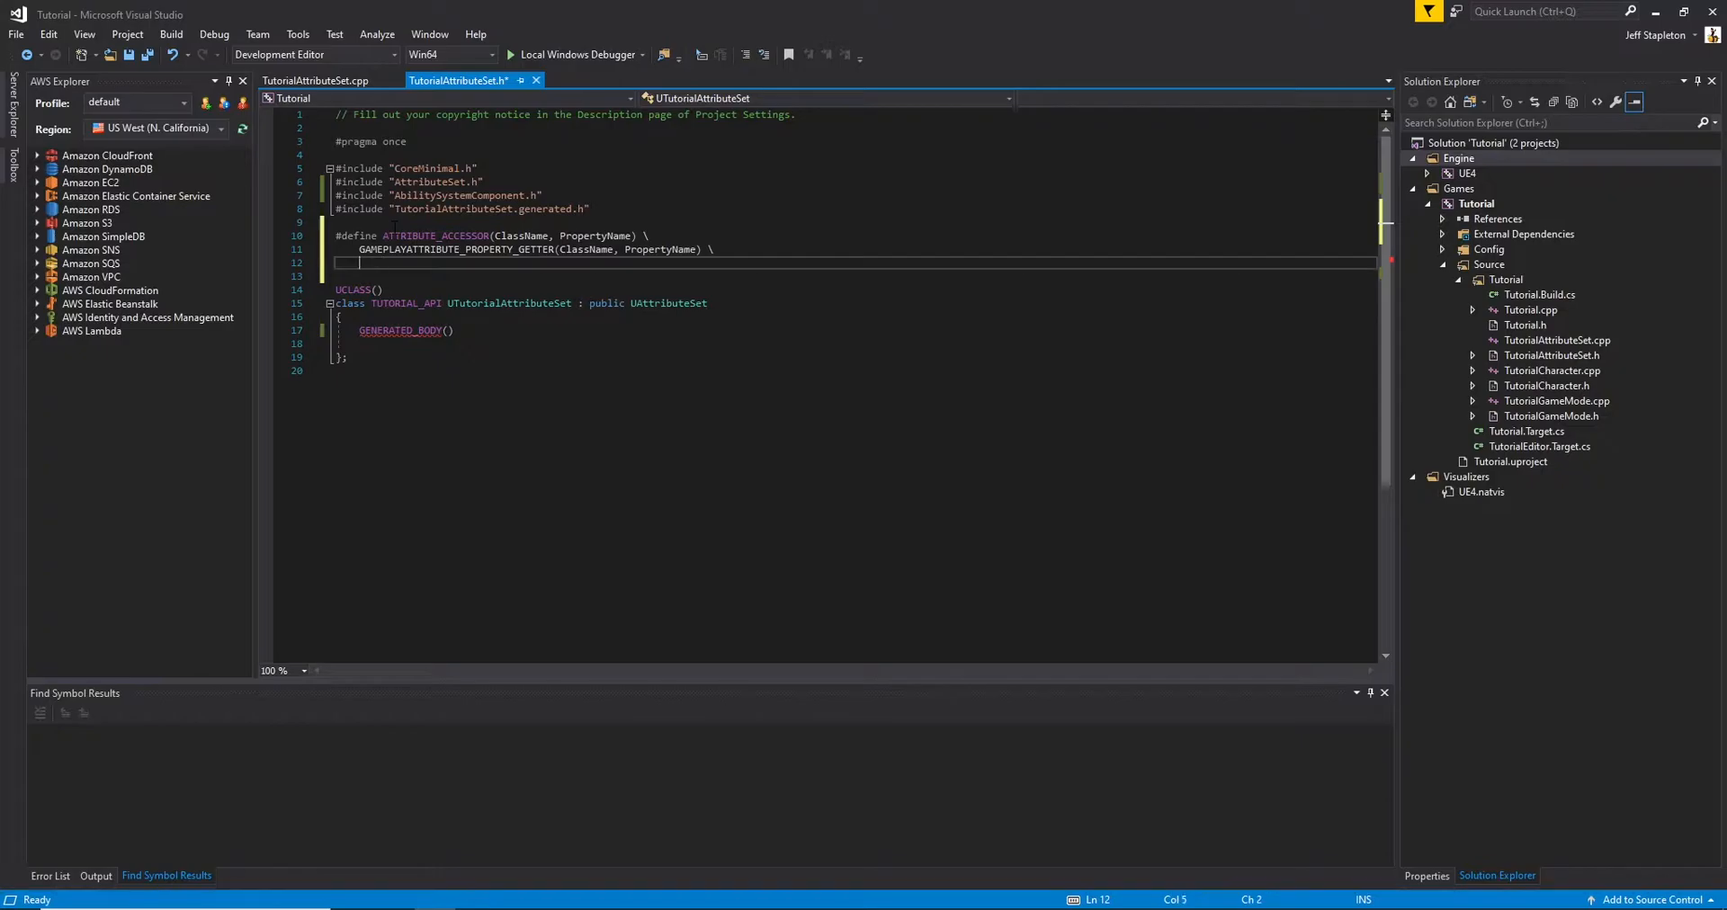
Add the GAMEPLAYATTRIBUTE_VALUE_GETTER and value setter lines to the macro
type("GAMEPLAYATTRIBUTE_VALUE_GETTER")
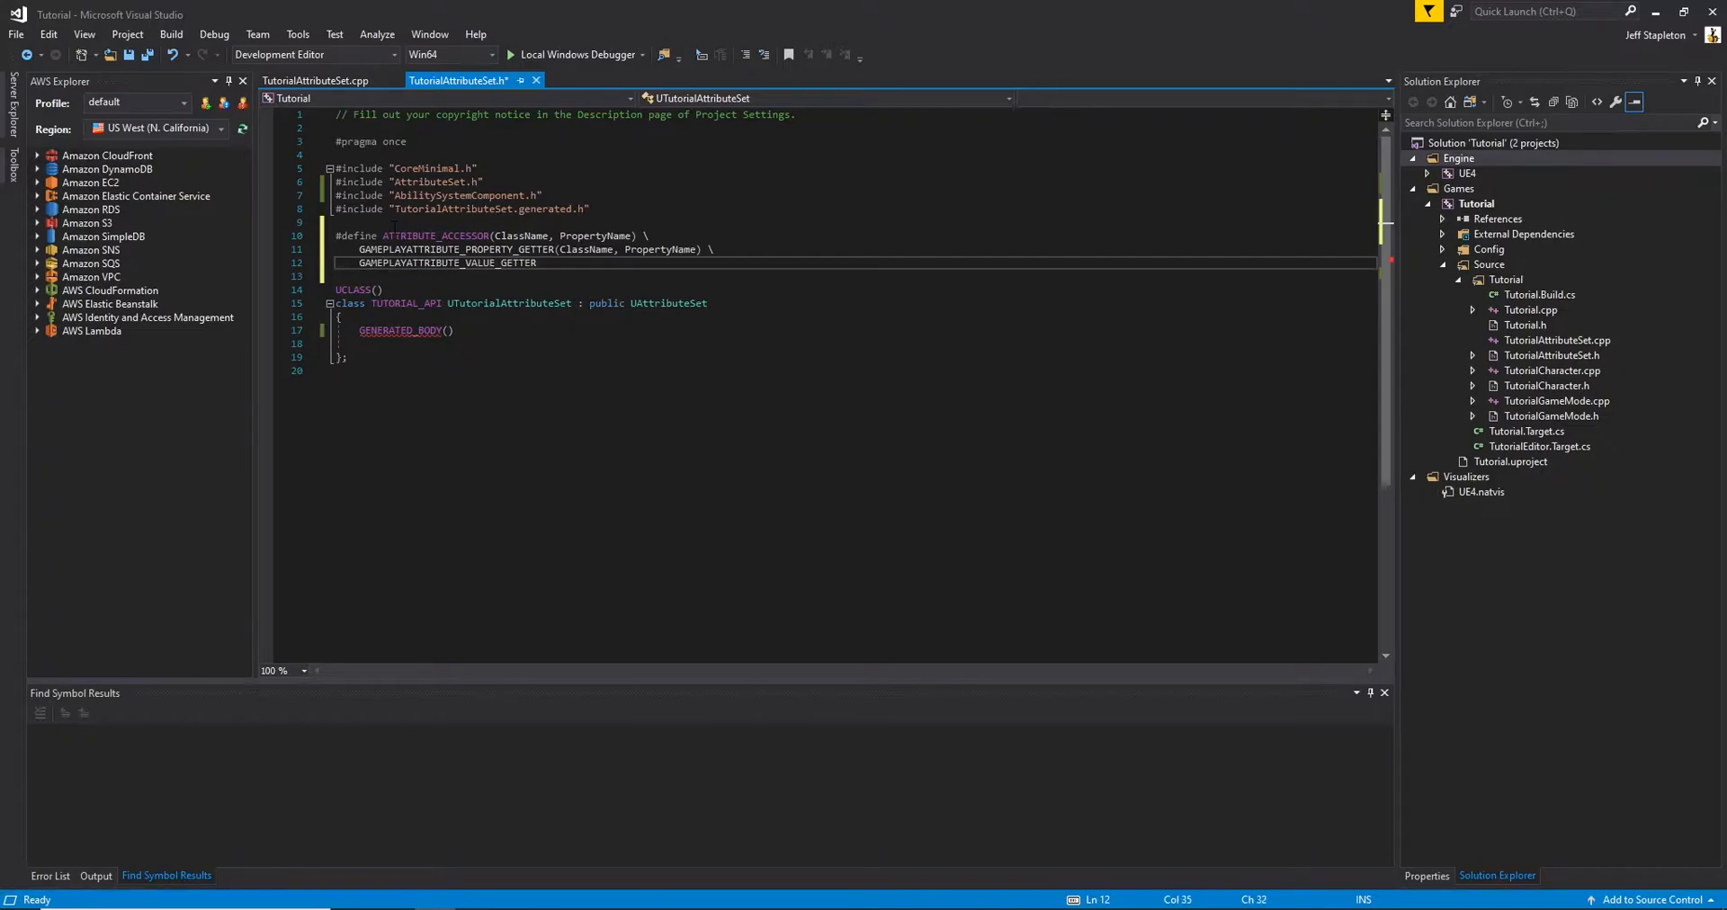
type("(PropertyName)")
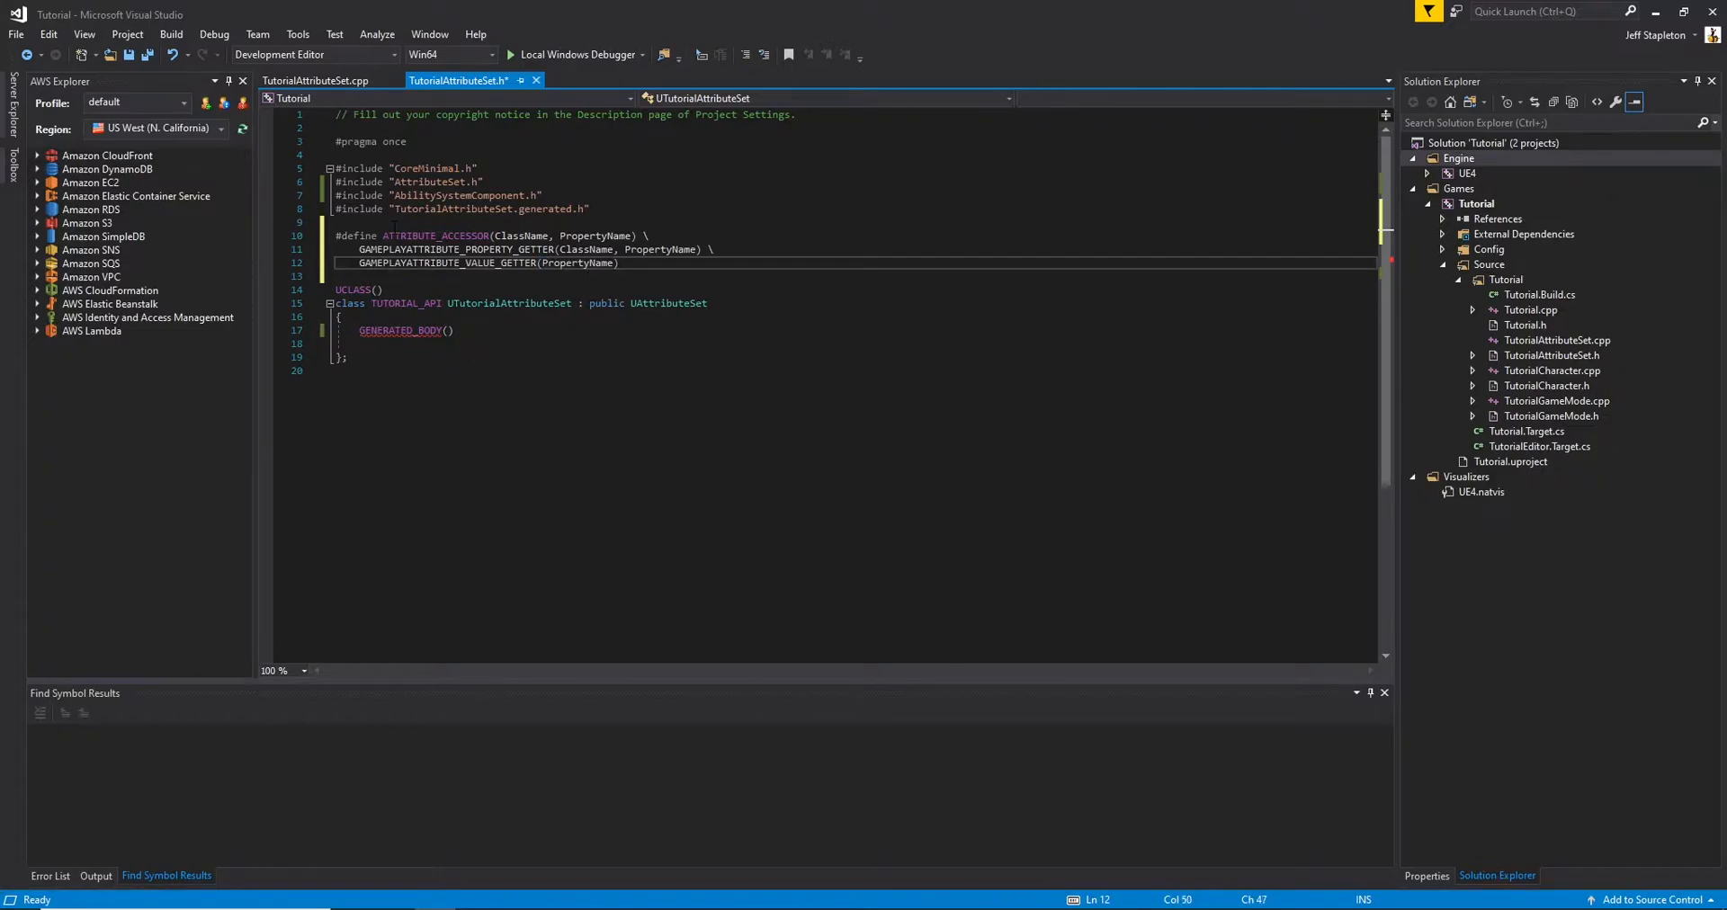
type("GAMEPLAYATTRIBUTE_VALUE_SETTER")
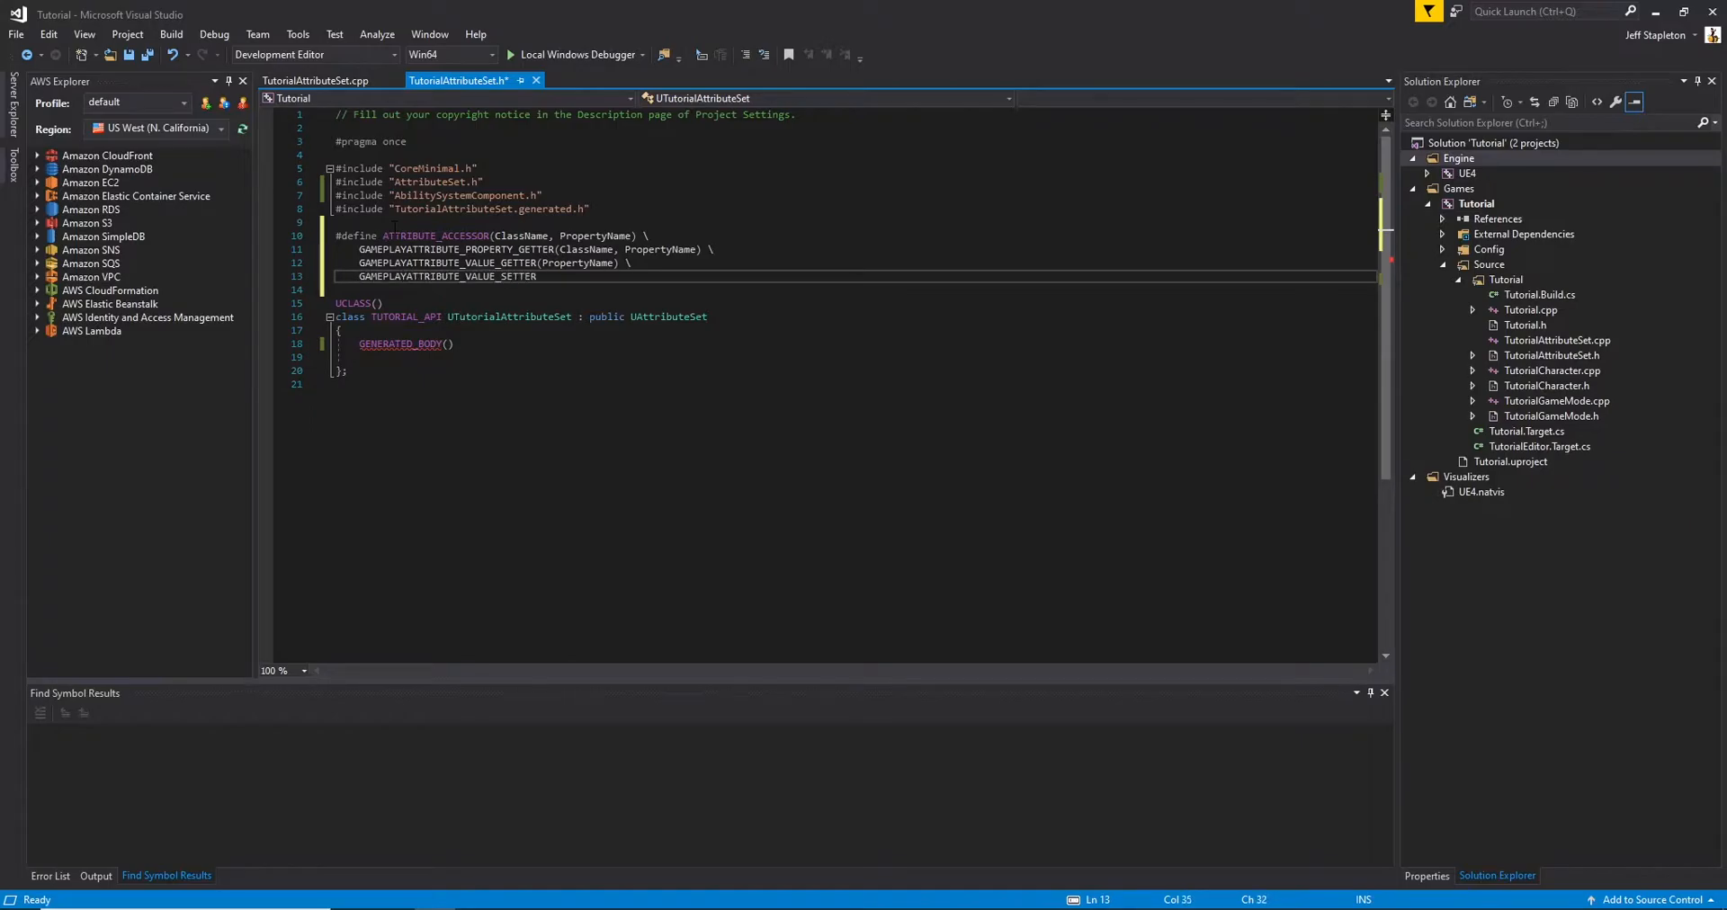
type("(P")
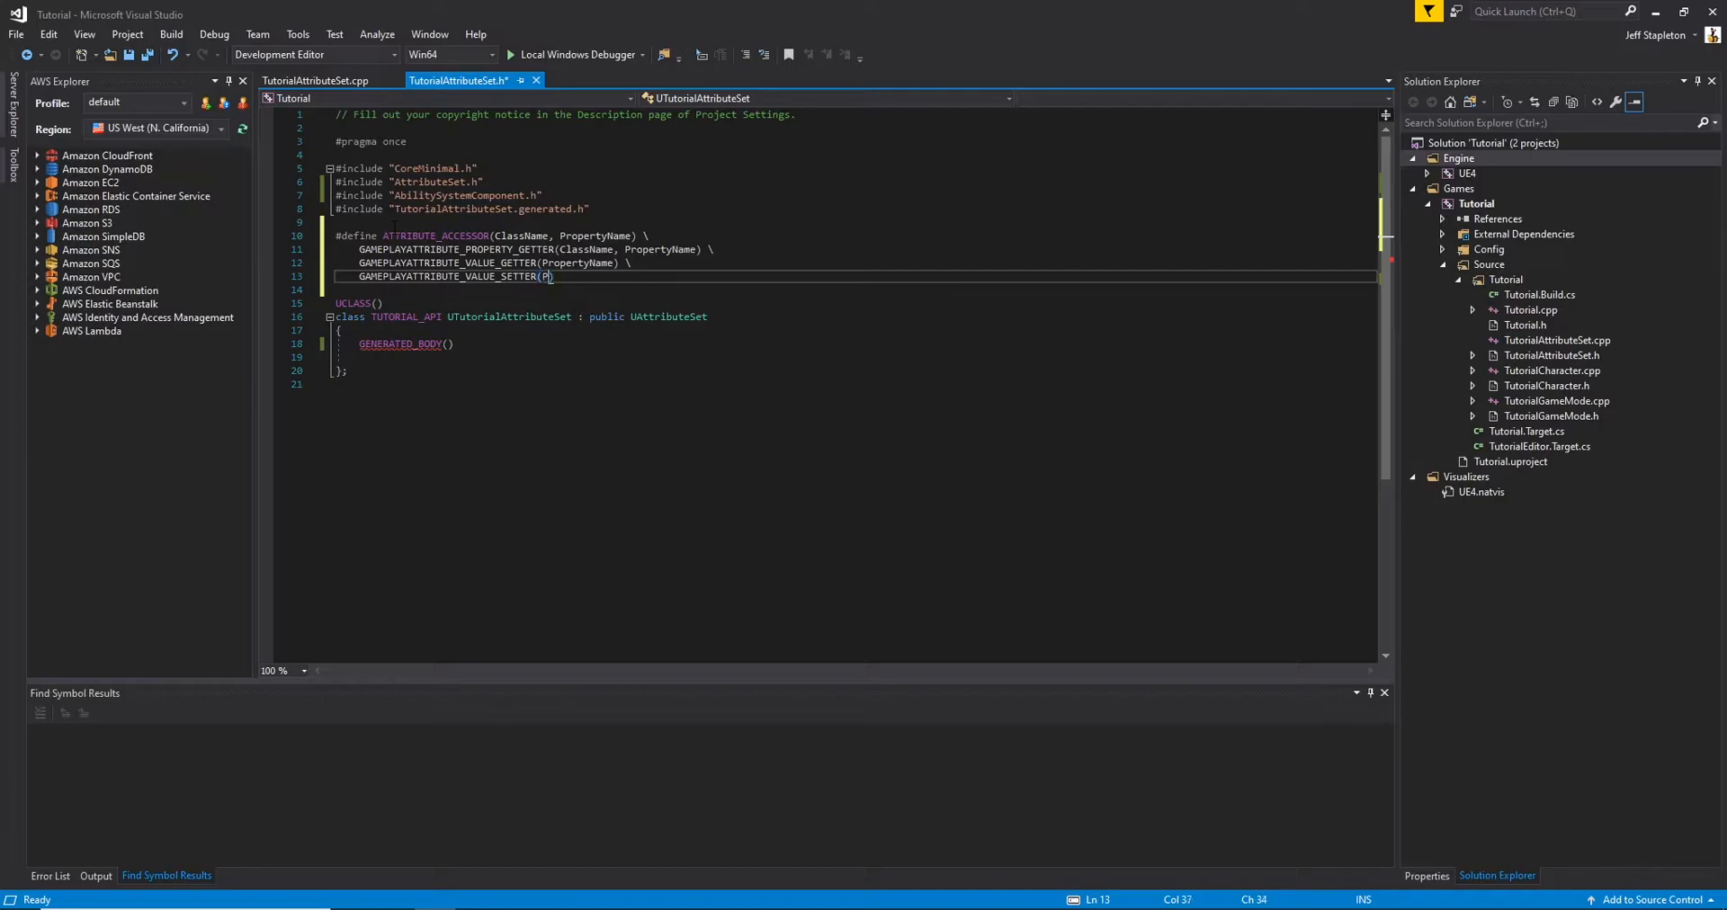
type("GAMEPLAYATTRIBUTE_VALUE_INITTER(PropertyName")
type("public:")
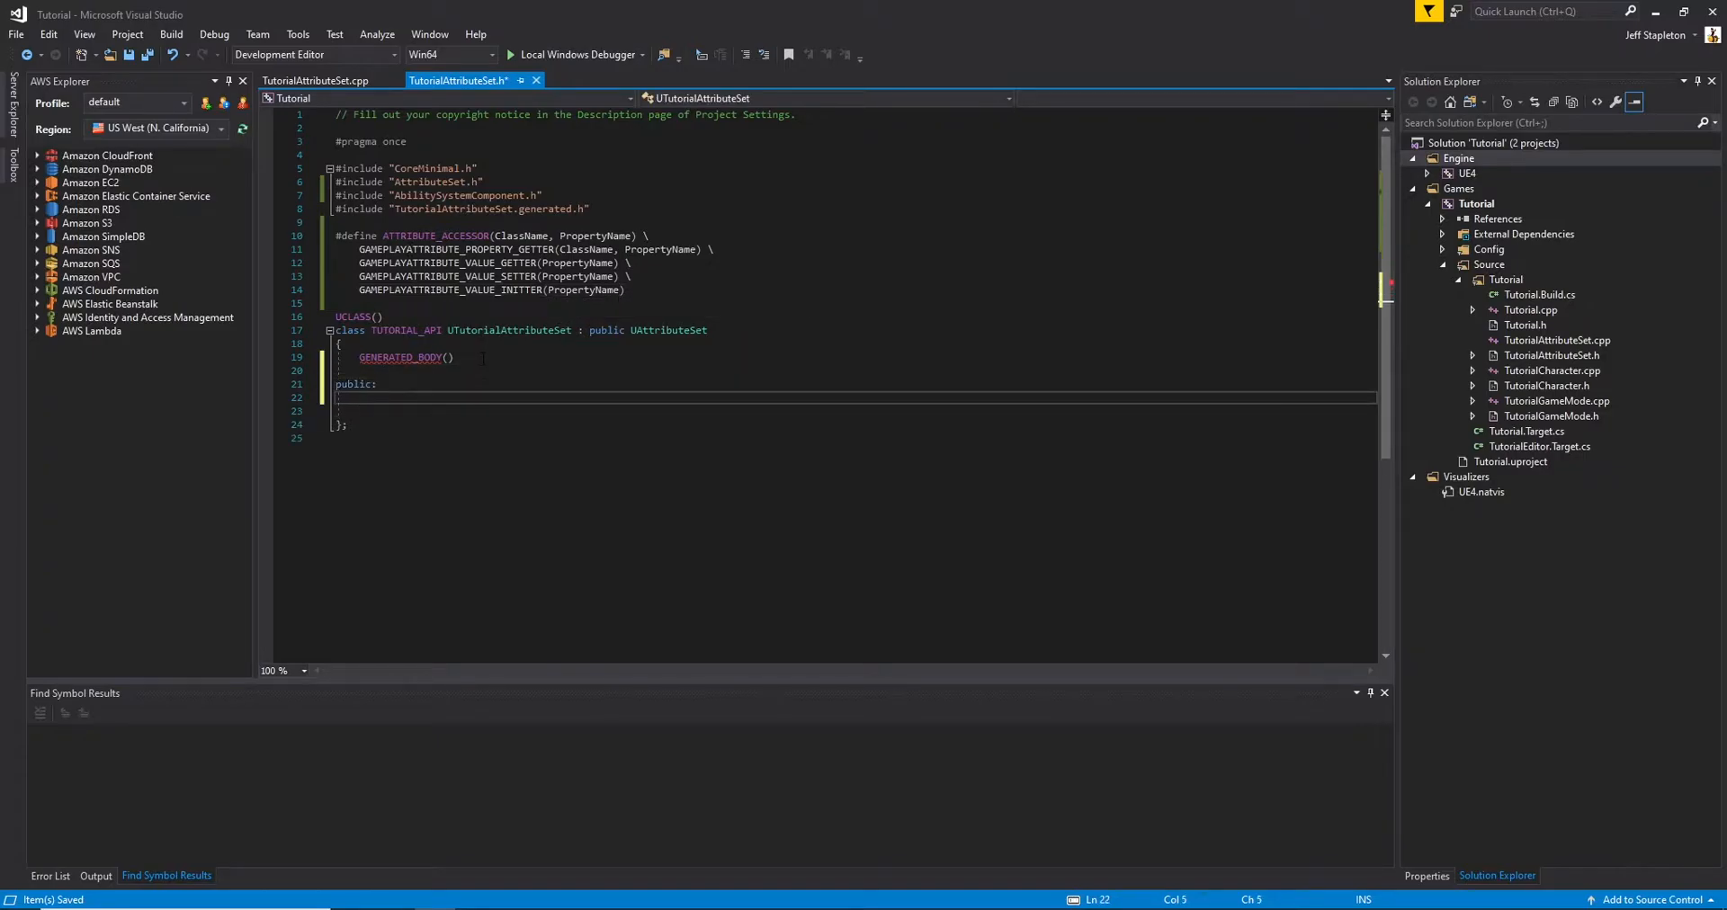
Declare the MaxHealth gameplay attribute data with a UPROPERTY(EditAnywhere...) specifier
type("U")
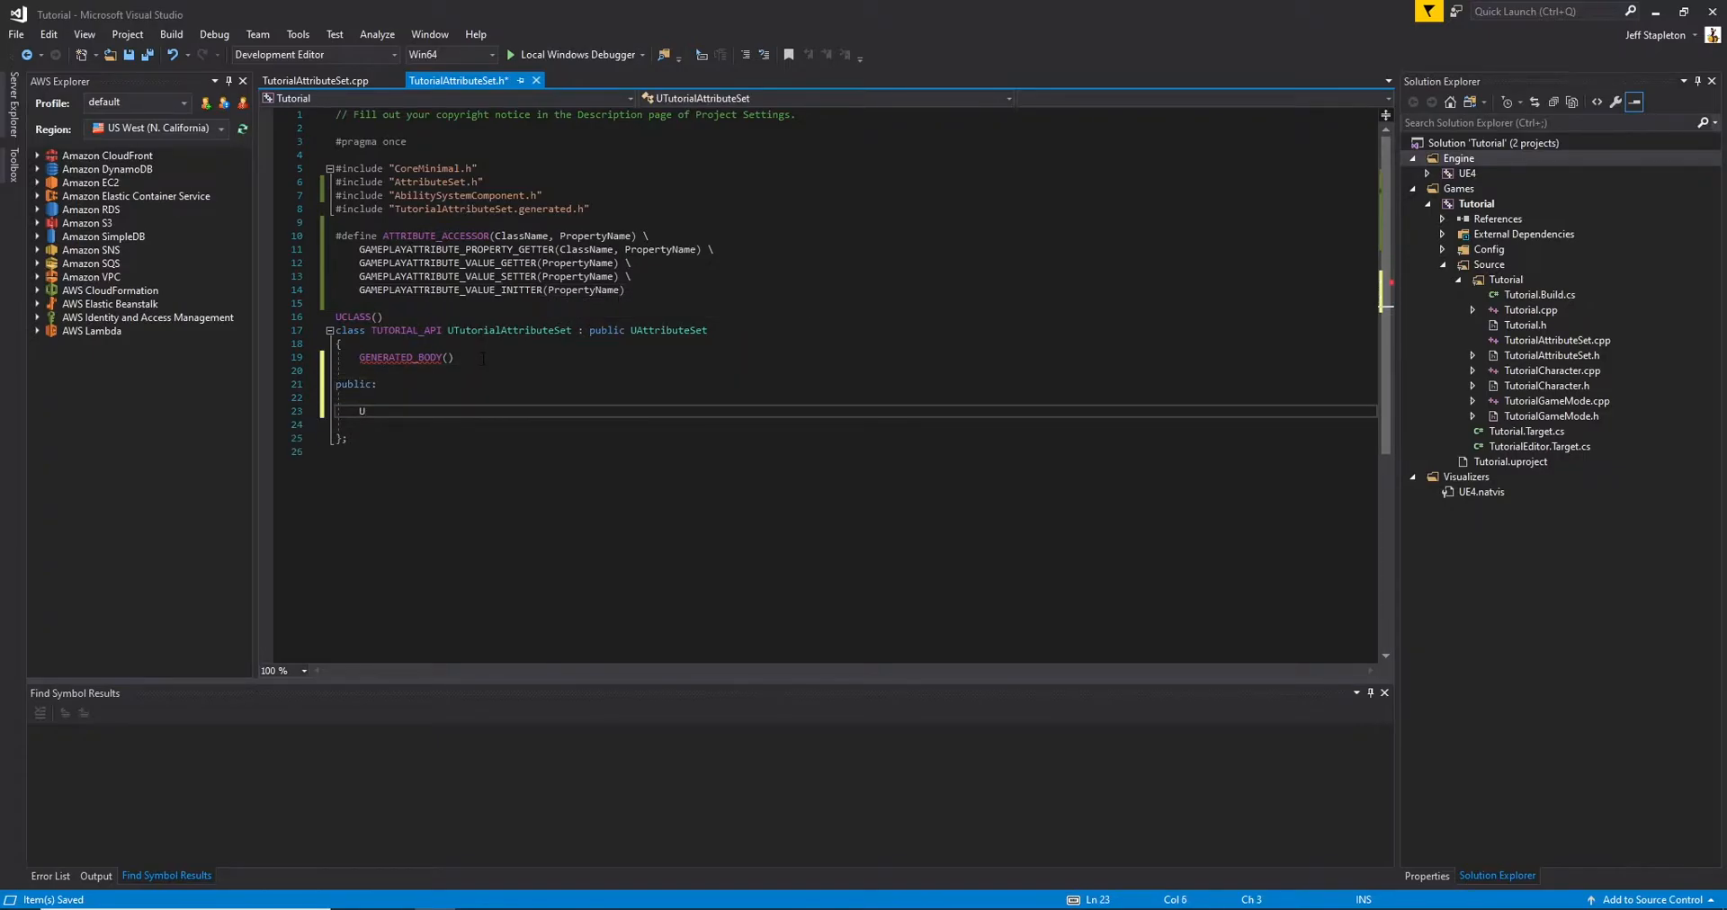
type("UPROPERTY(EditAn")
type("F")
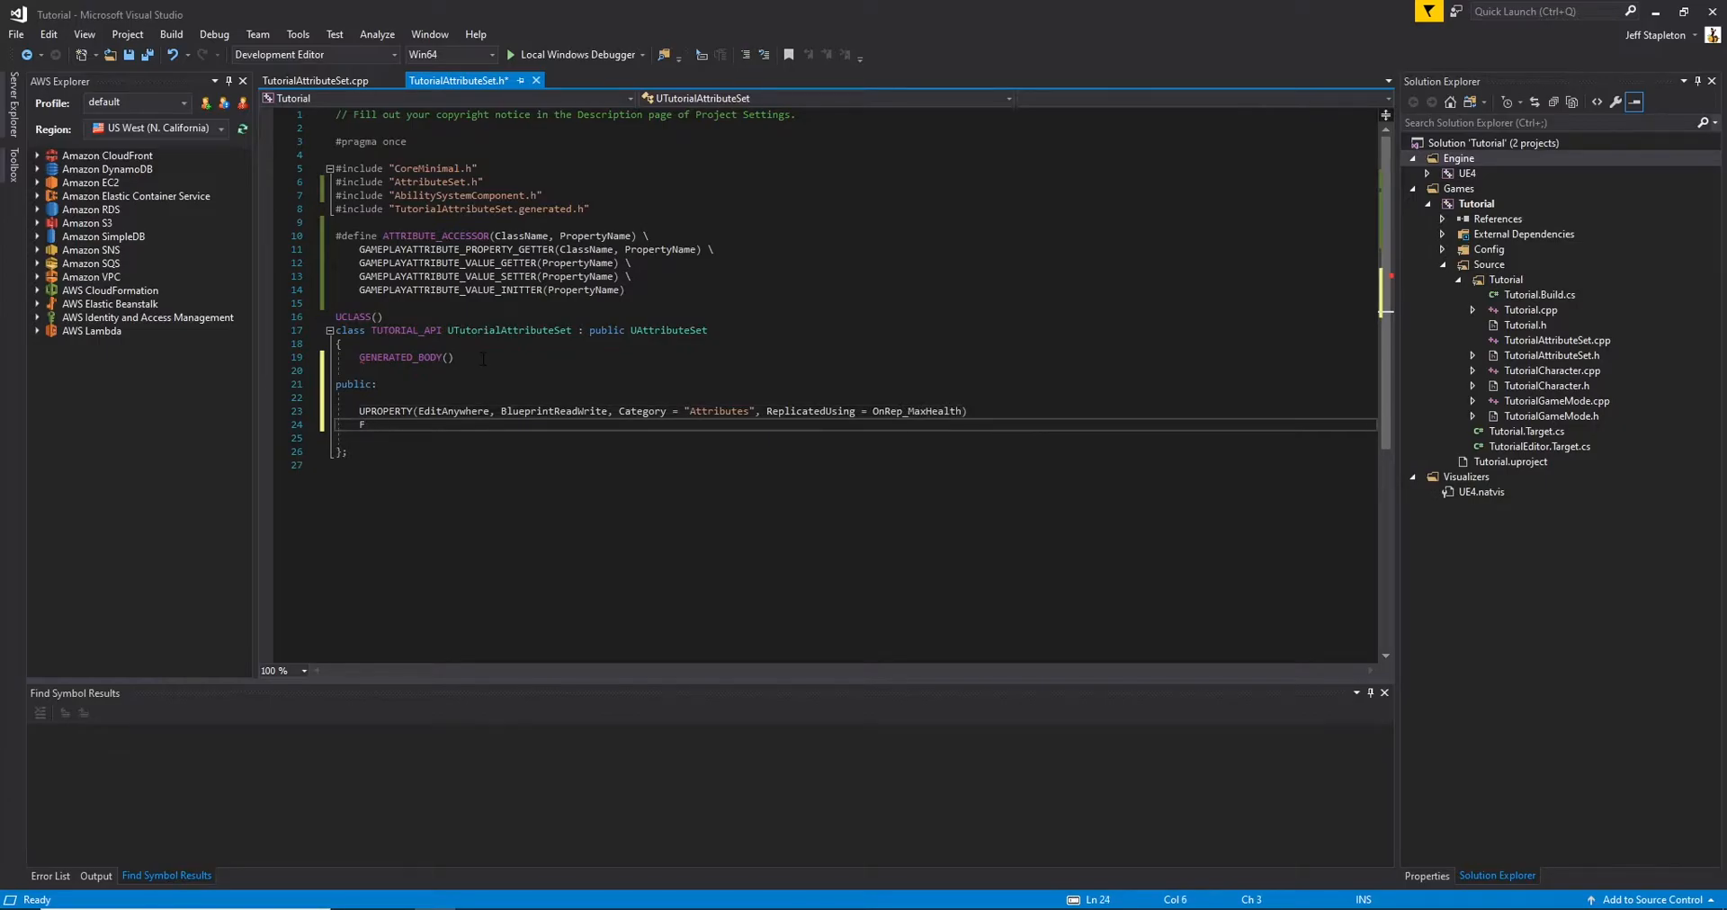
type("GameplayAttributeData MaxHealth;")
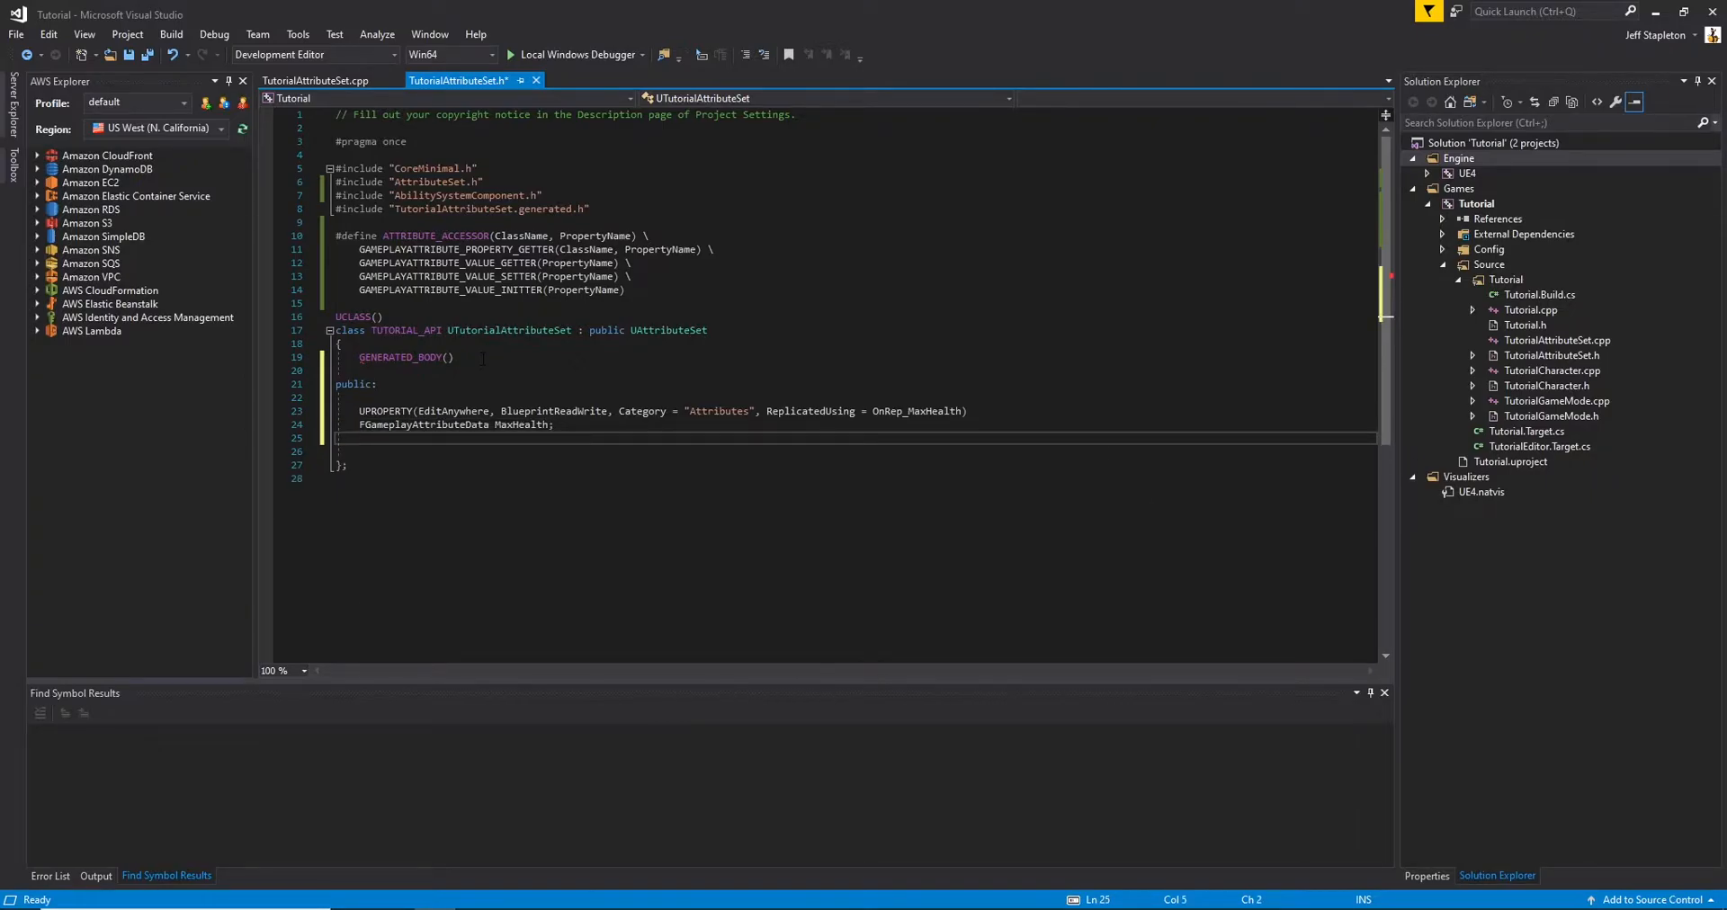
Add ATTRIBUTE_ACCESSORS(UTutorialAttributeSet, MaxHealth); and begin a new public: section
type("ATTRIBUT")
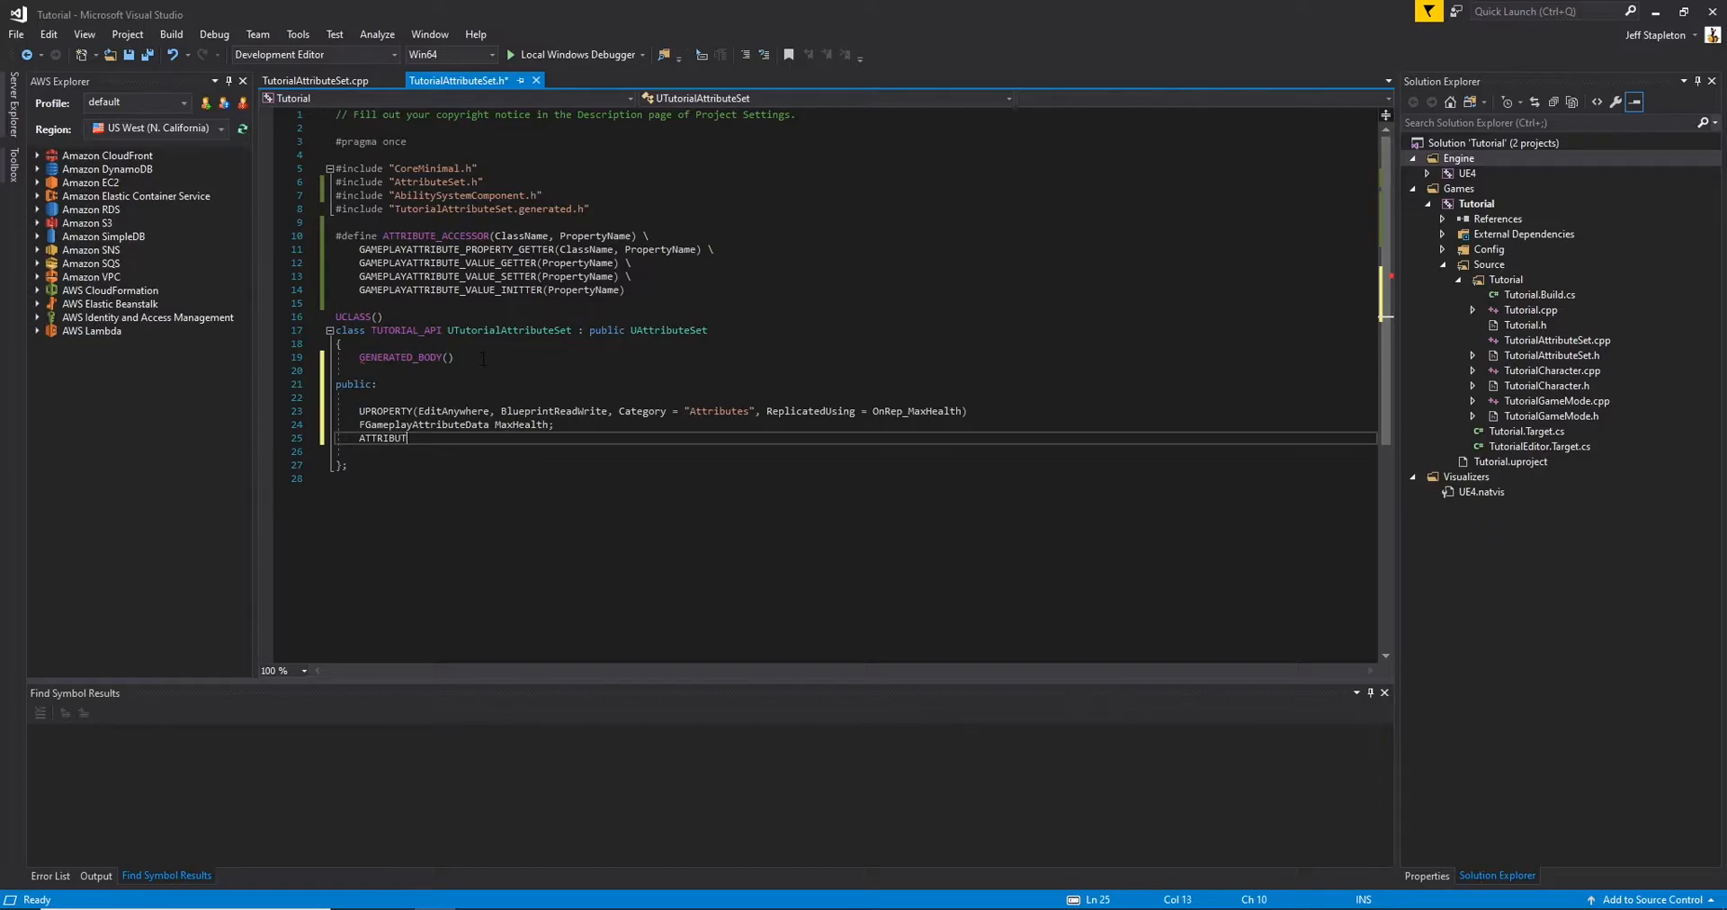
type("E_ACCESSORS")
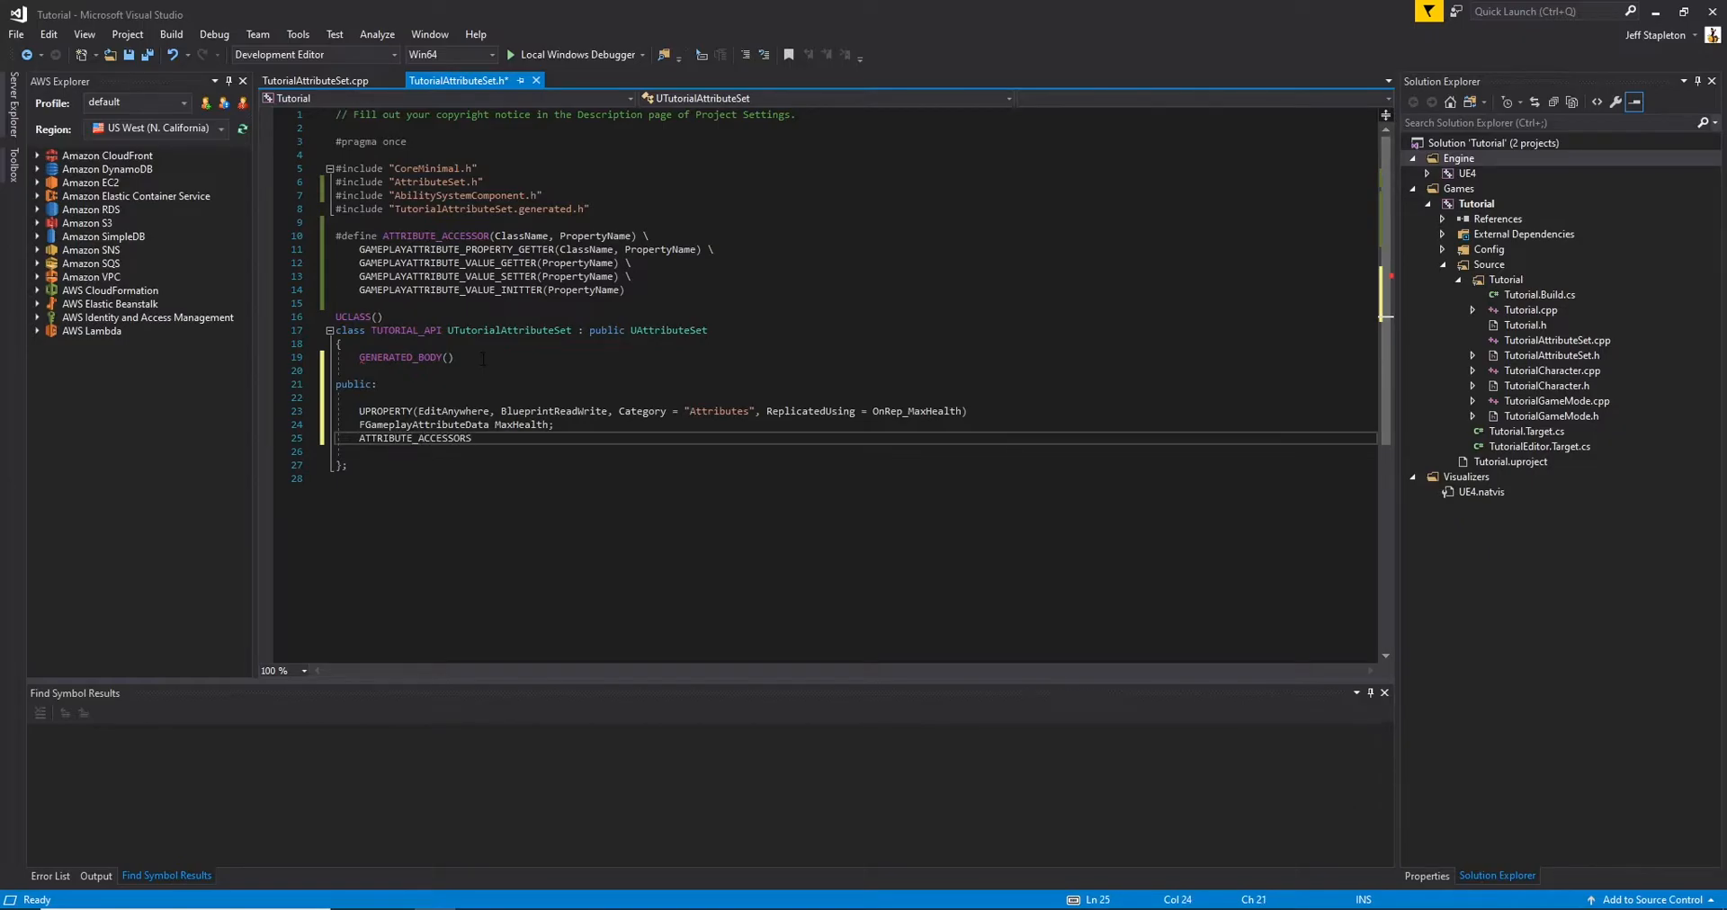
type("()")
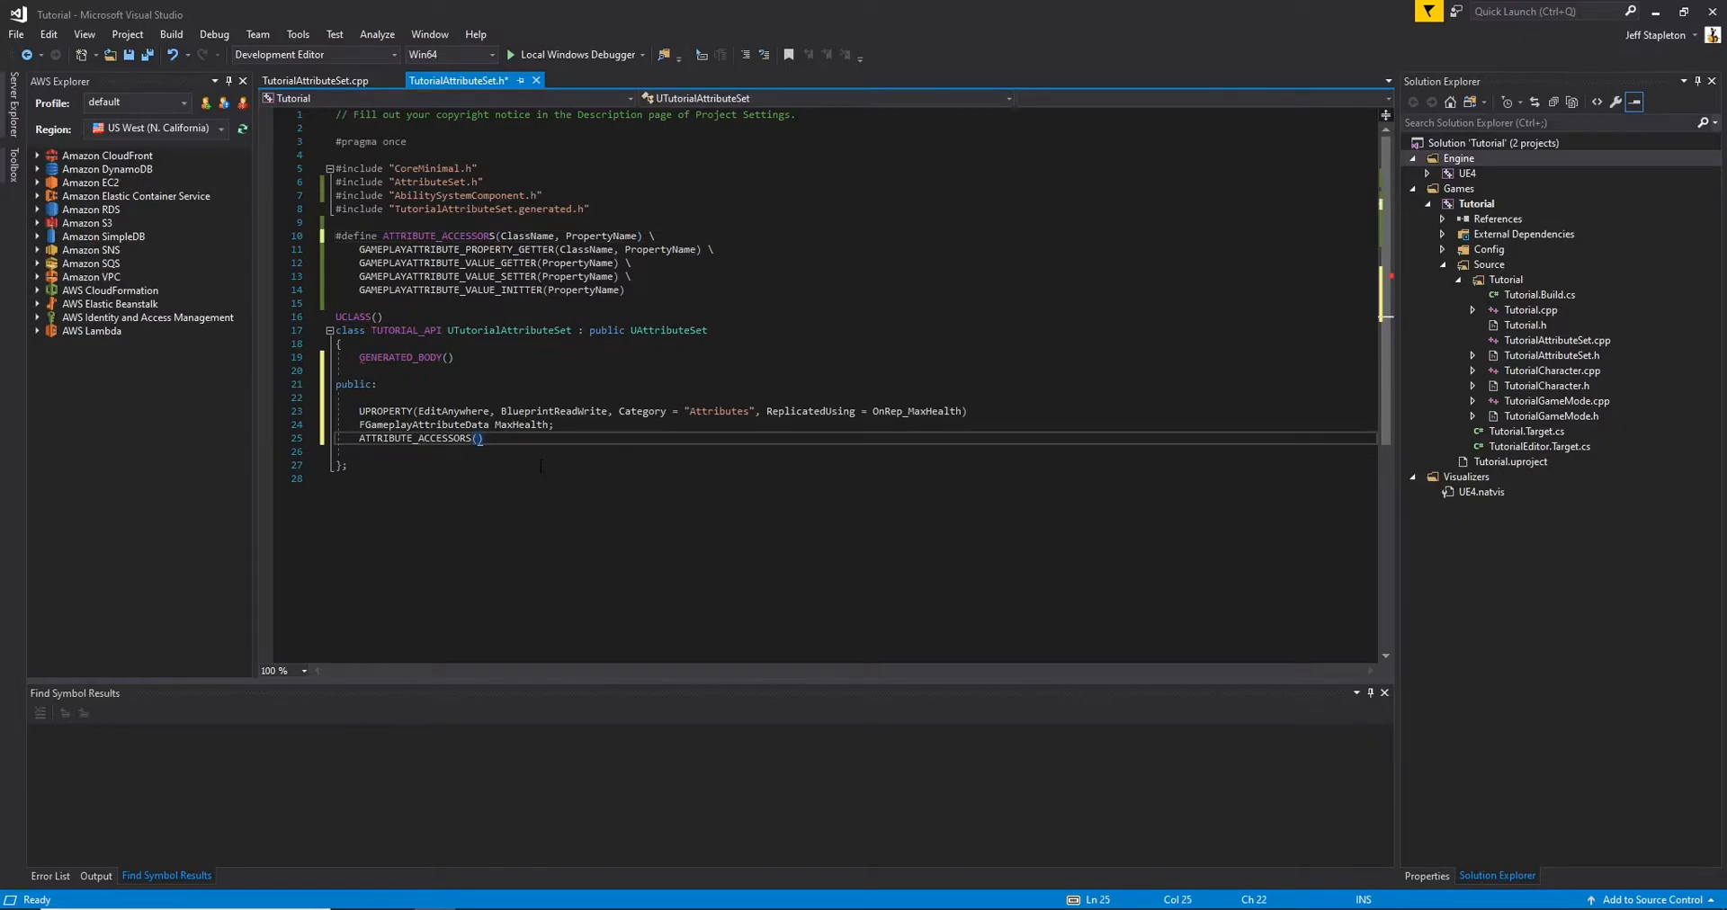
type("UTutorialAttributeSet")
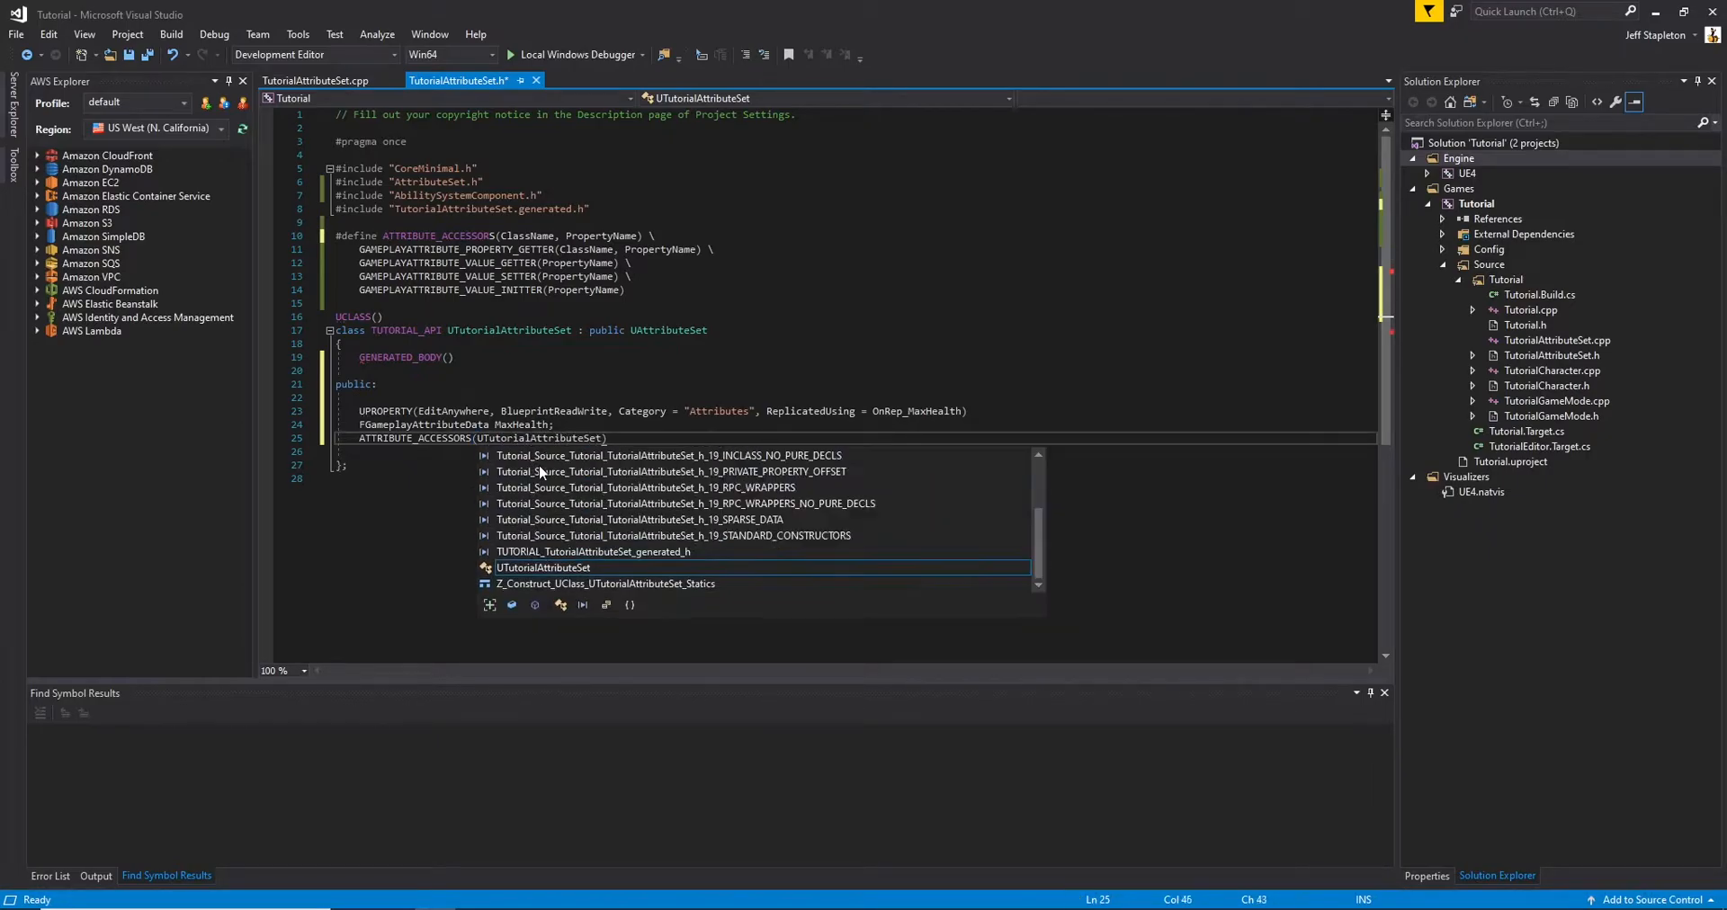
type(", MaxHealth);")
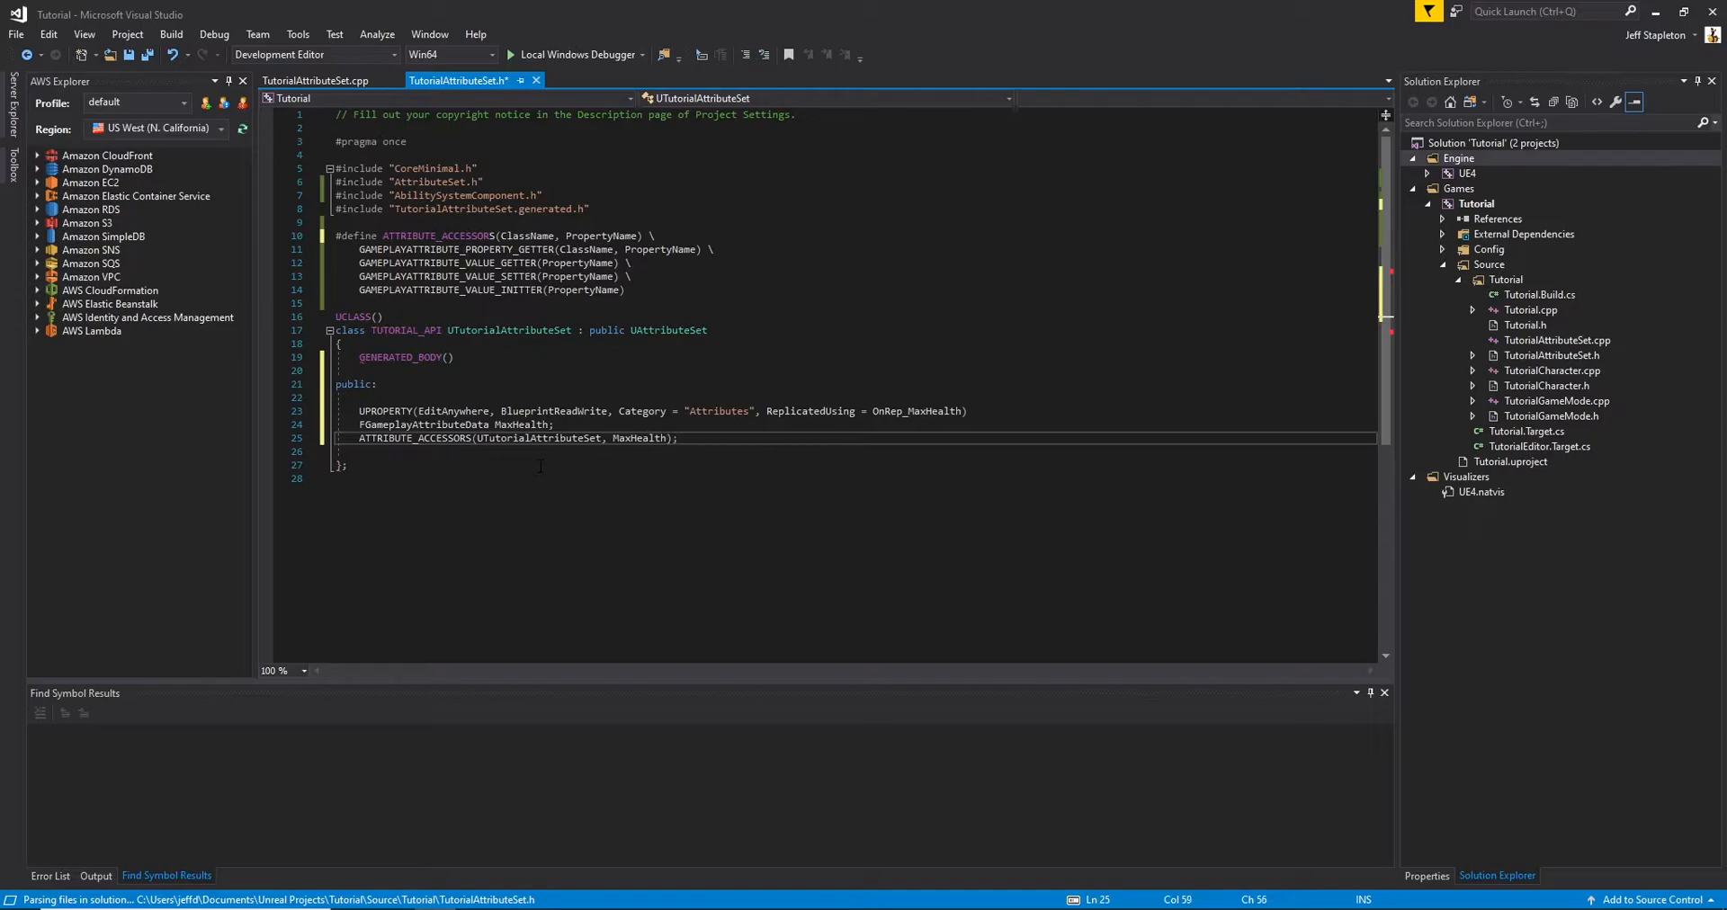
type("public:")
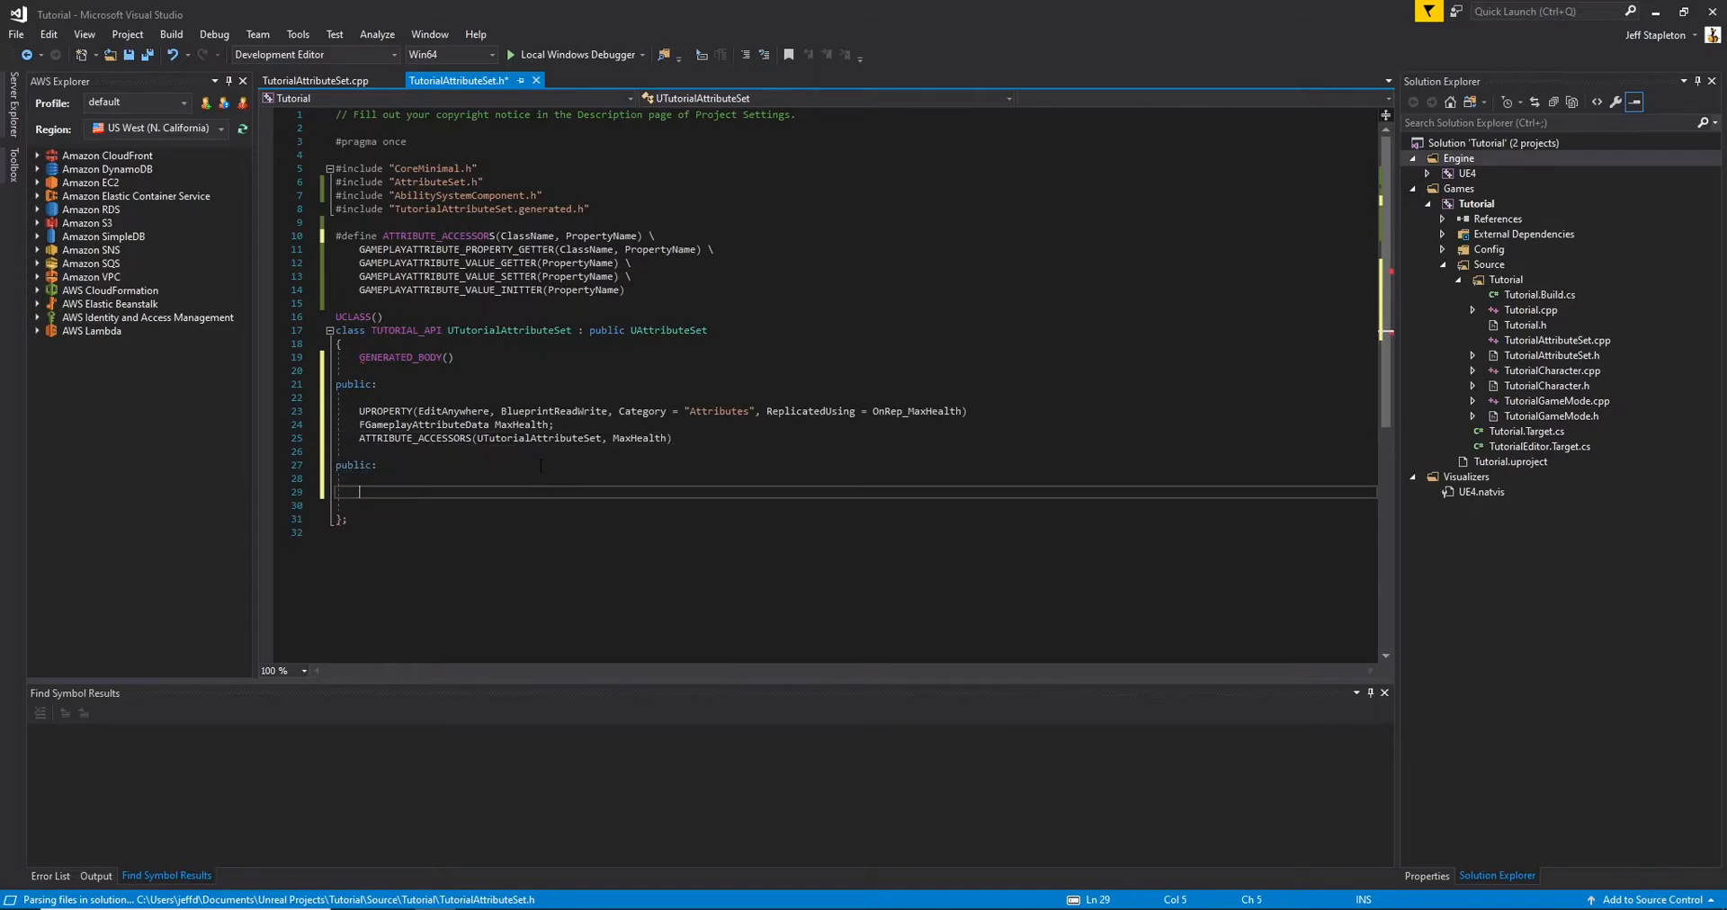
Declare the UTutorialAttributeSet() constructor and the GetLifetimeReplicatedProps override
type("UTutorial")
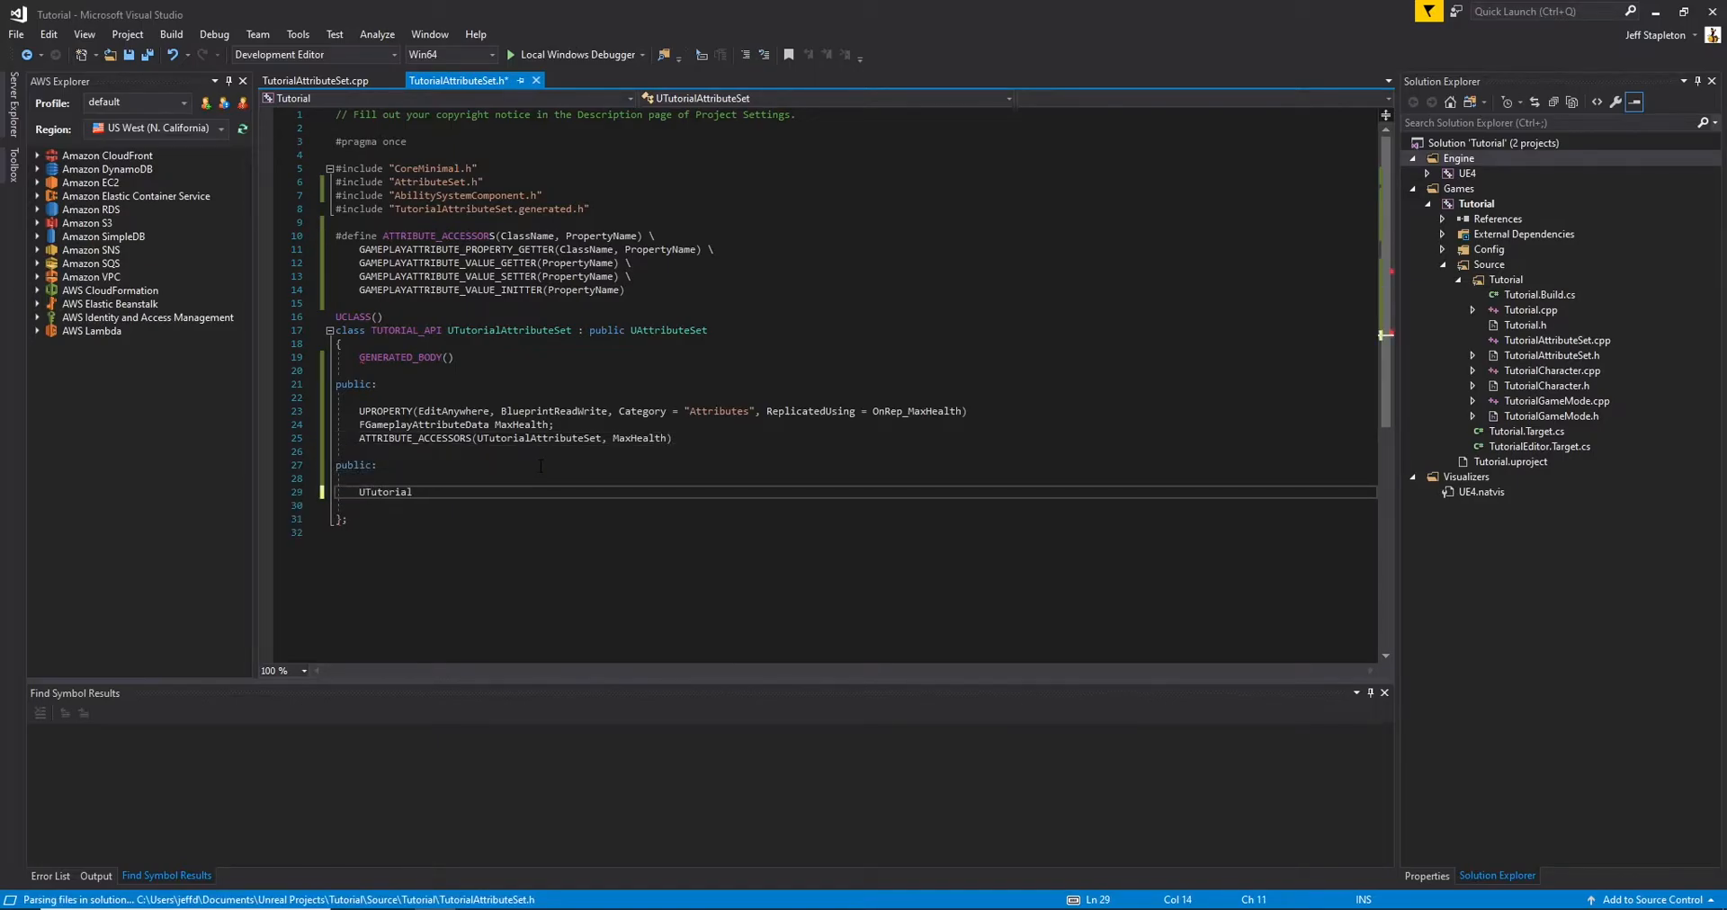
type("AttributeSet();")
type("virtual")
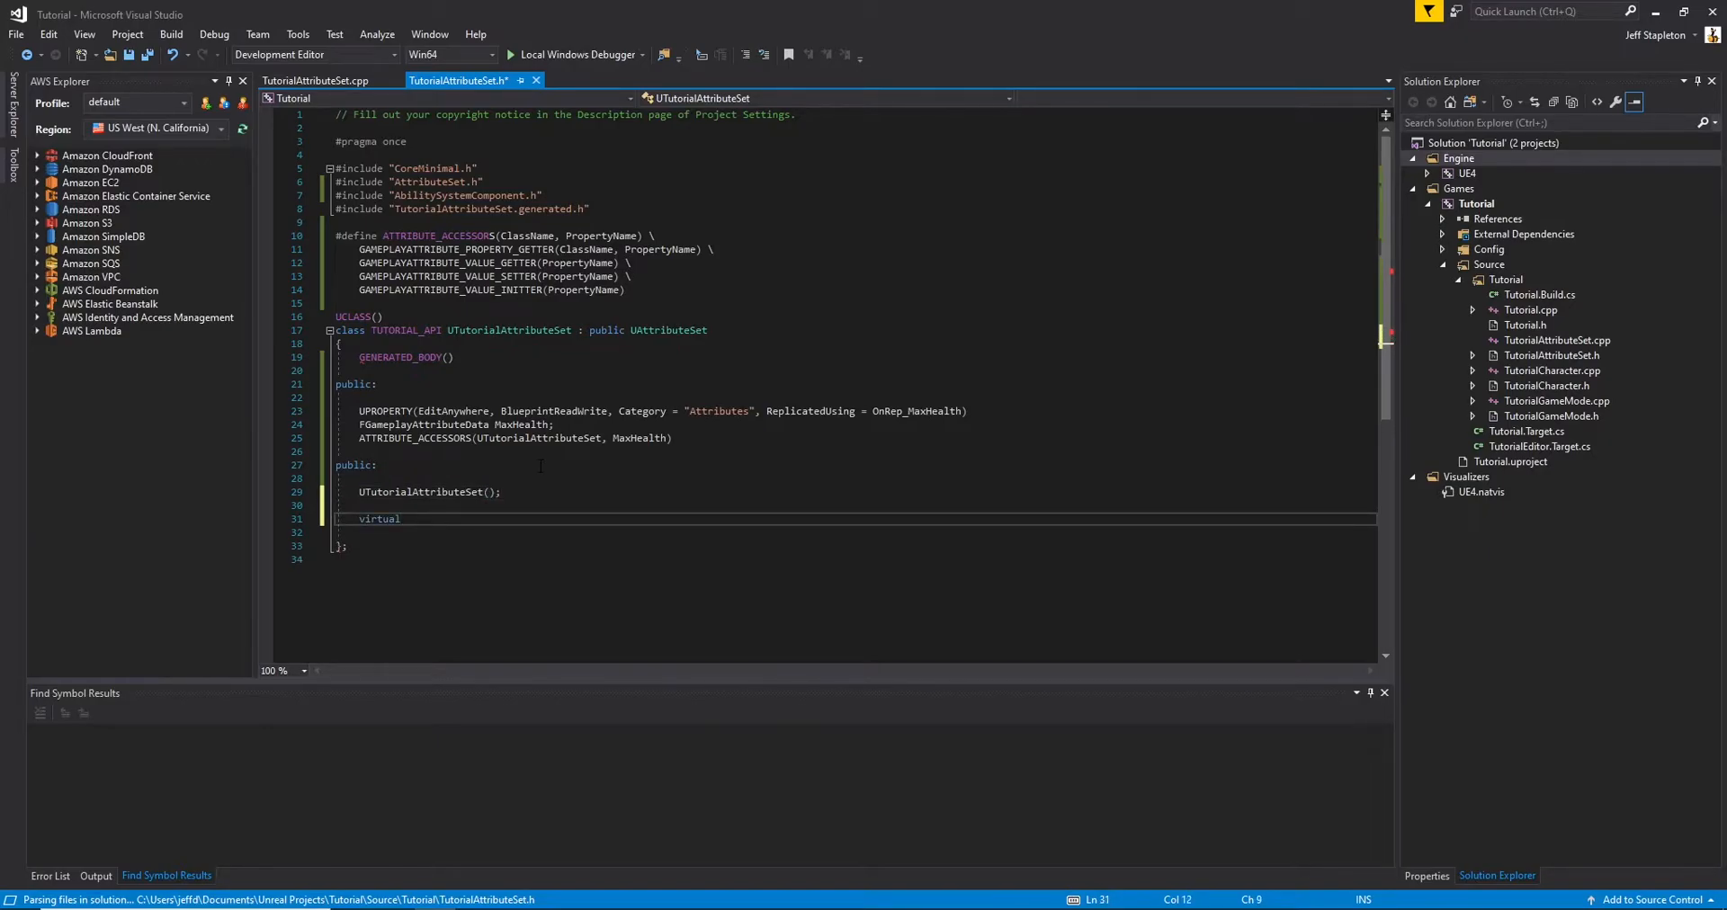
type("void GetLifetime")
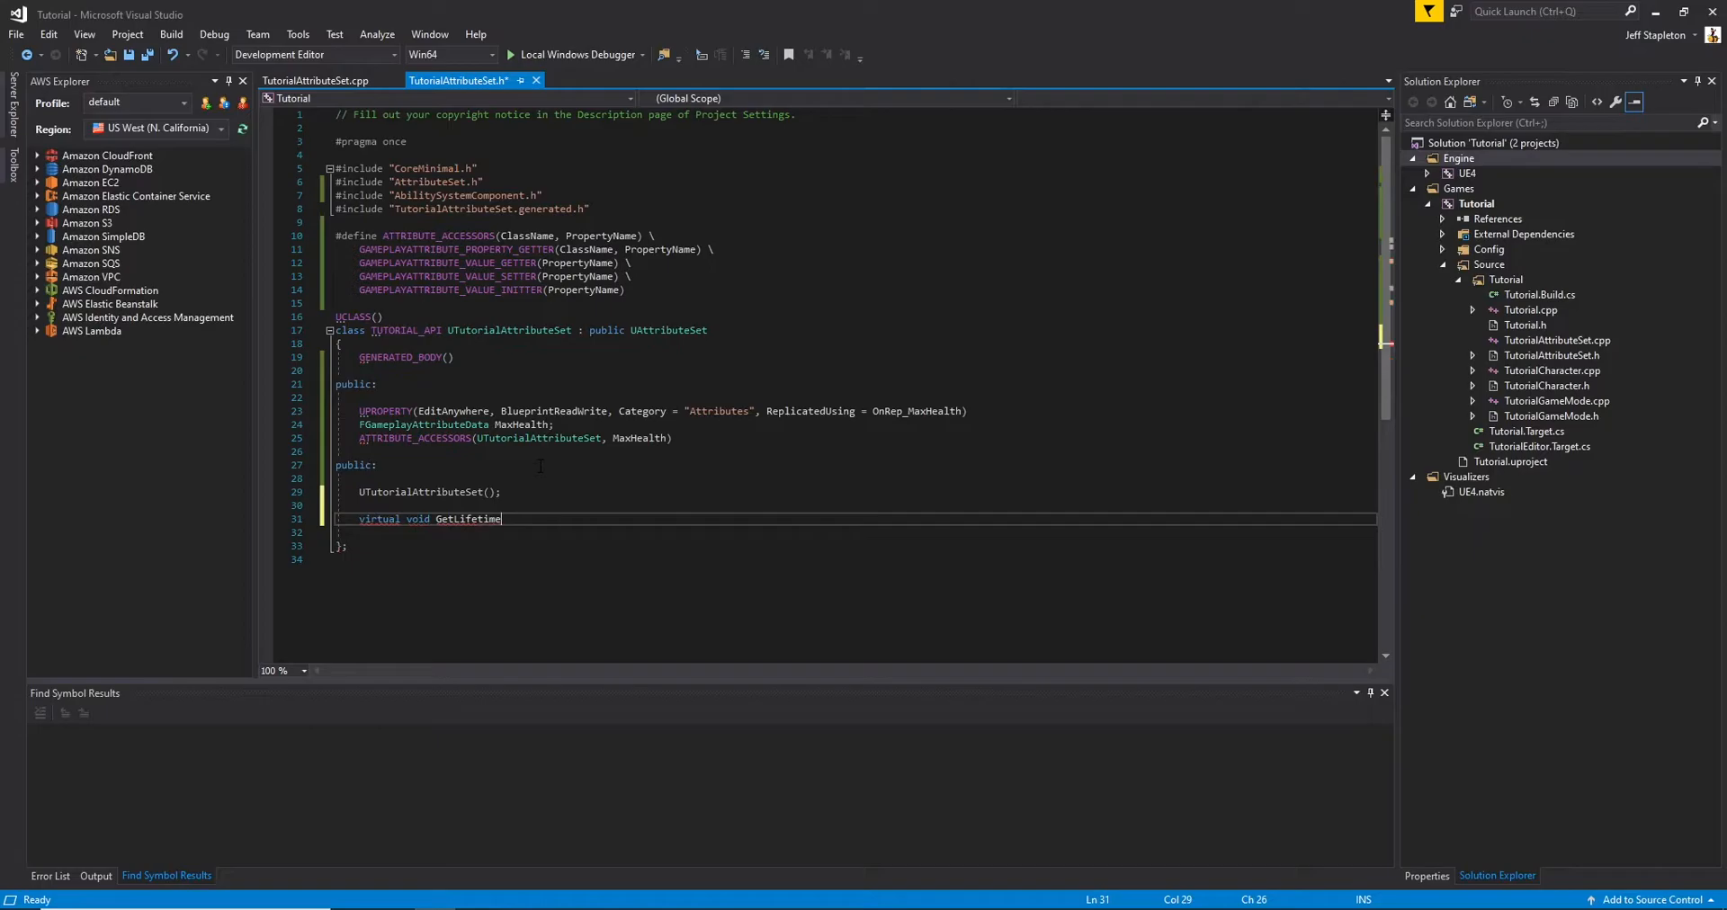
type("ReplicatedProps(T")
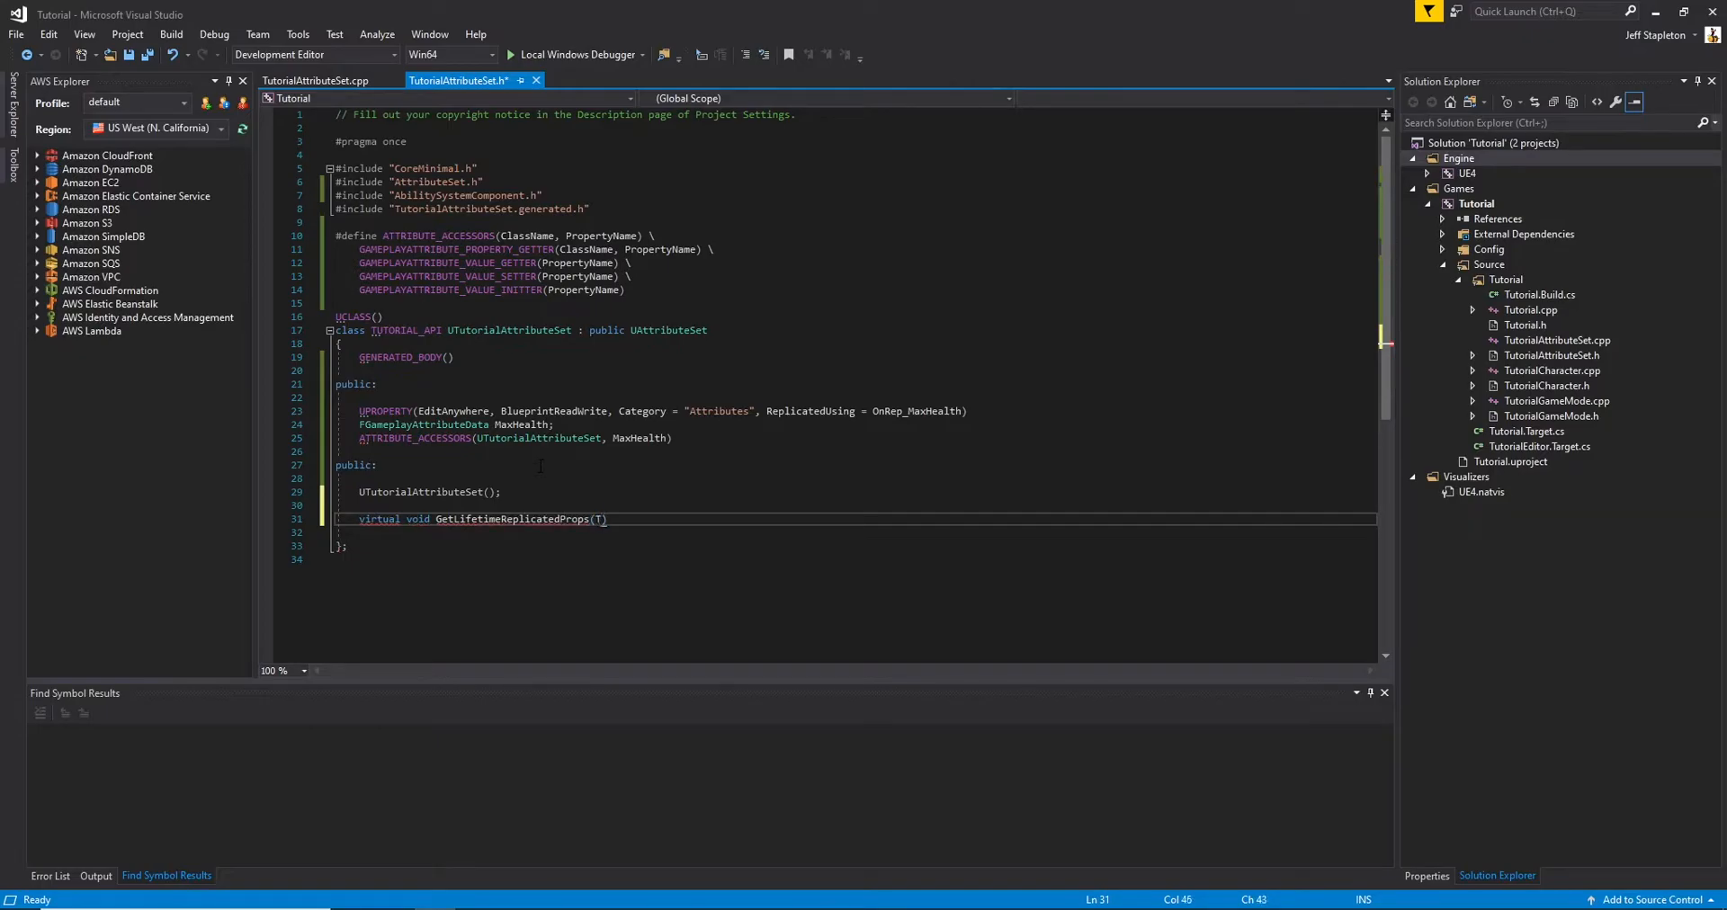
type("Array<FLift")
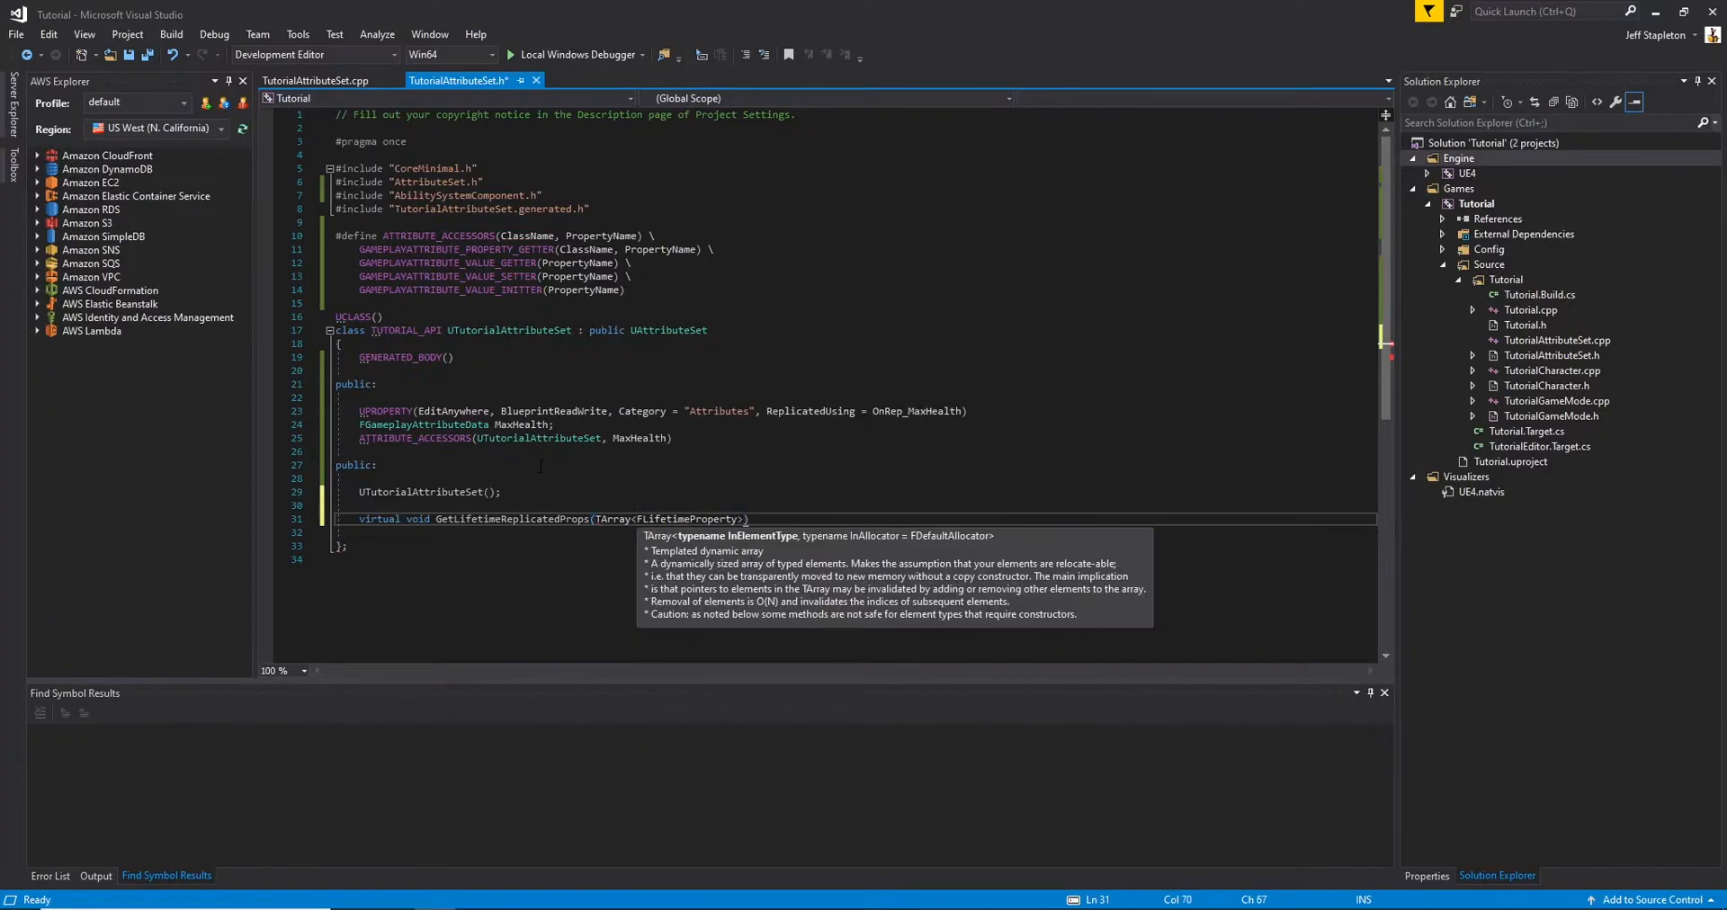
type("& OutlifetimeProps")
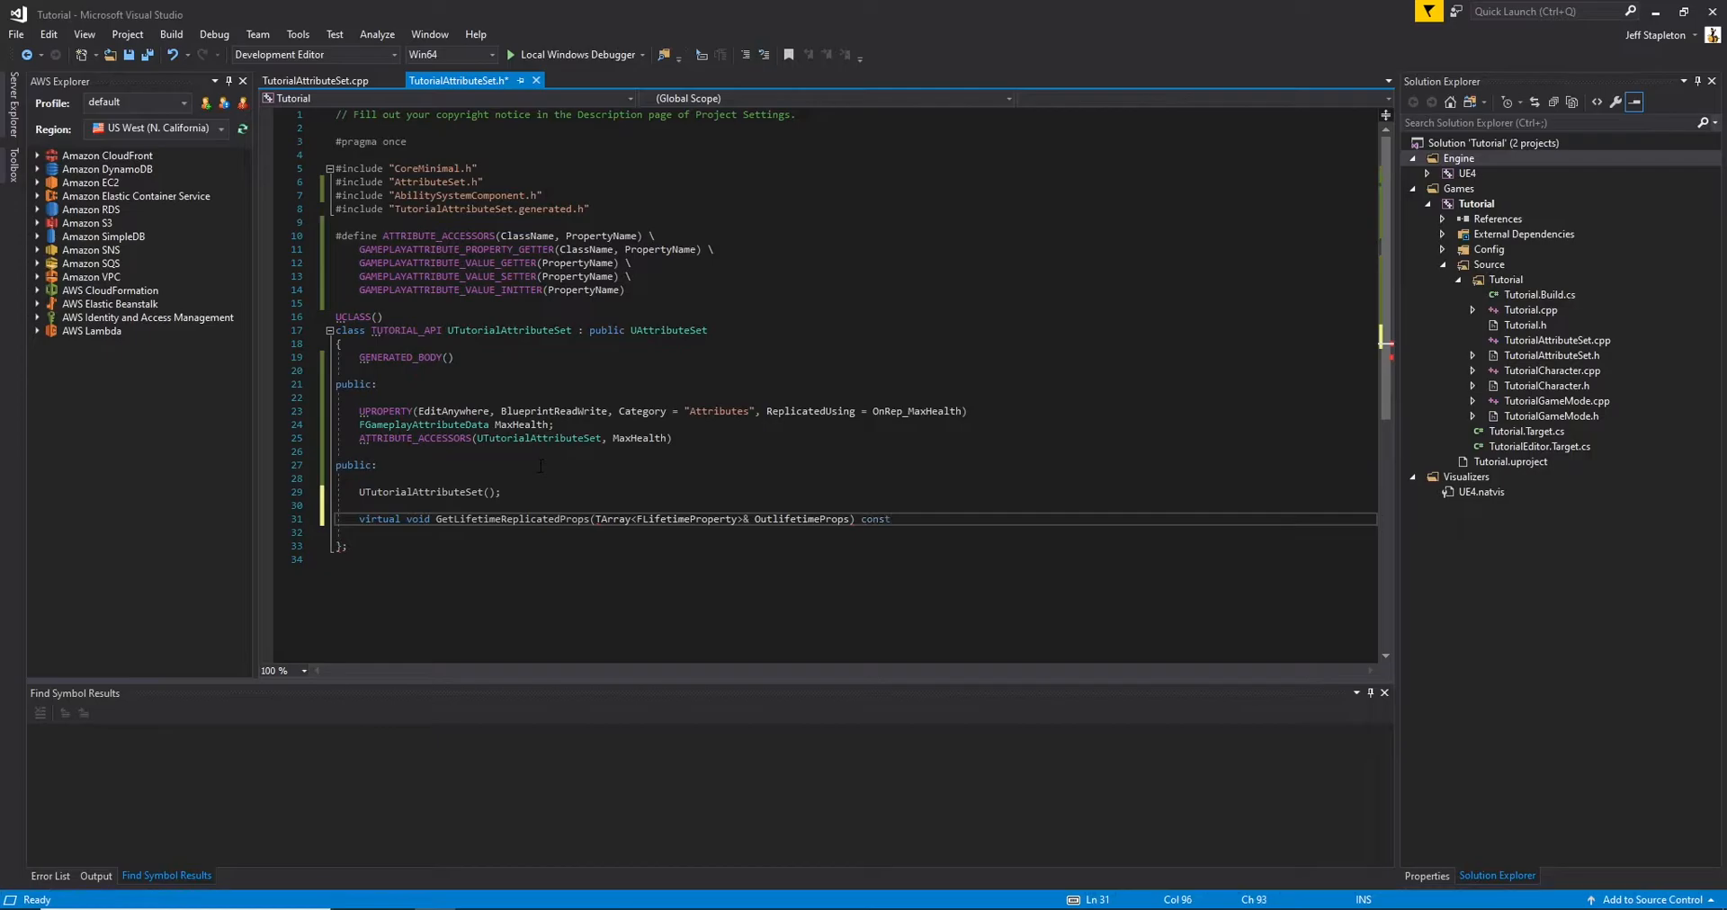
type("override;")
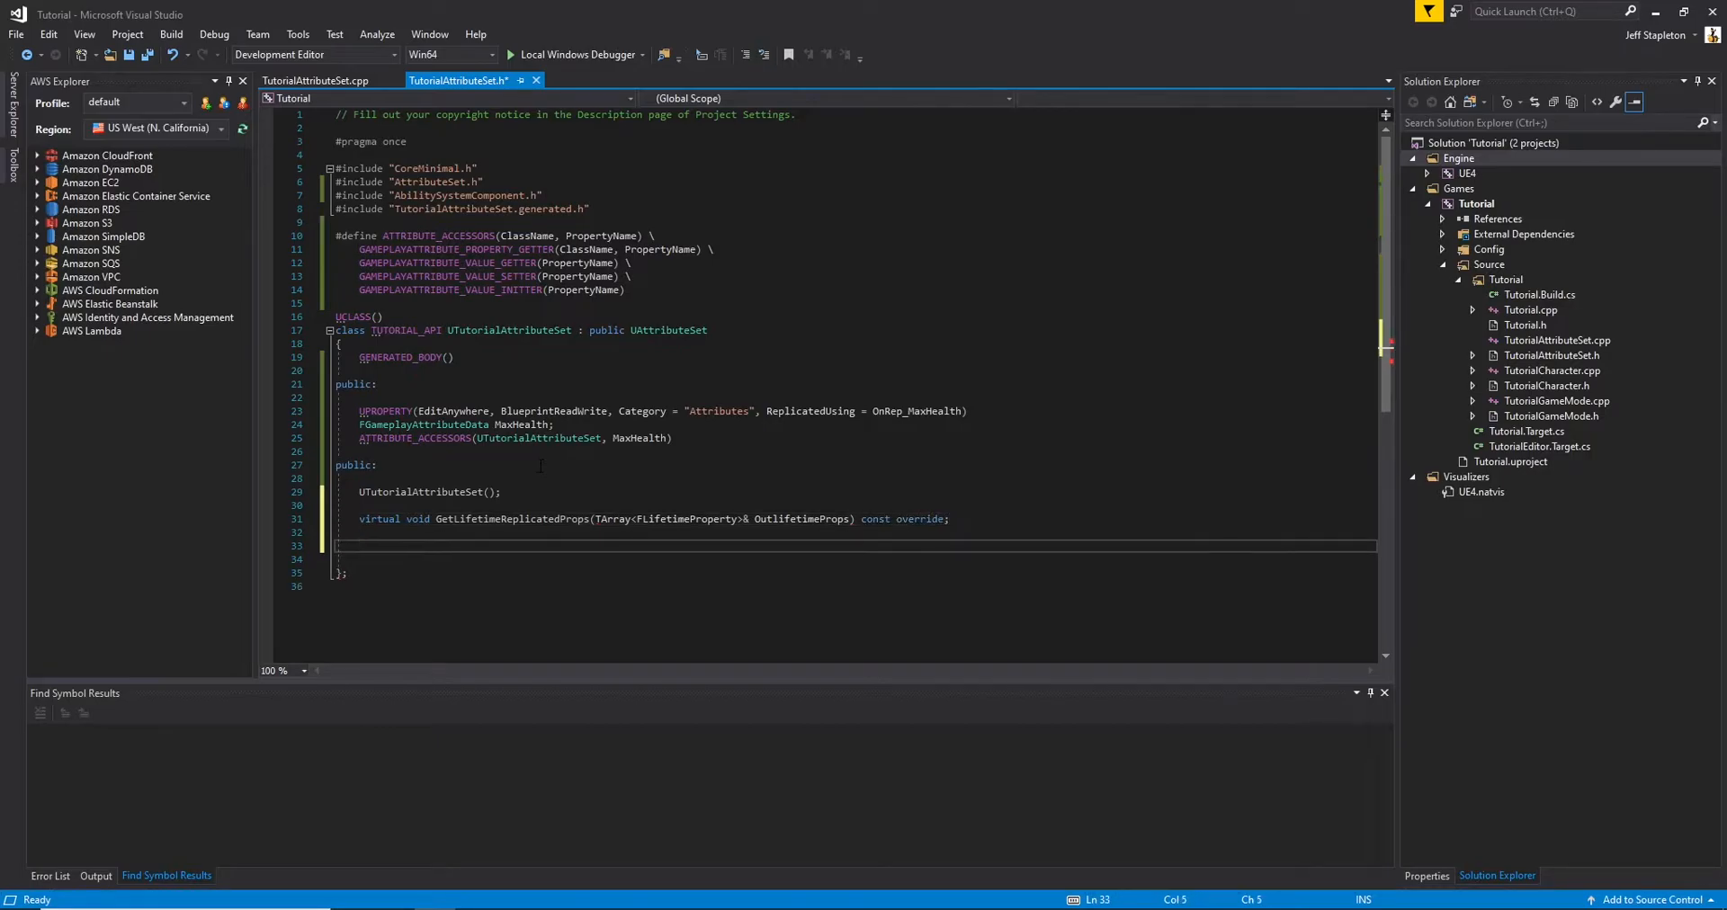
Declare UFUNCTION() virtual void OnRep_MaxHealth(const FGameplayAttributeData& OldMaxHealth);
type("UFUNCTION(")
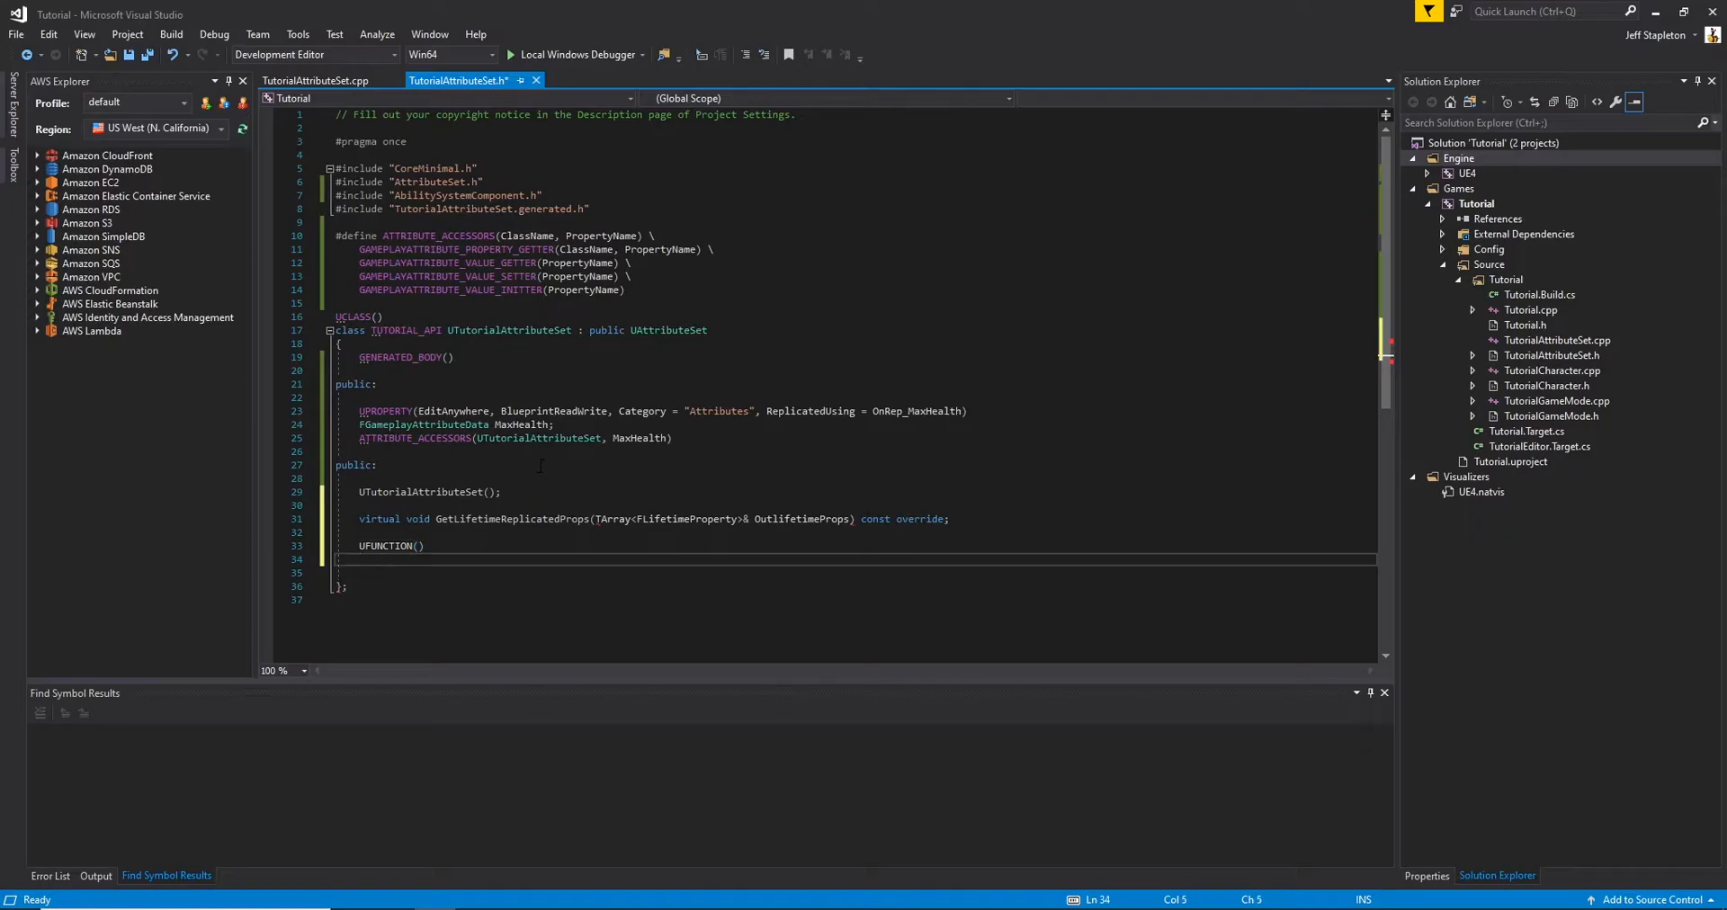
type("virtual void OnRep")
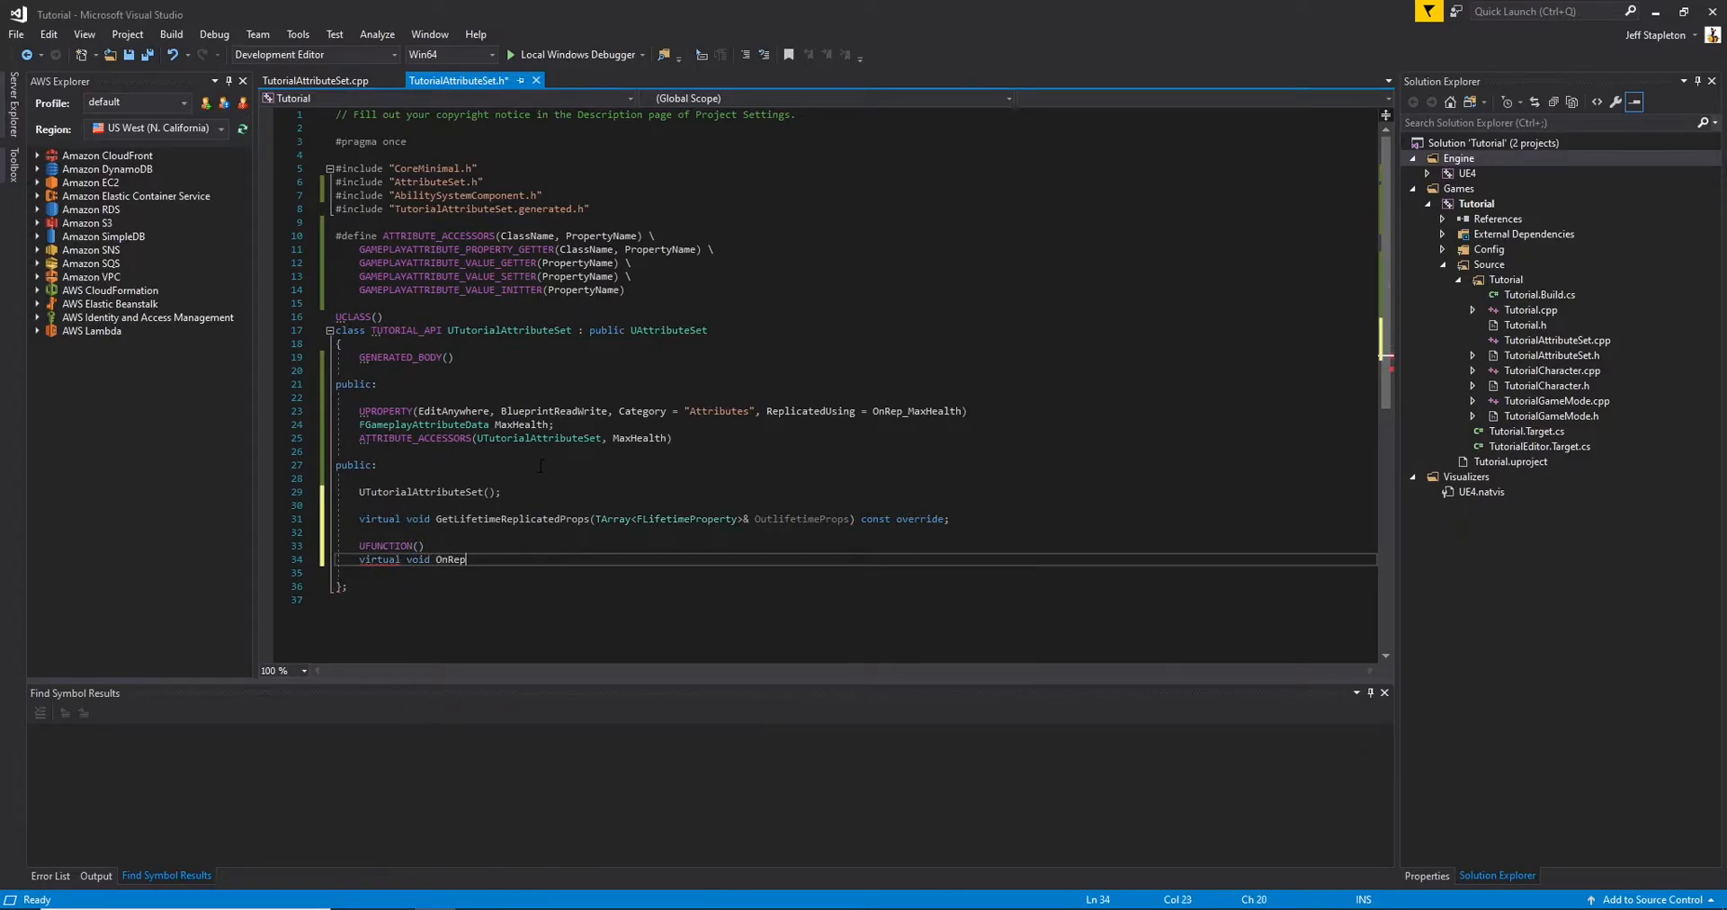
type("_MaxHealth(const FGameplayAttributeData")
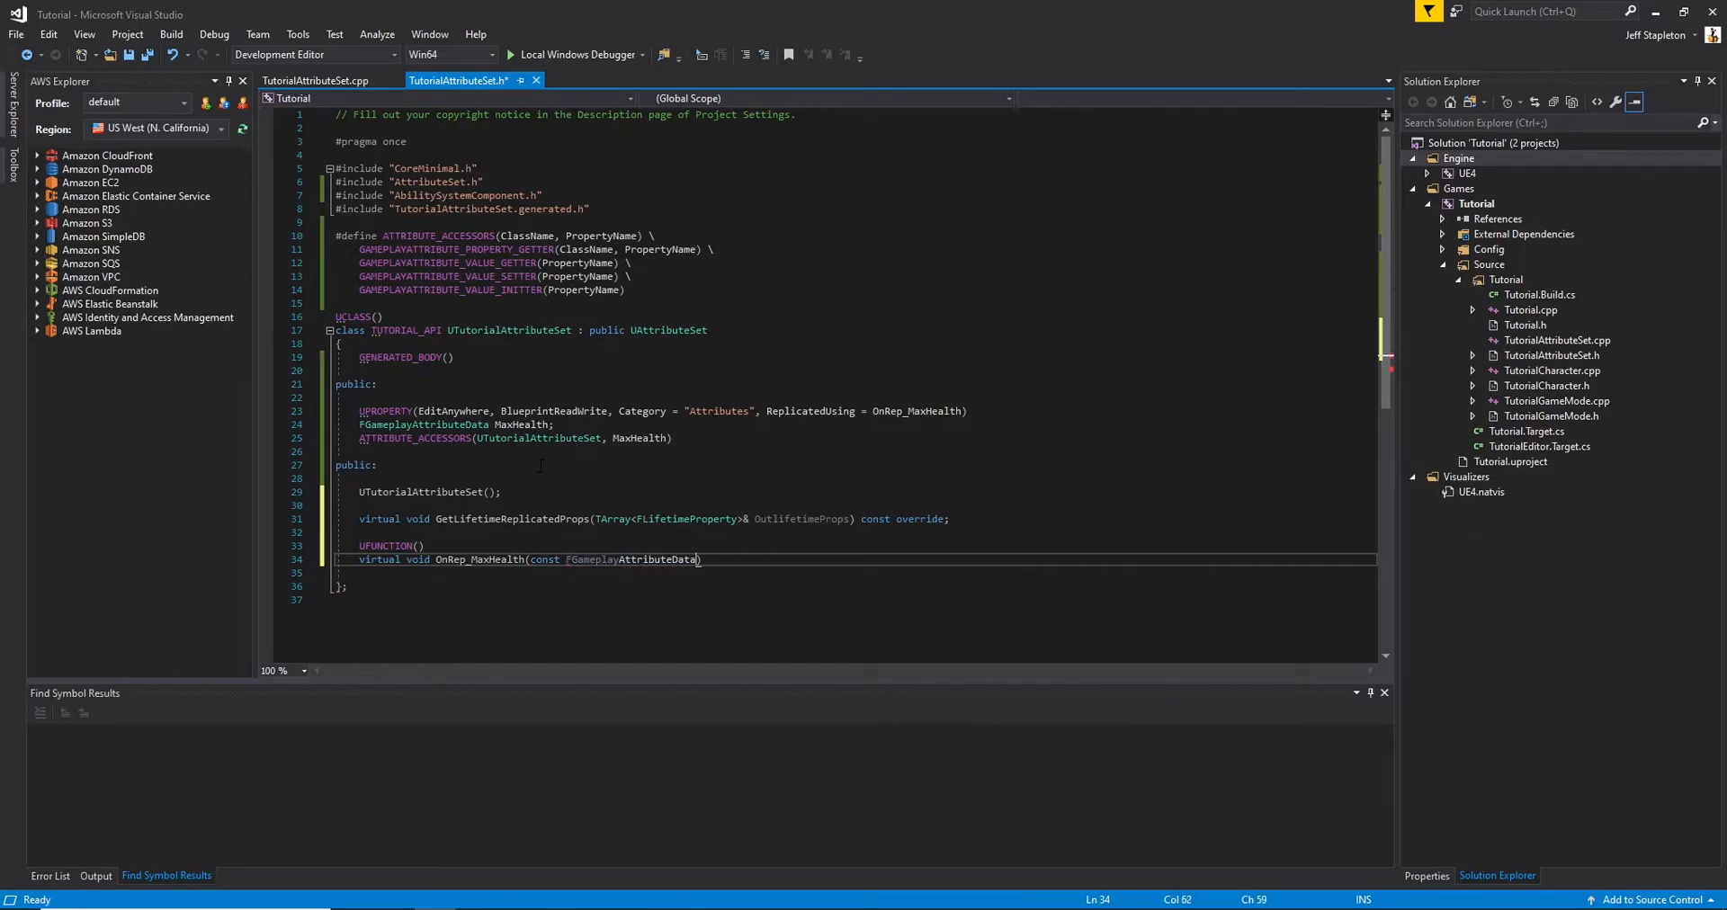
type("& OldMaxHealth")
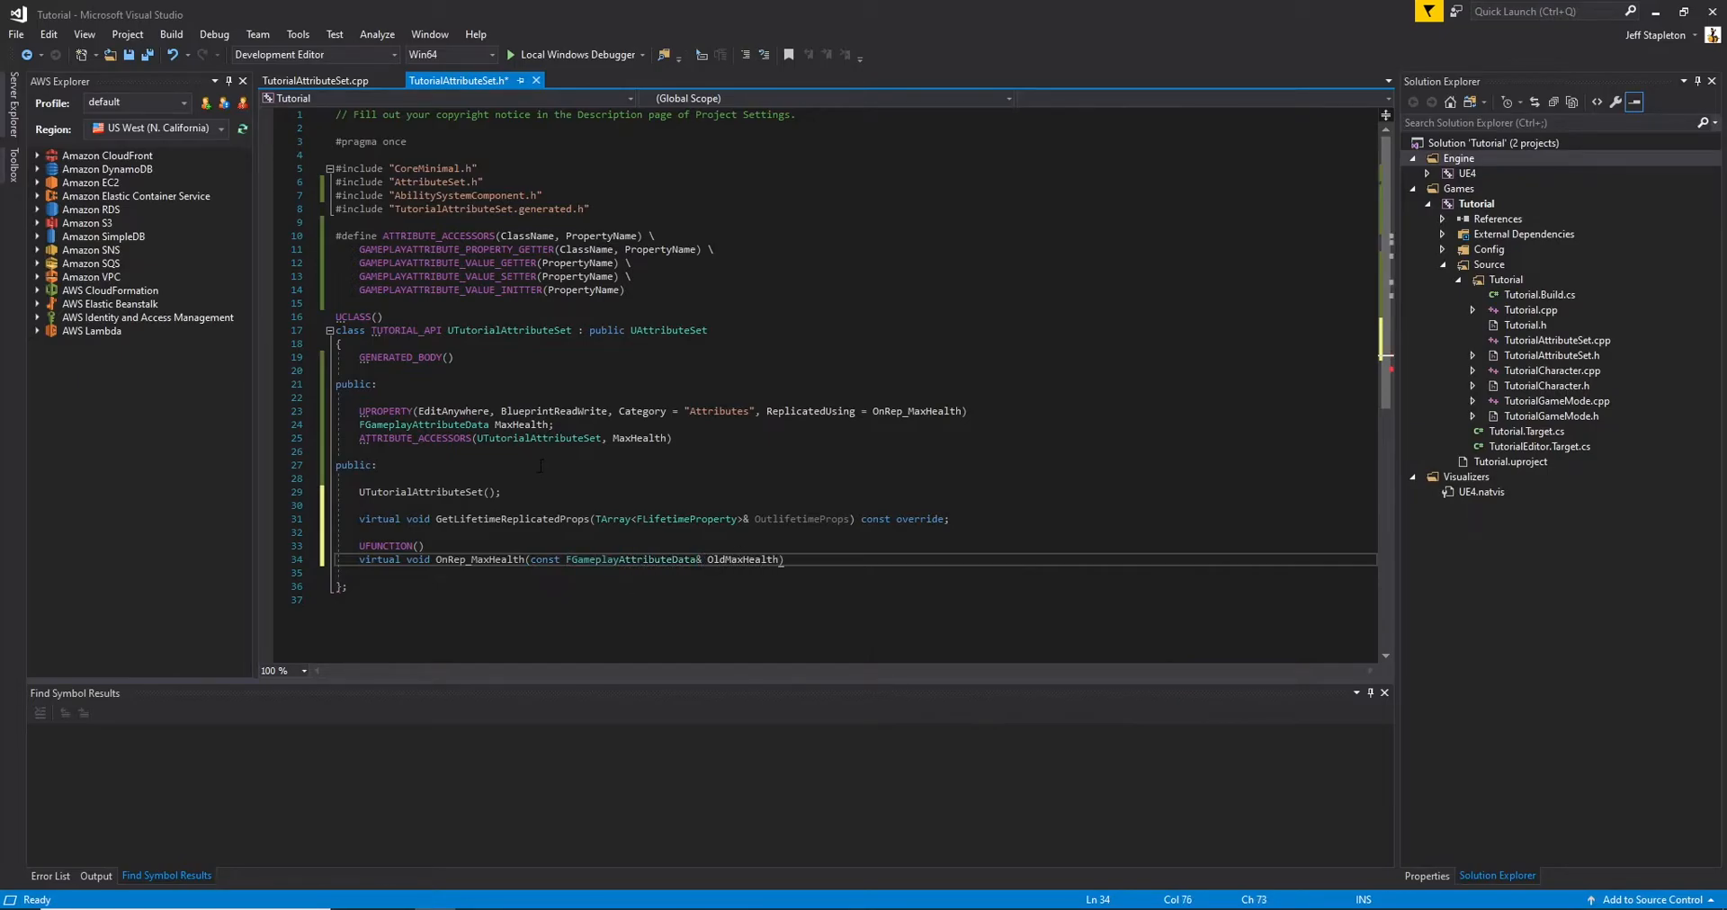
type(";")
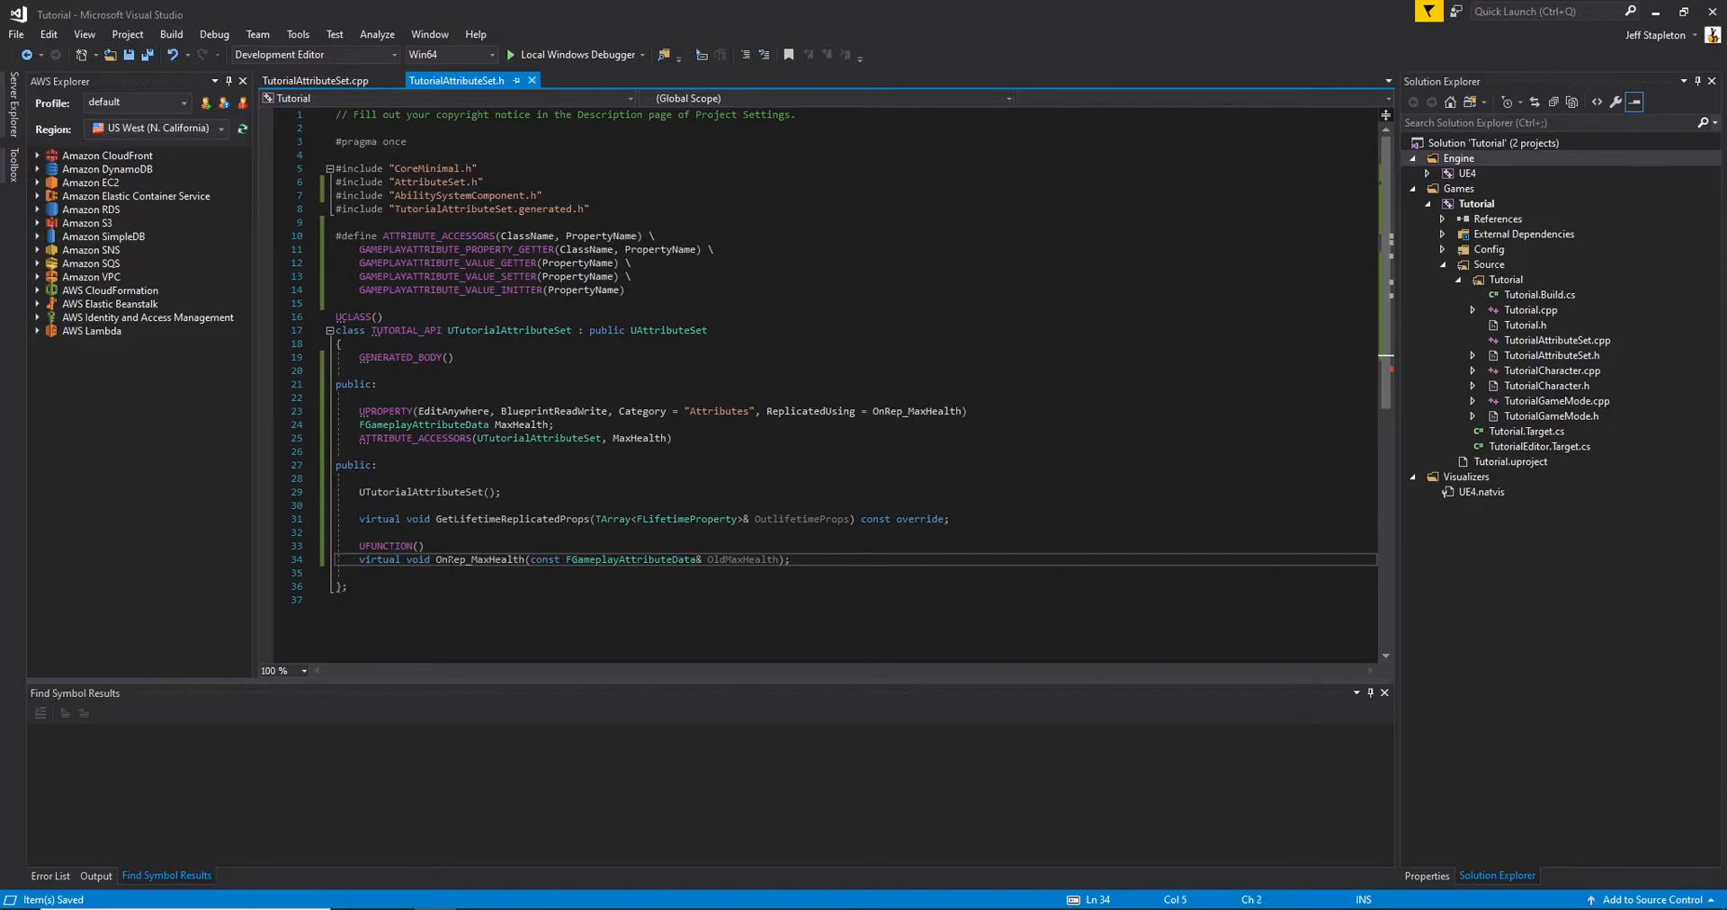
In TutorialAttributeSet.cpp, define the constructor initializing MaxHealth to 100.0f
left_click(314, 80)
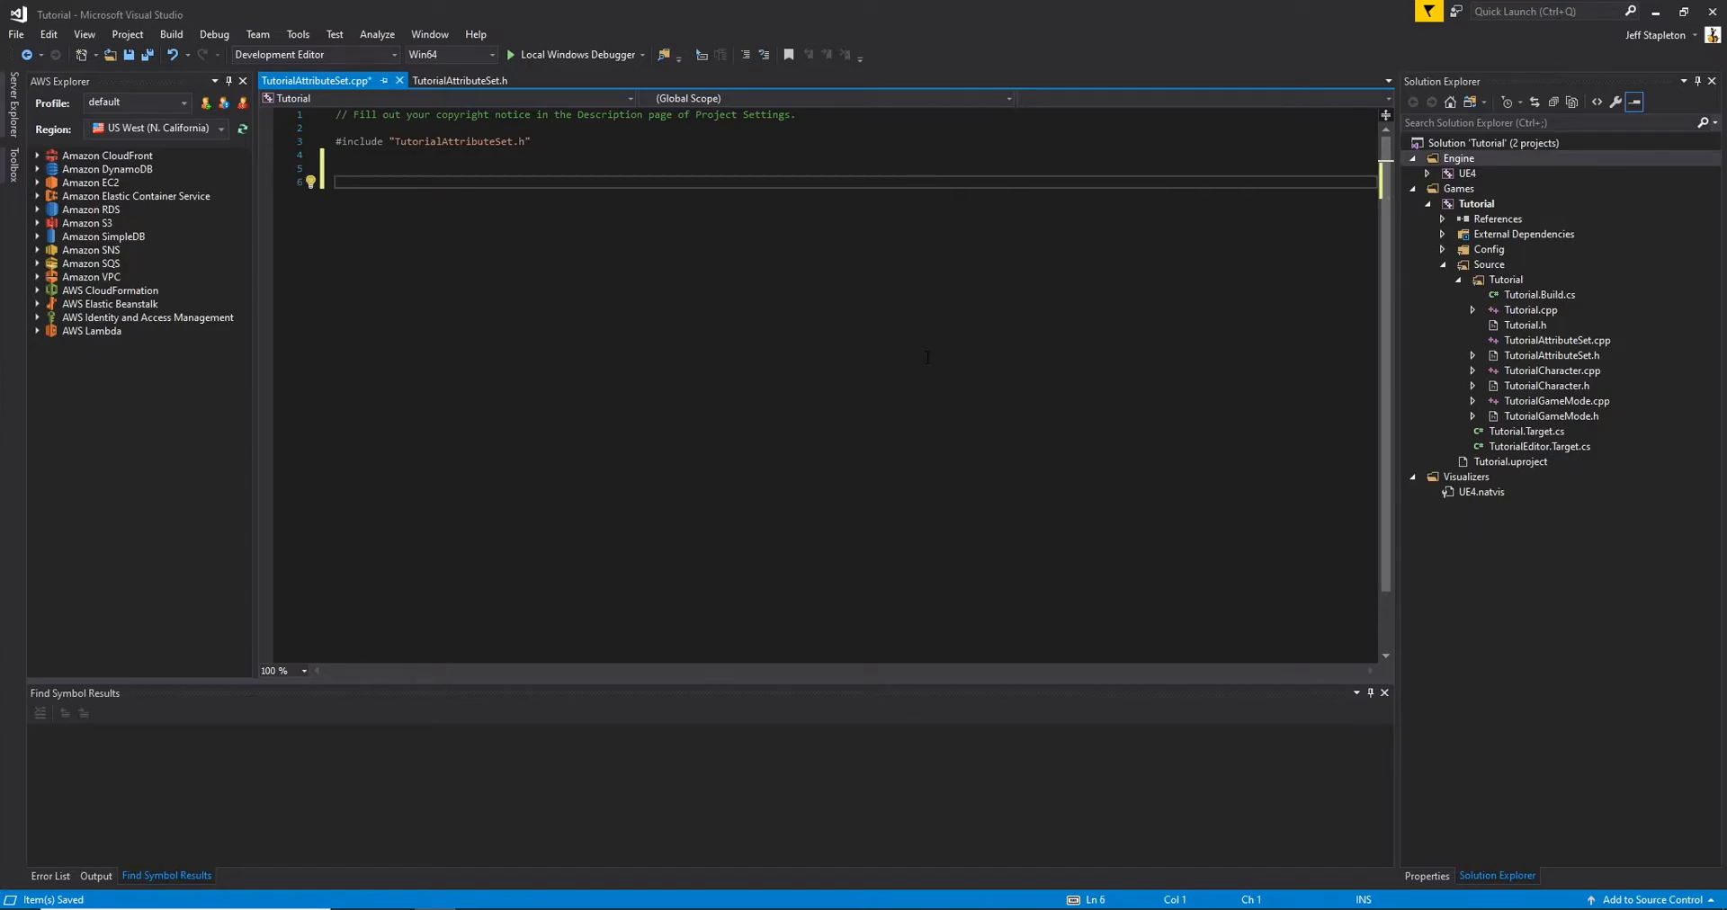
type("UTu")
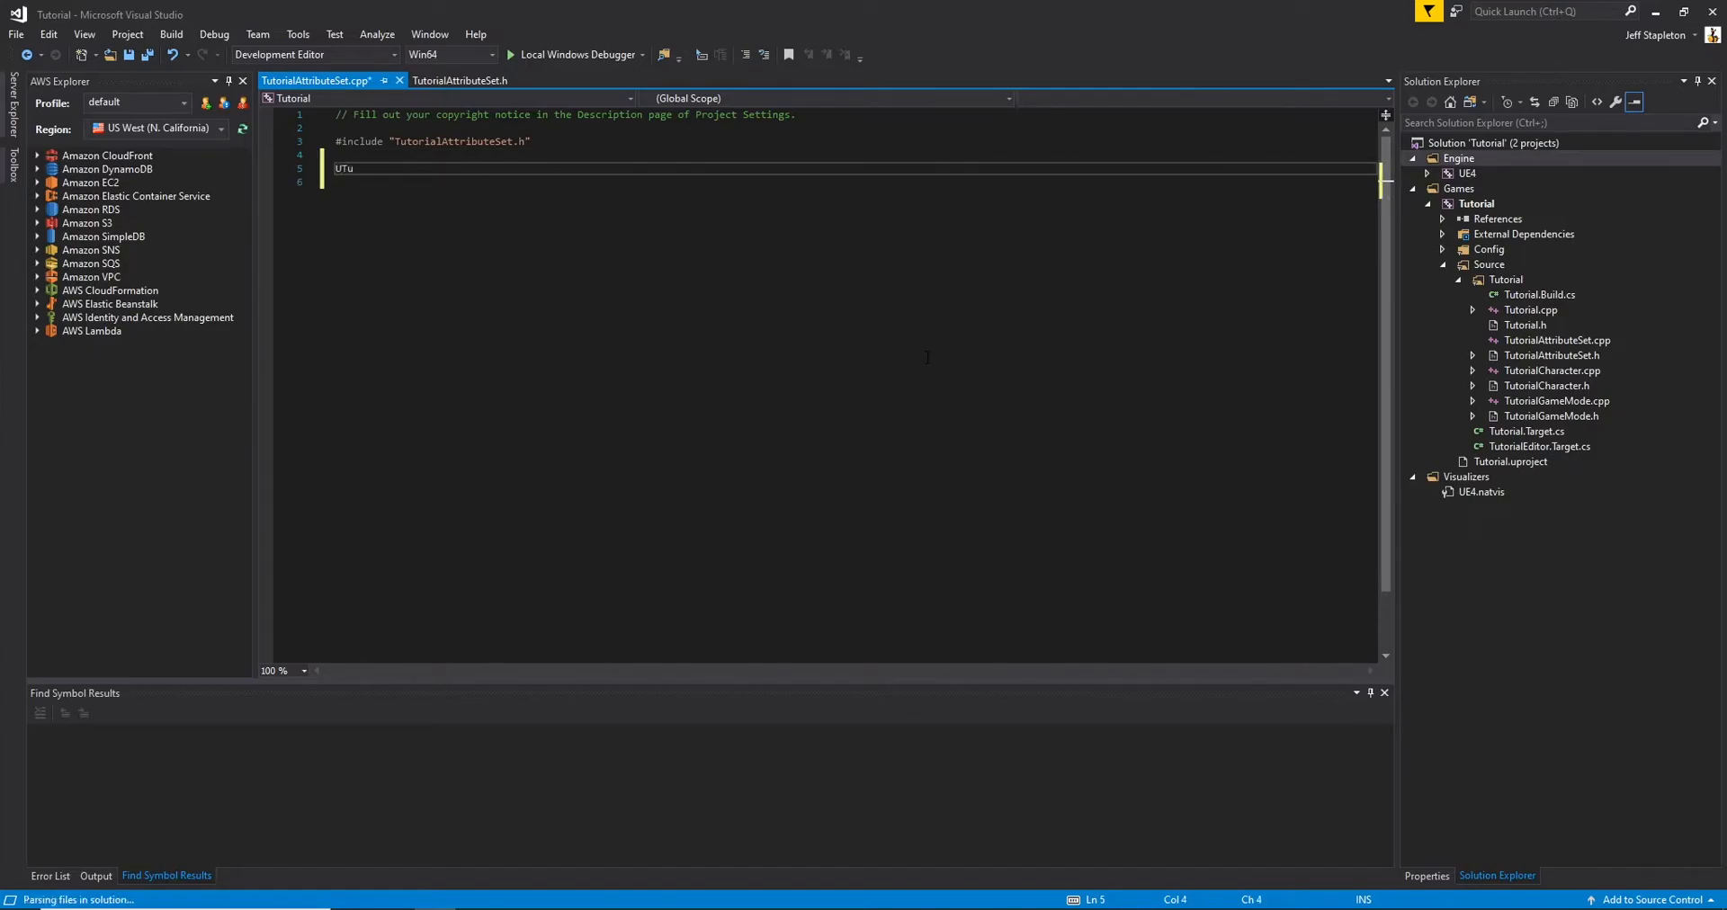
type("utorialAttributeSet::UTutorialAttributeSet(")
left_click(853, 181)
type("{")
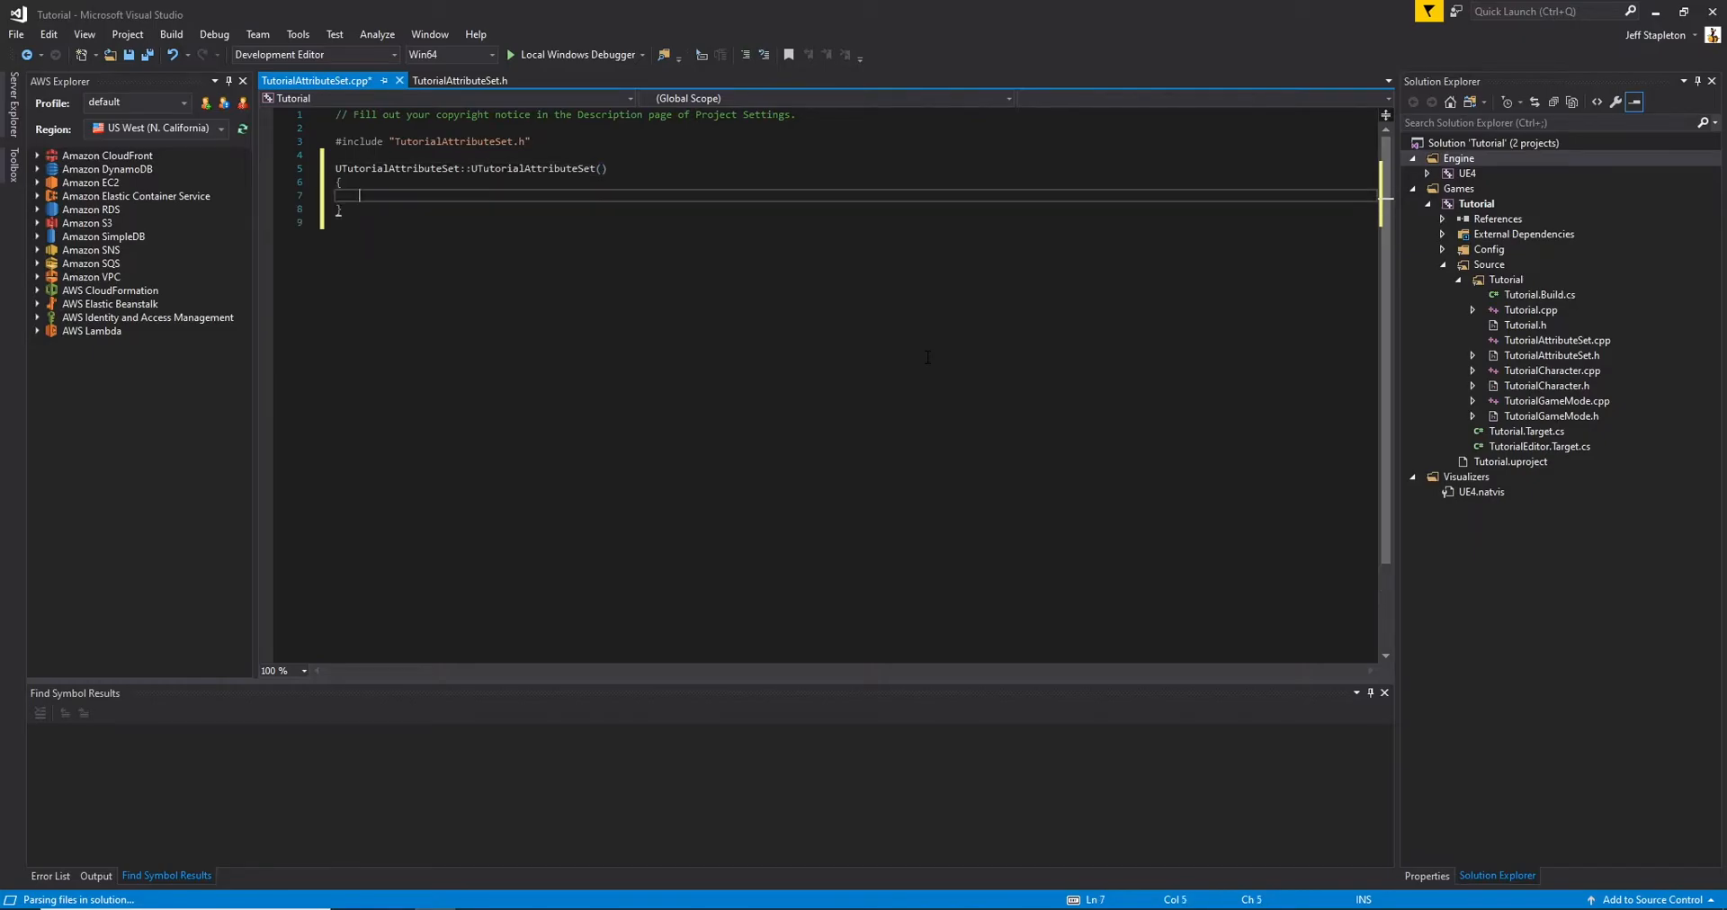
type(": Max")
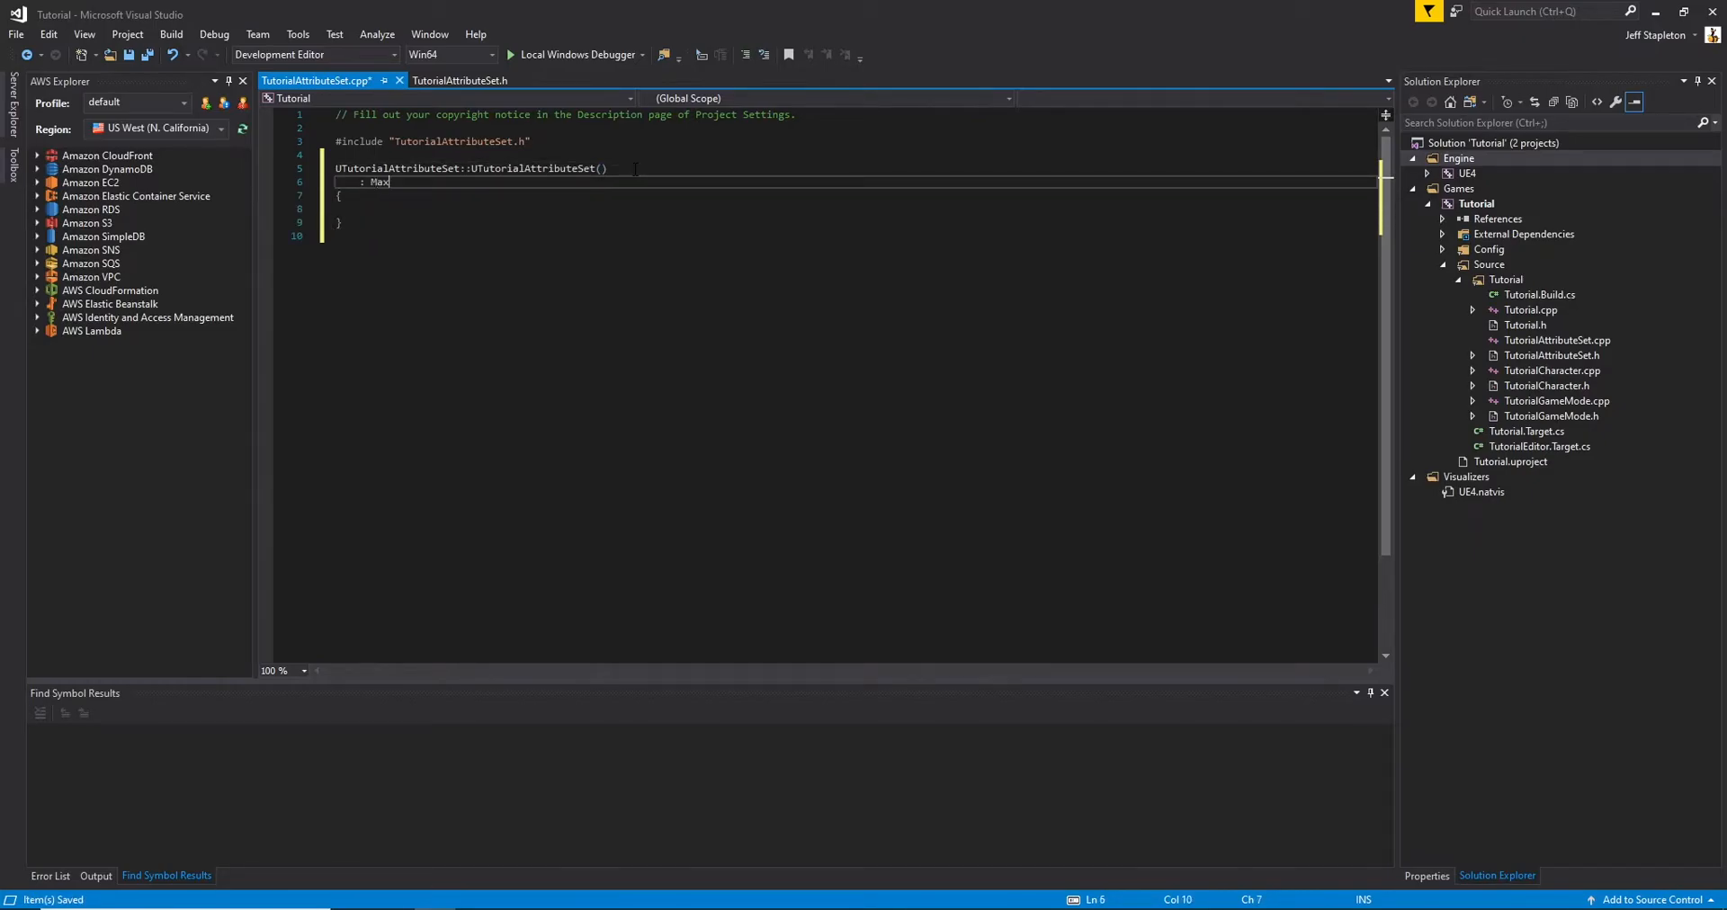
type("Health(100.0f)")
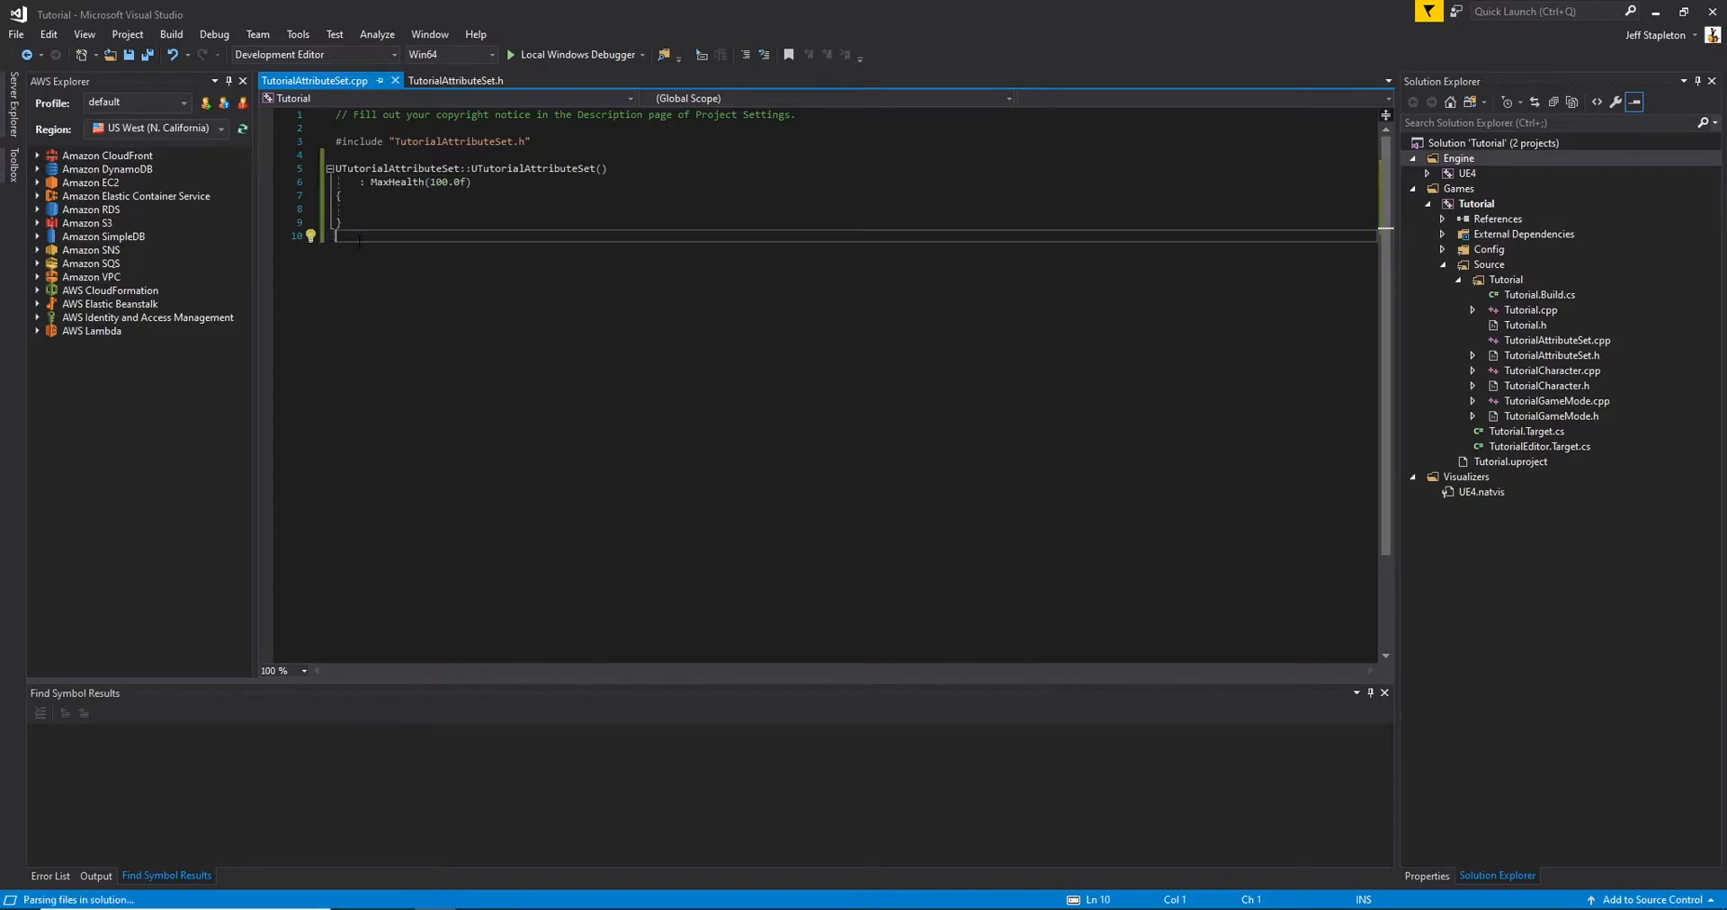
Define GetLifetimeReplicatedProps calling Super::GetLifetimeReplicatedProps(OutLifetimeProps)
type("void U")
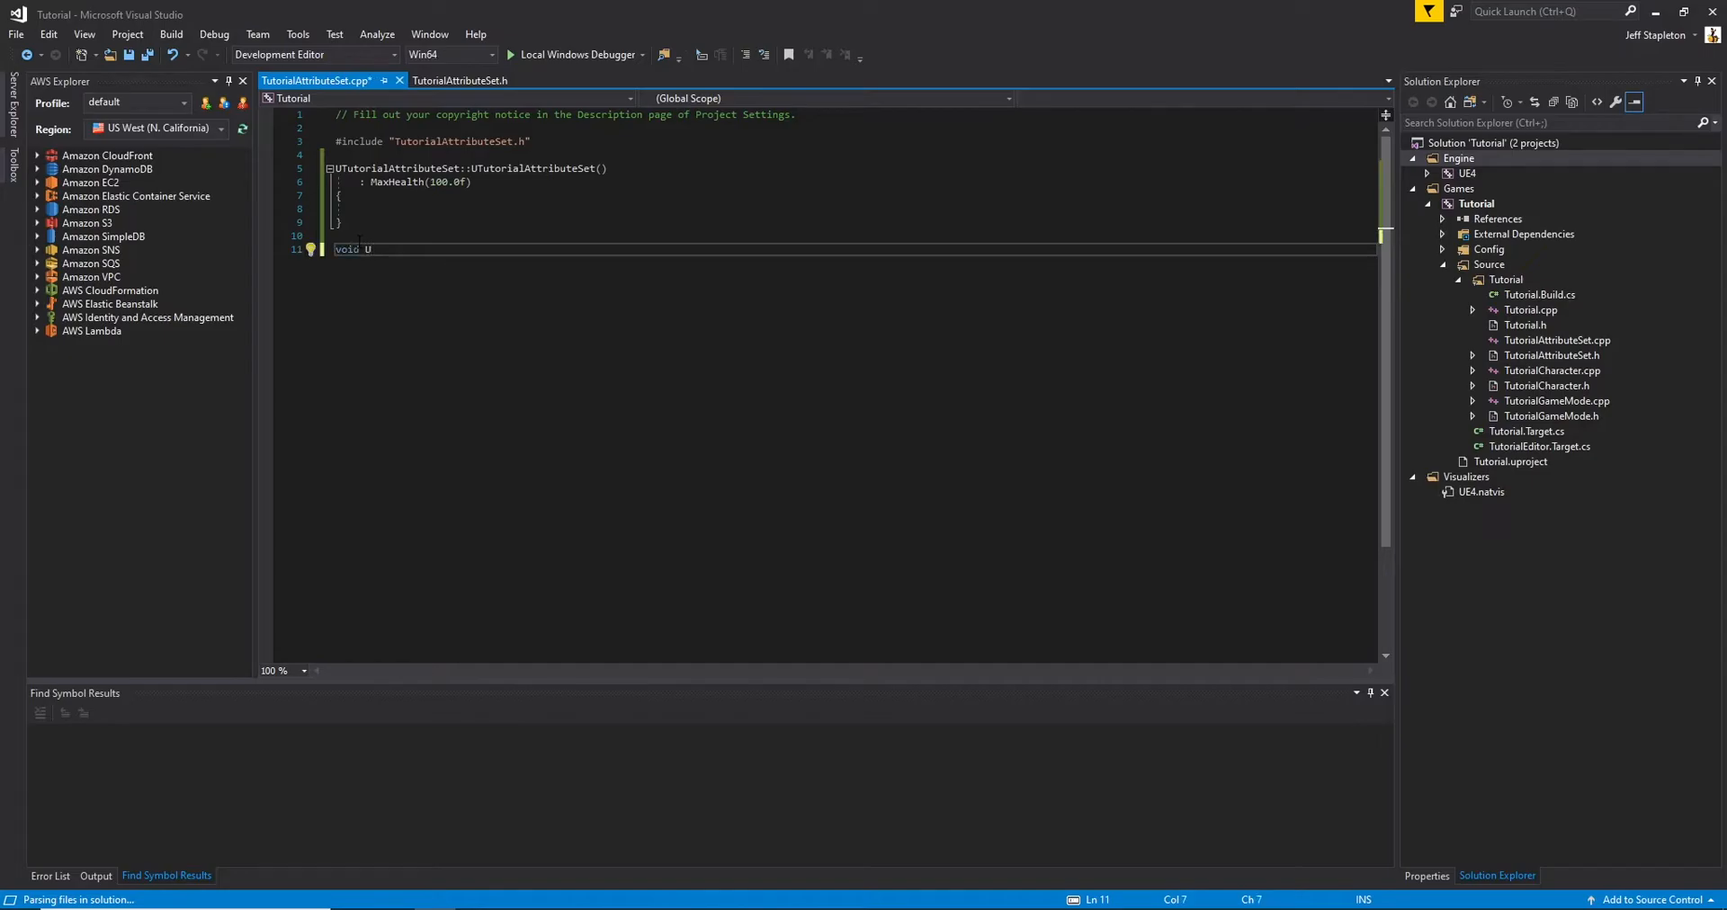
type("TutorialAttributeSet::GetLifetime")
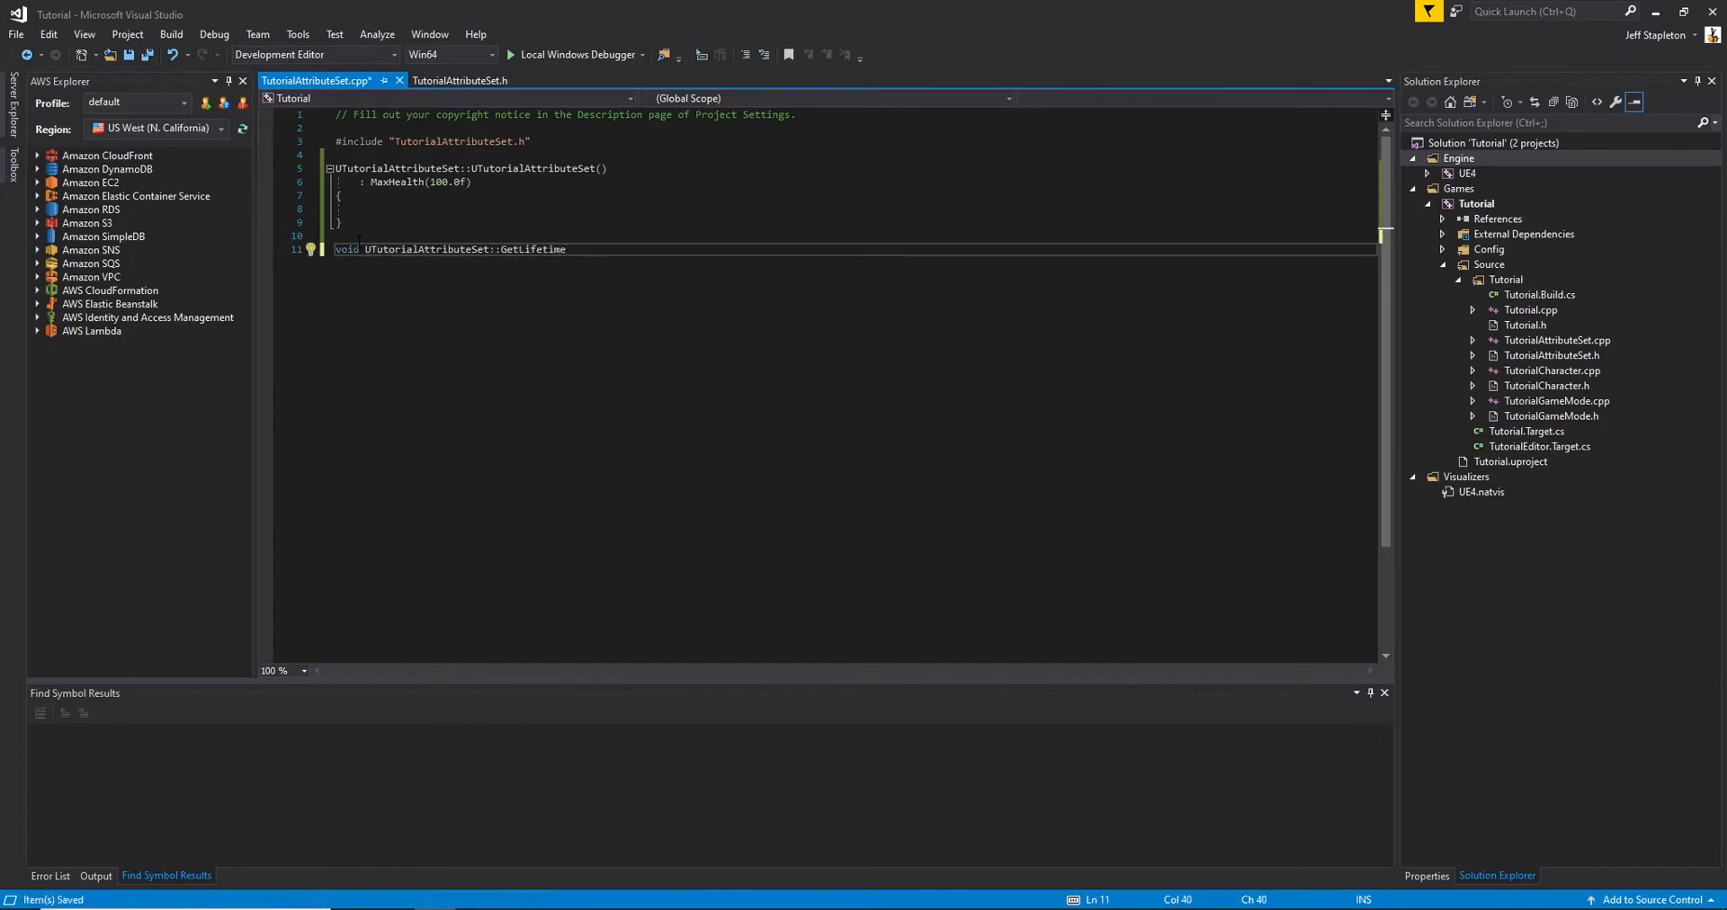
type("ReplicatedProps(T")
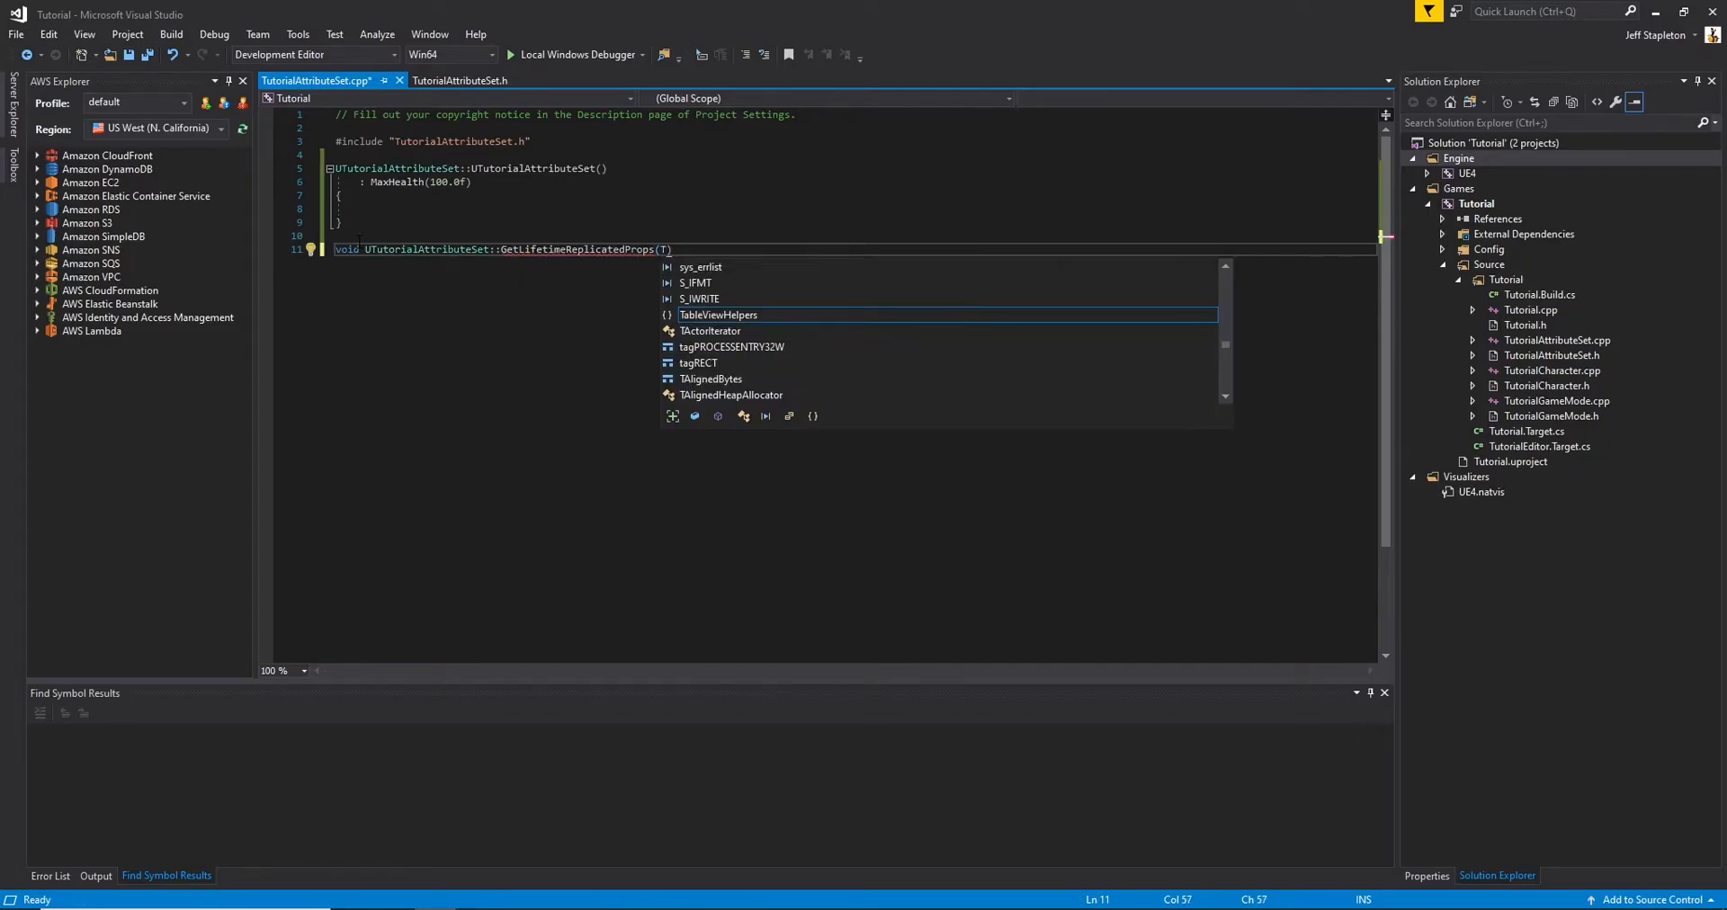
type("Array<FLifetimeProperty>& OutLifetimeProps")
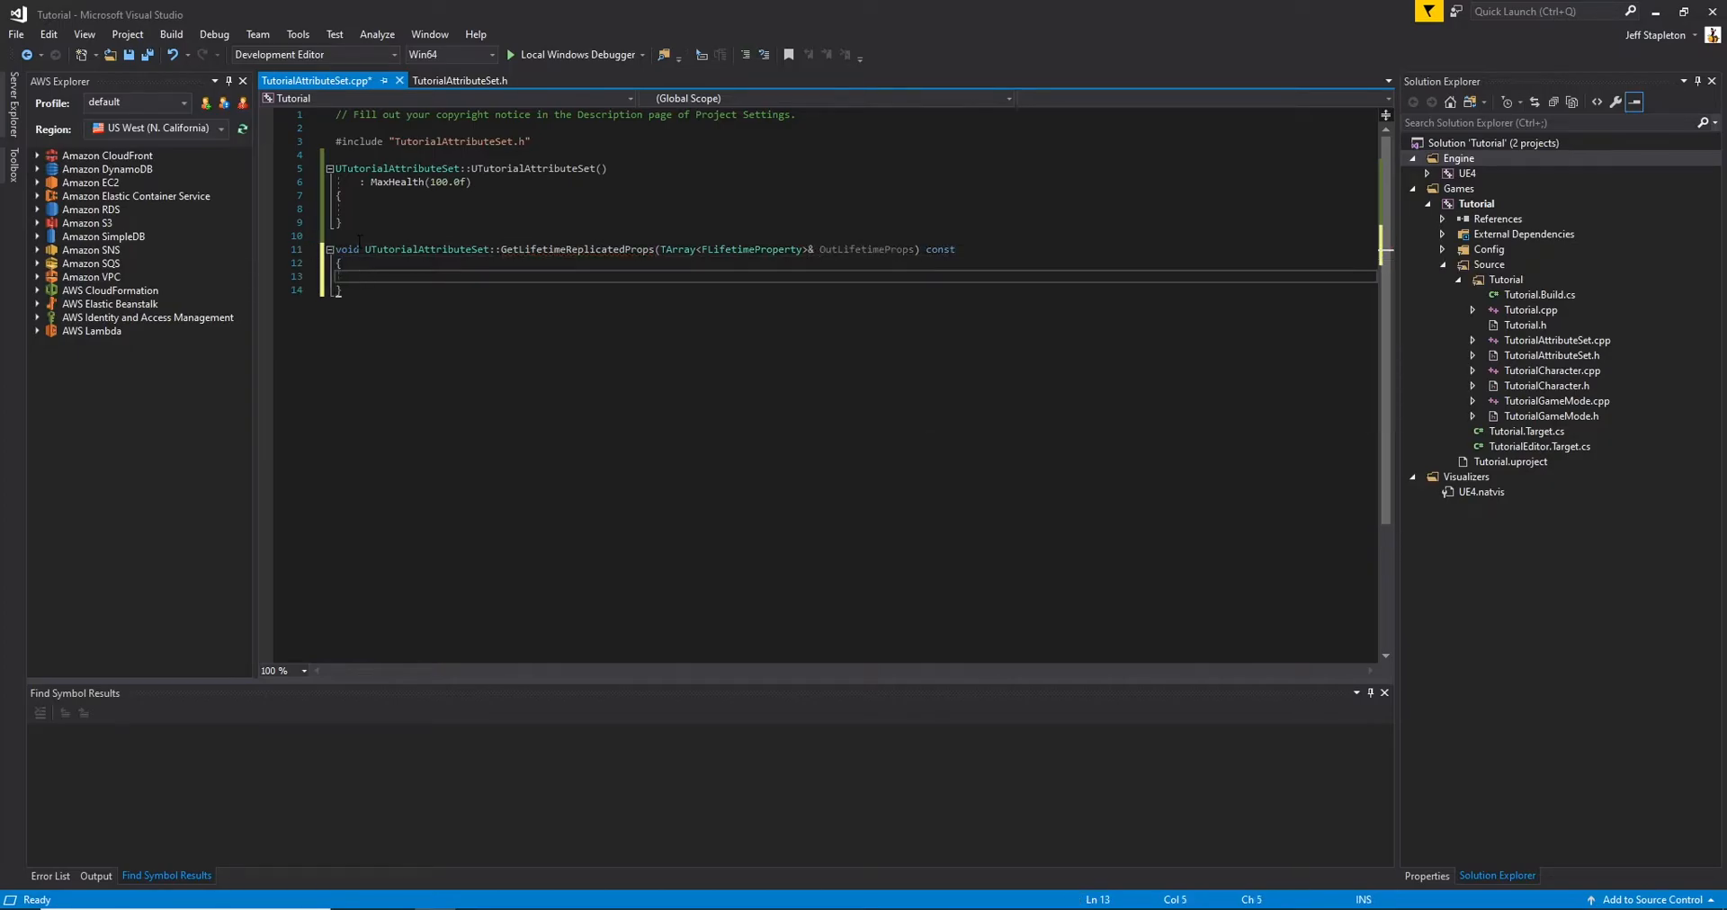
type("Super::")
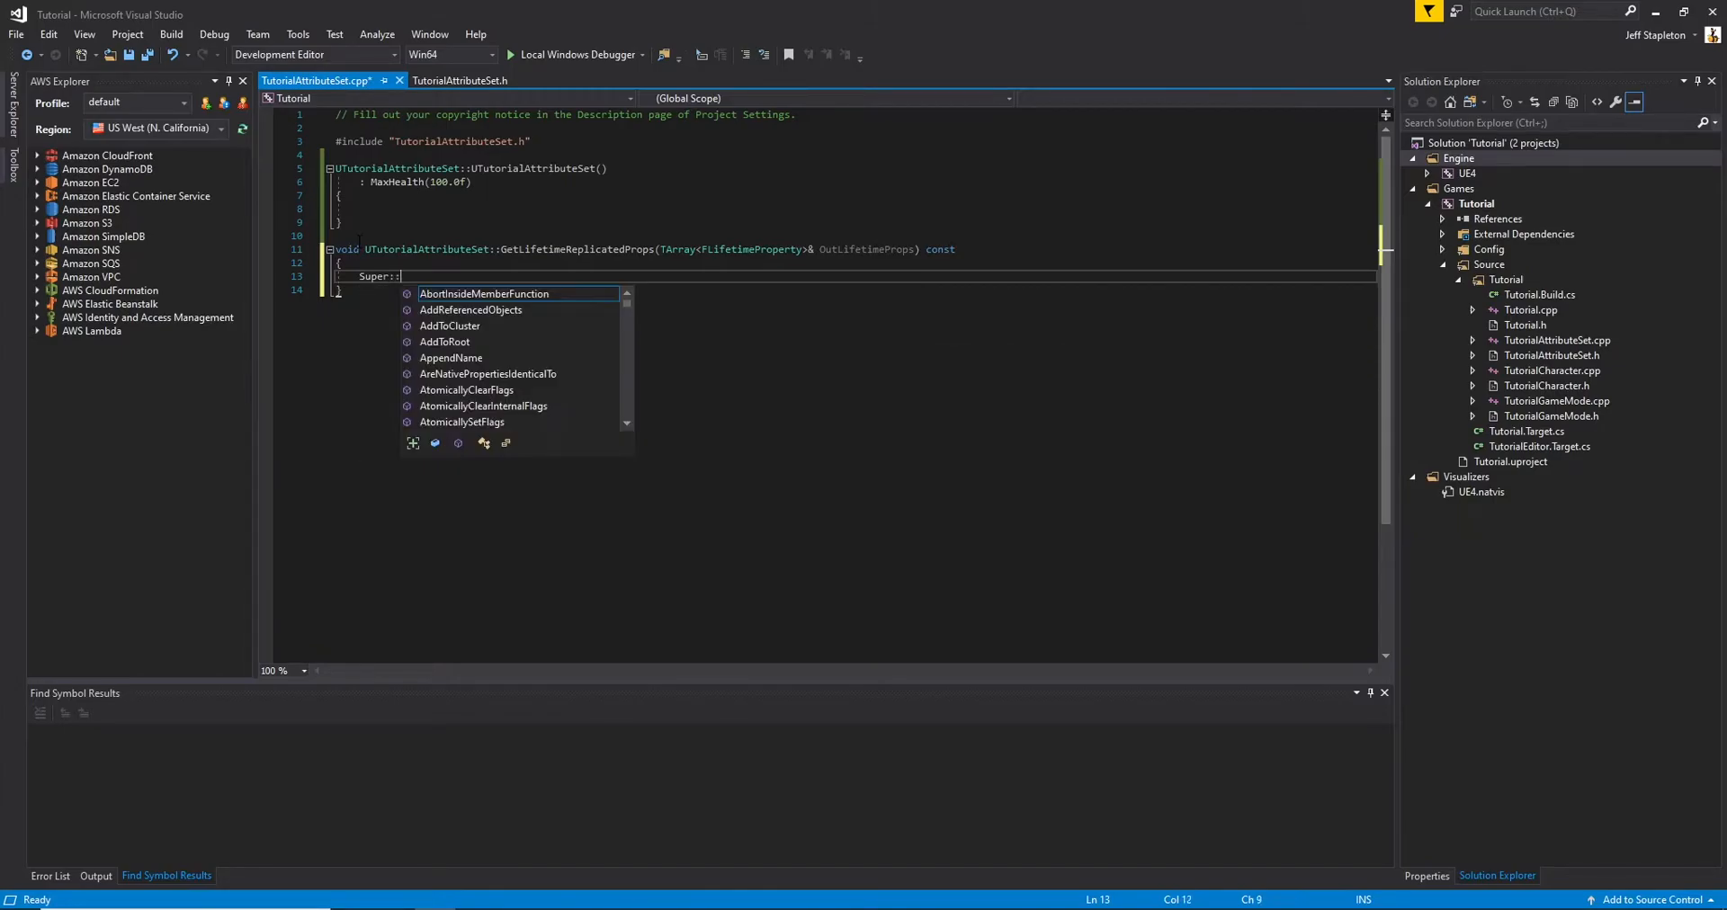
type("GetLifetimeReplicatedProps(")
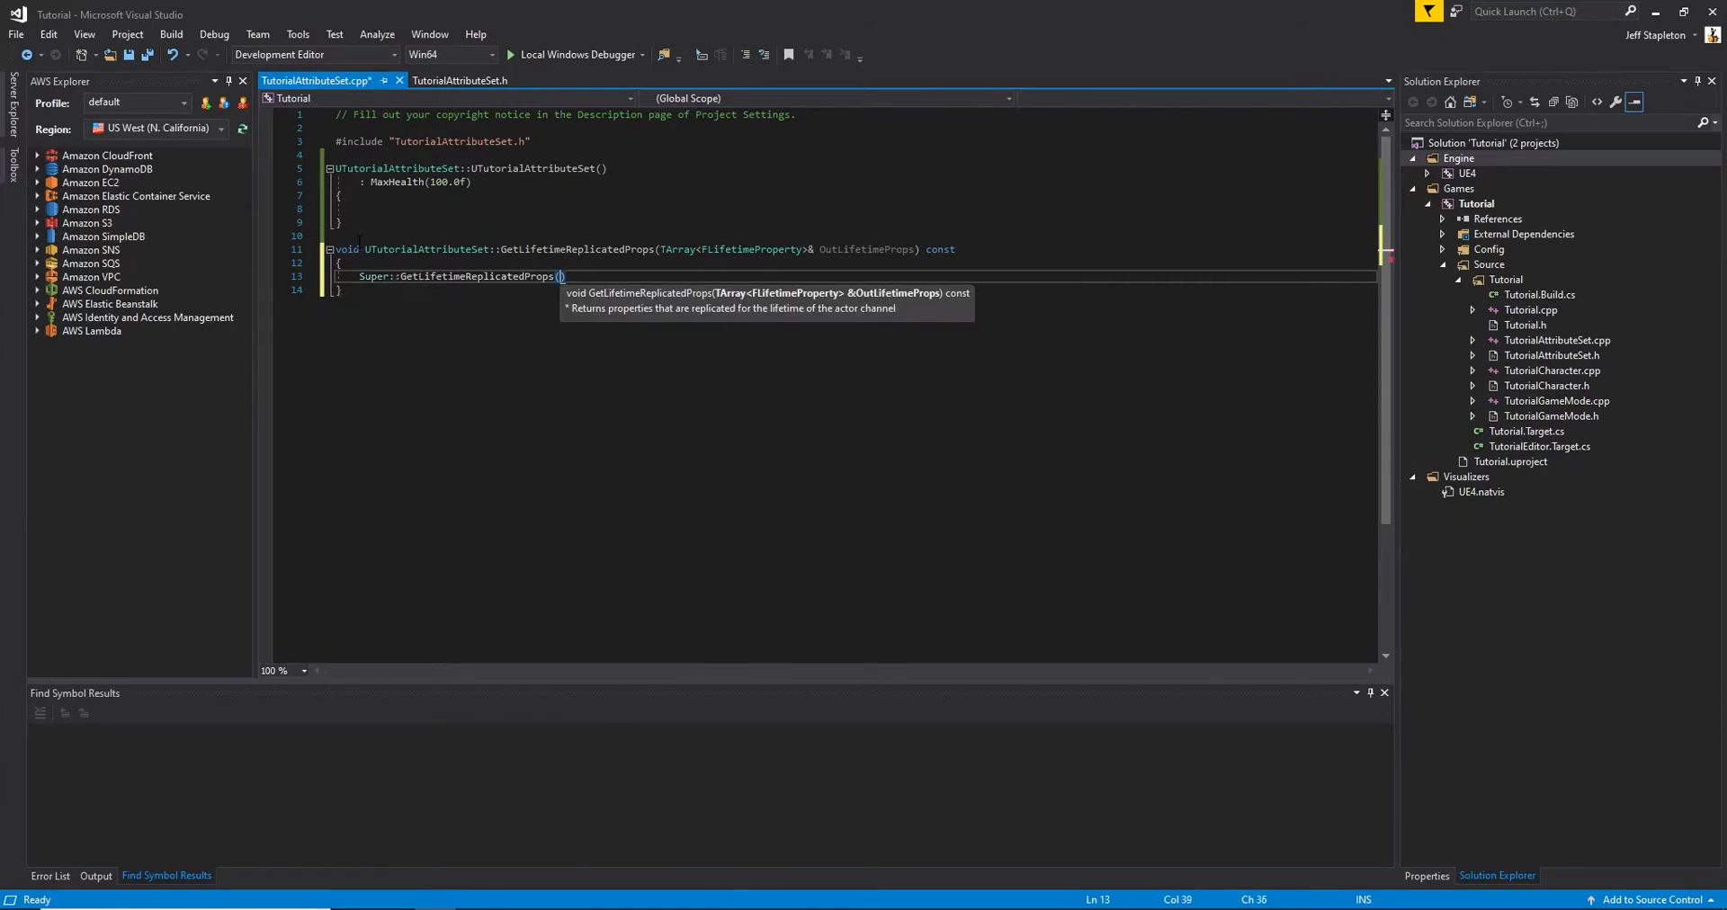
type("OutLifetimeProps);")
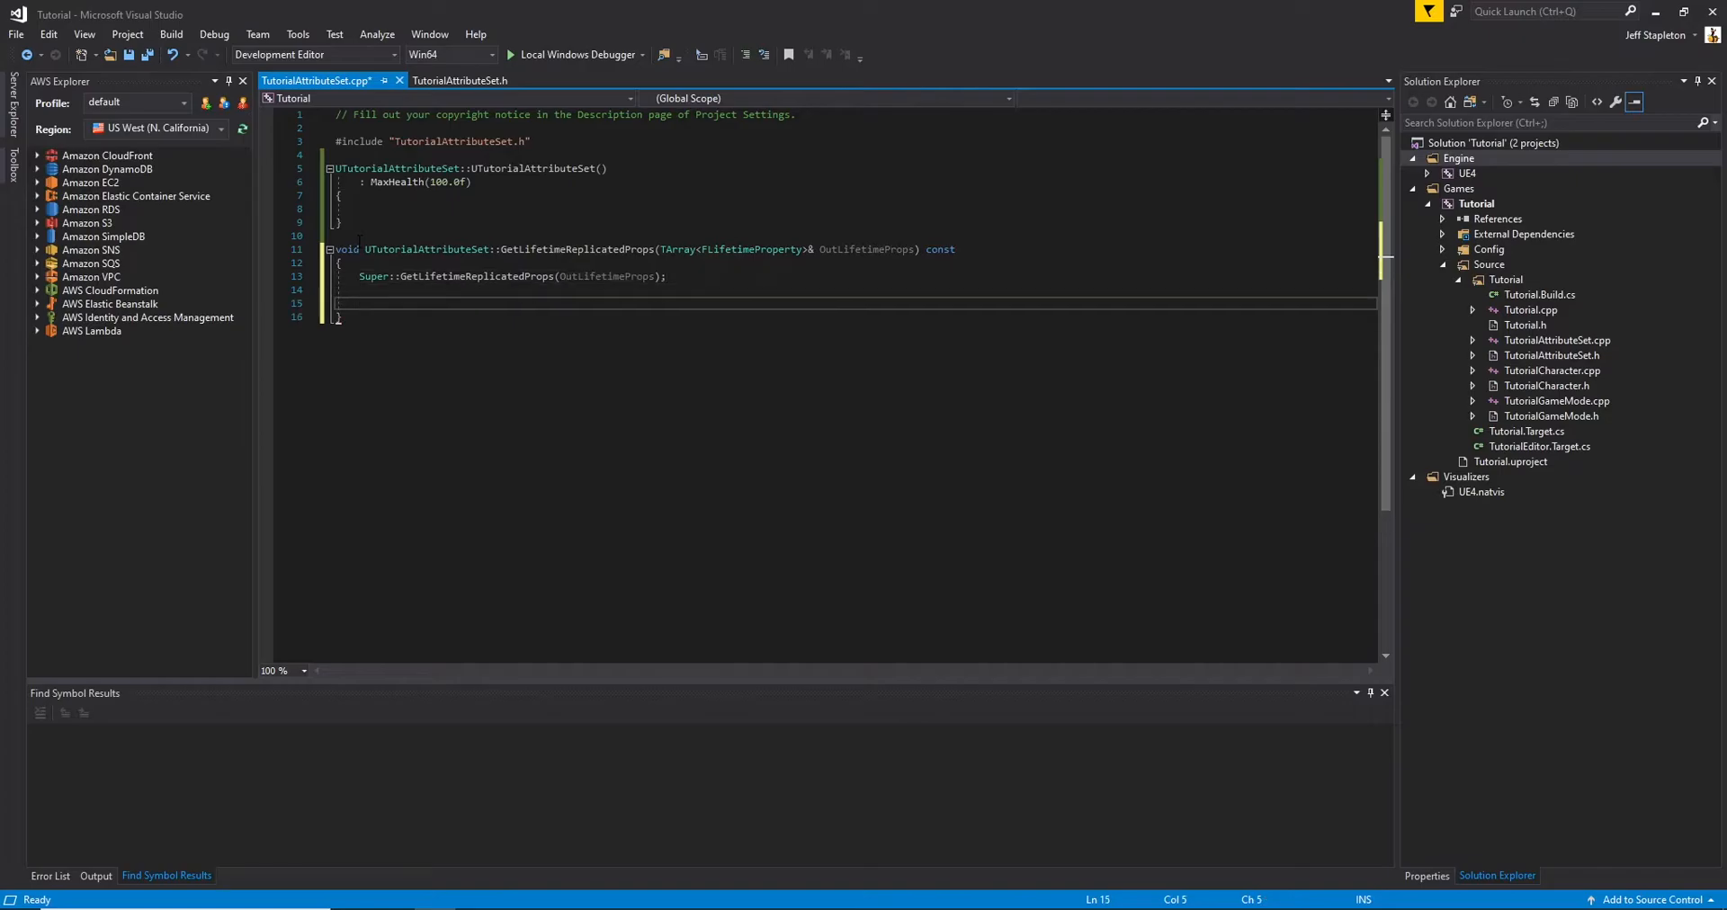
type("void U")
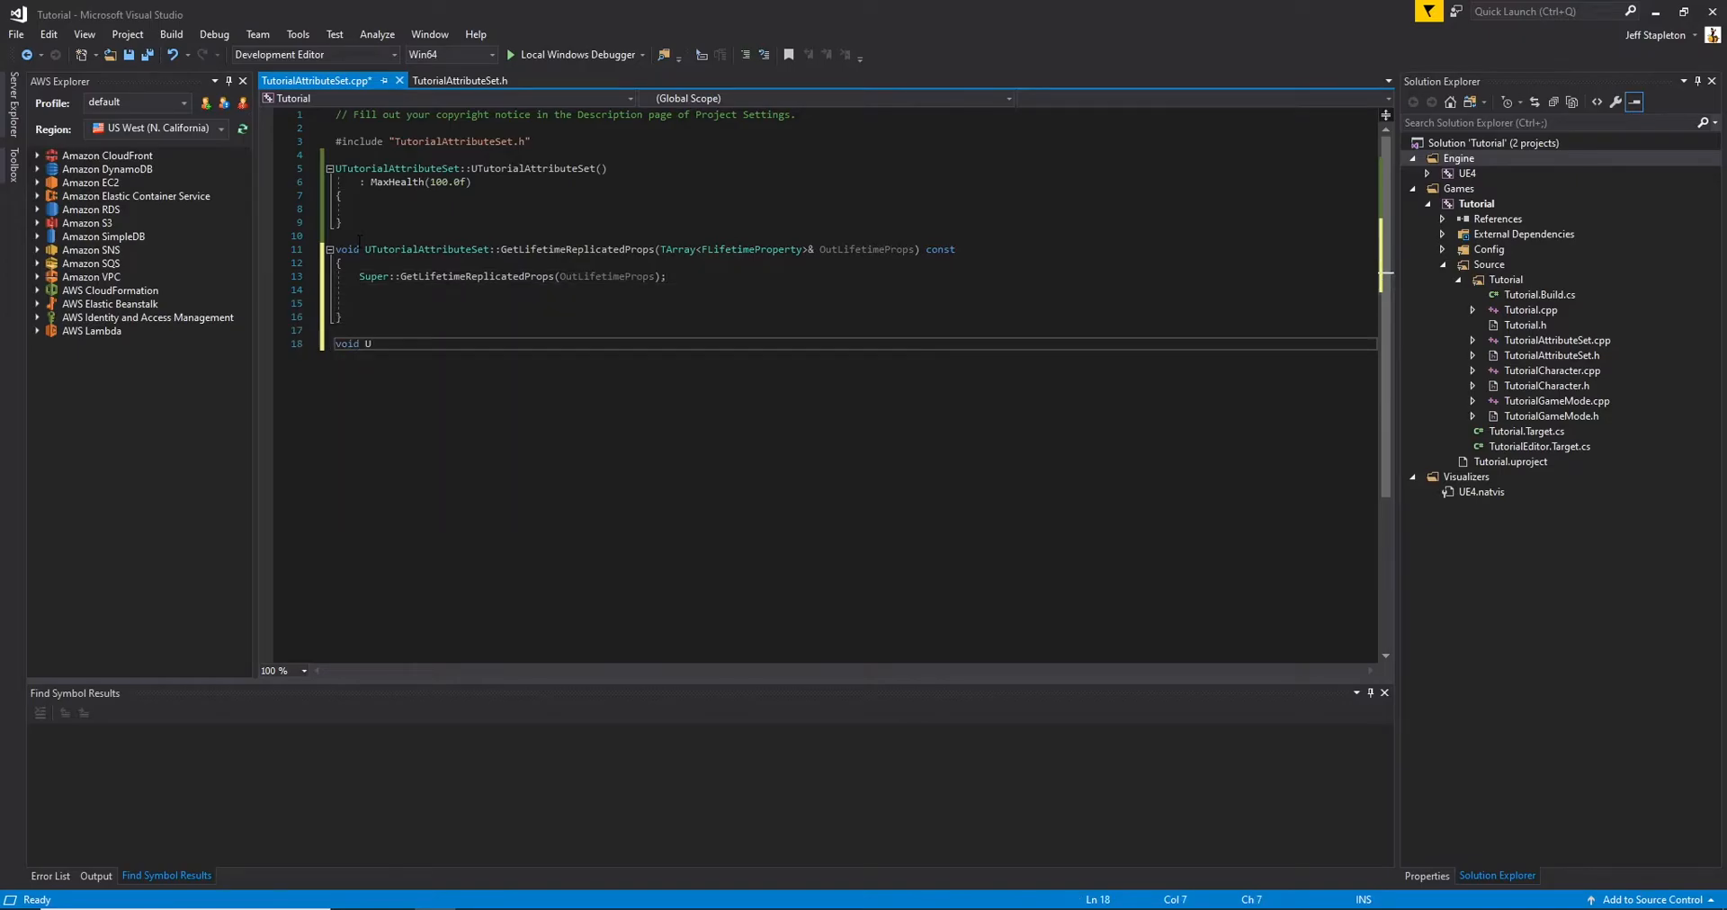
Implement OnRep_MaxHealth using the GAMEPLAYATTRIBUTE_REPNOTIFY macro
type("TutorialAttributeSet::OnRep_MaxHealth(const")
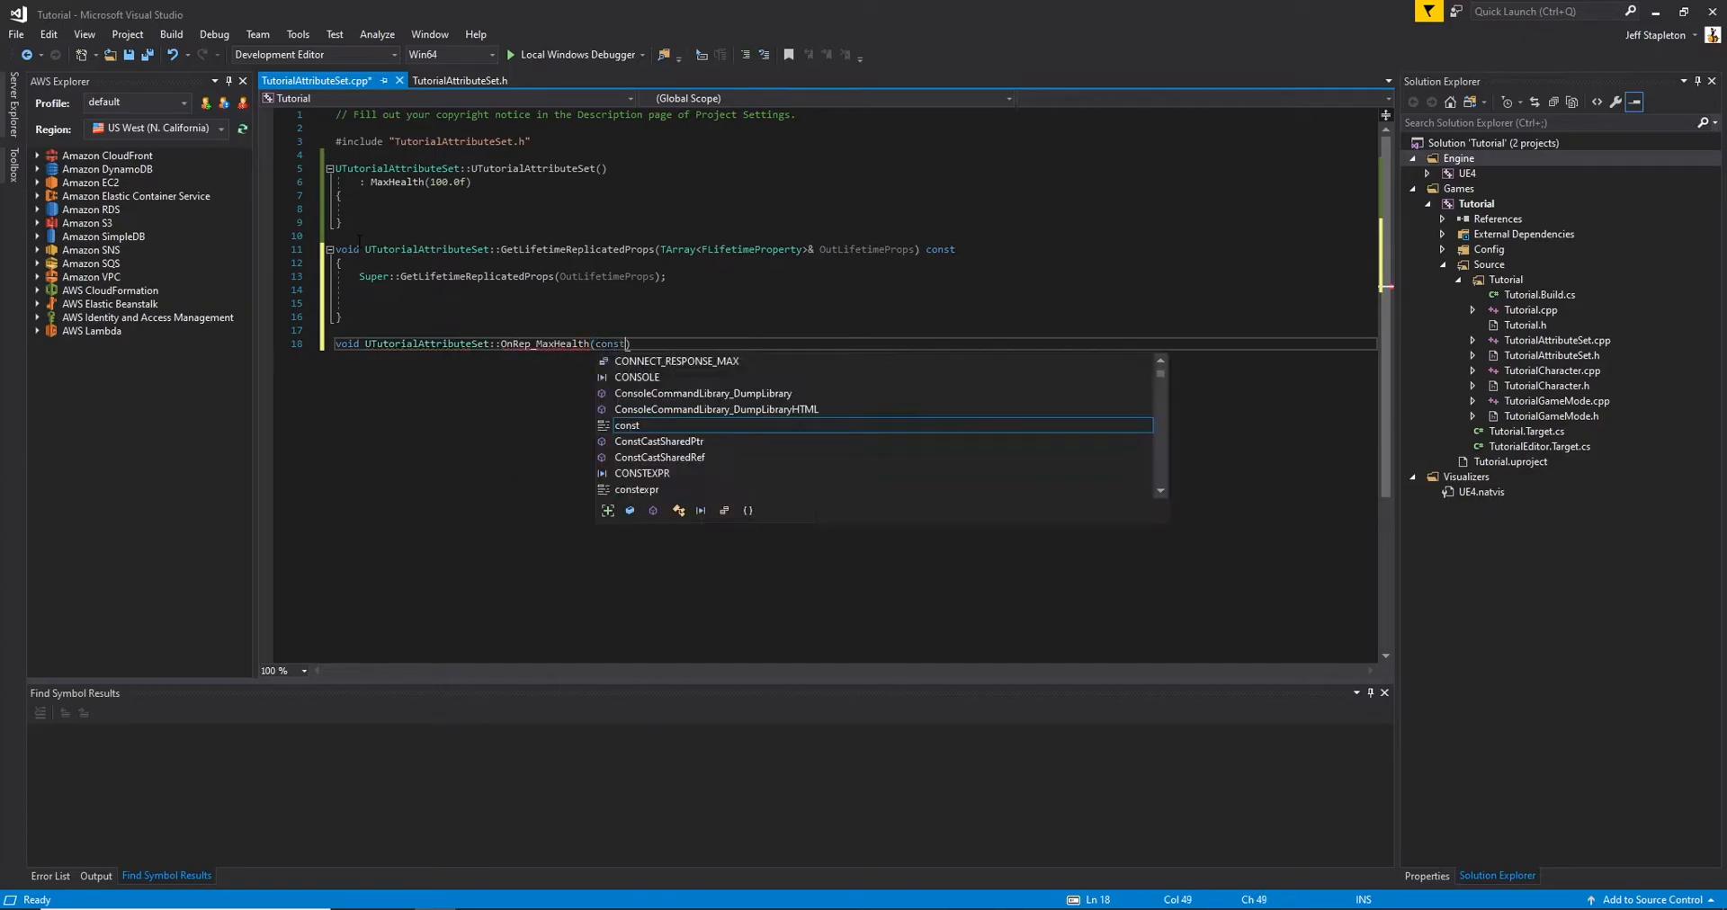
type("FGameplayAttributeData& OldMaxHealth")
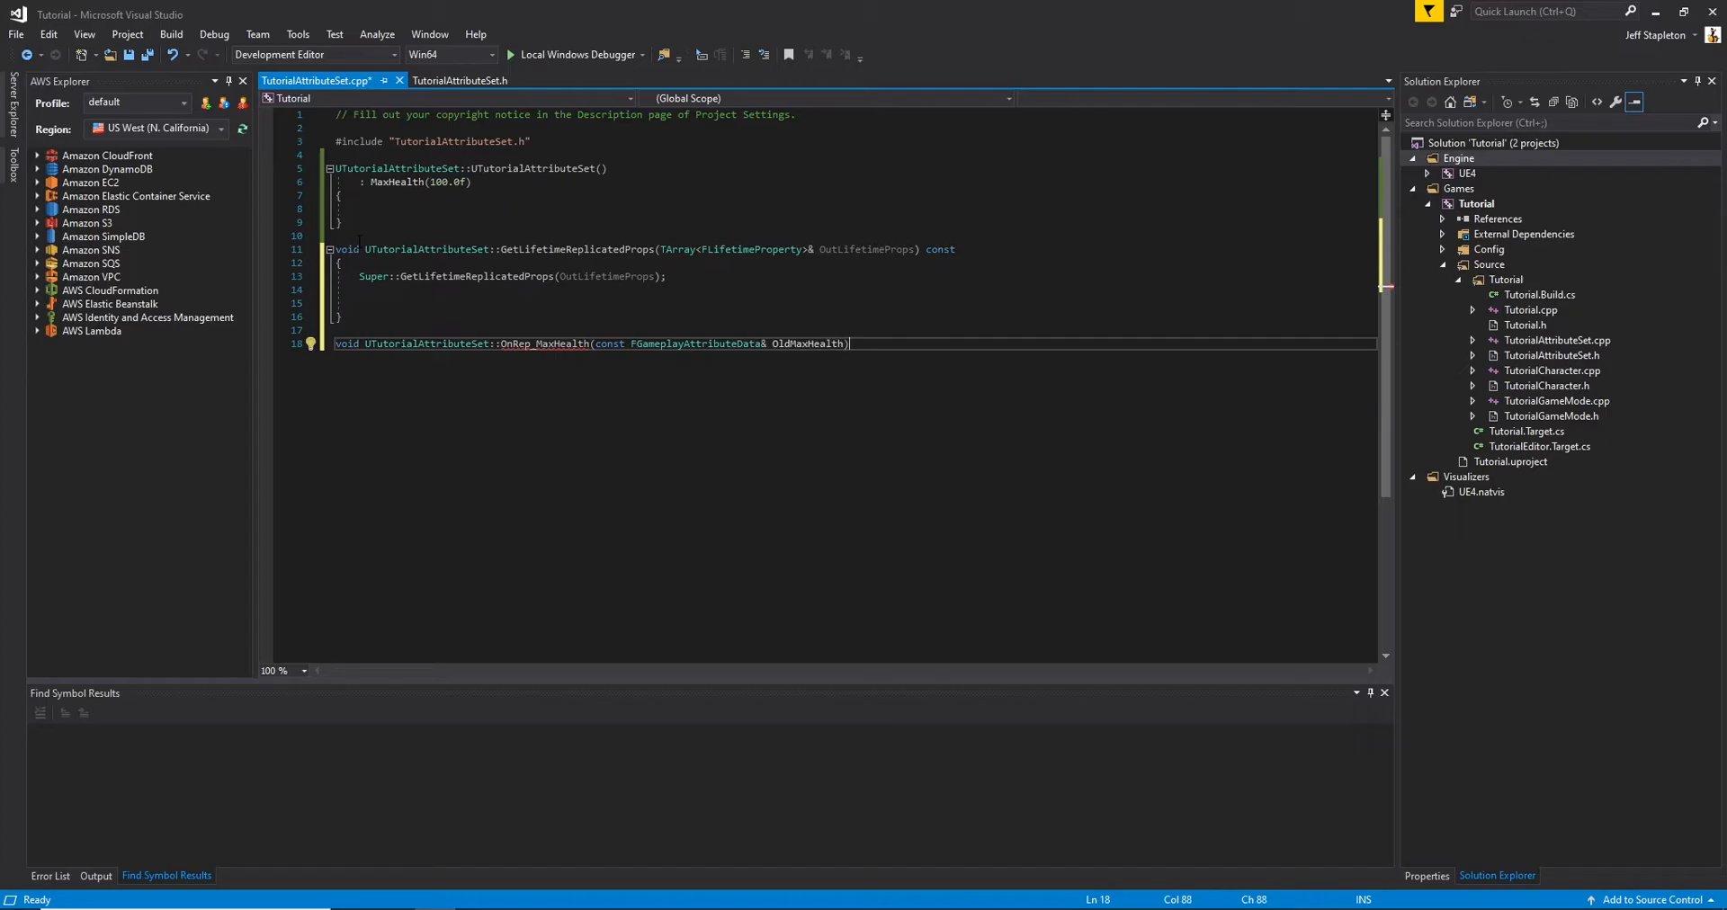
type("GAMEPLAYATTRIBUTE_REPNOTIFY(UTutorialAttributeSet, MaxHealth, OldMaxHealth);")
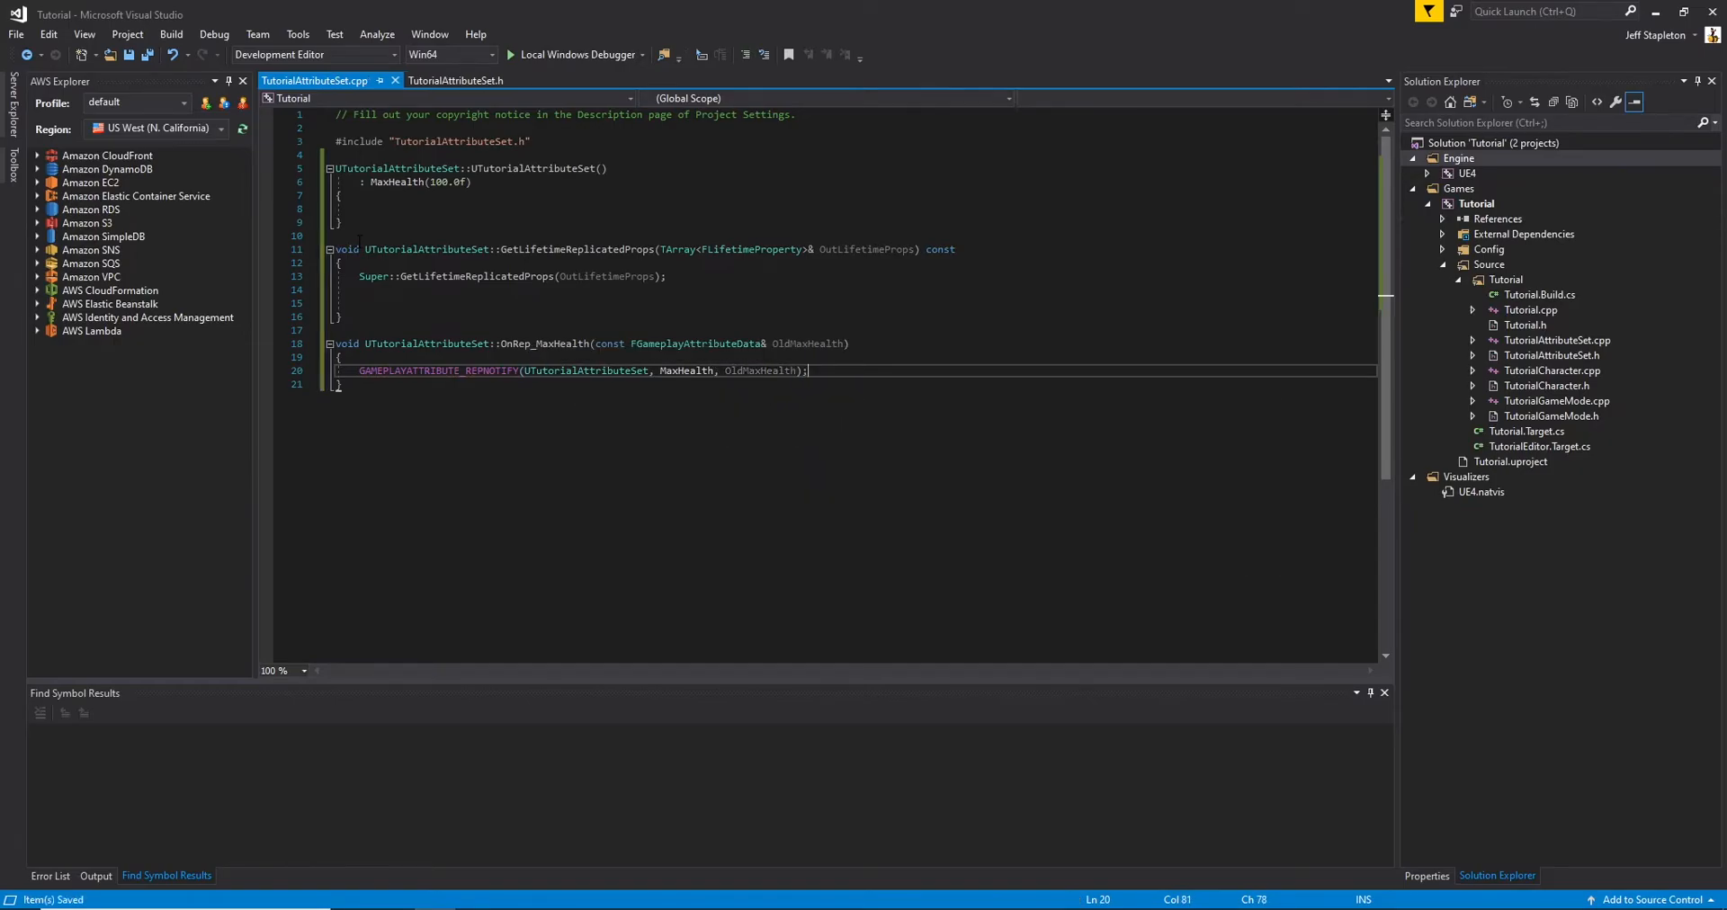
Register MaxHealth with DOREPLIFETIME and include "Net/UnrealNetwork.h"
type("DOREPLIFETIME(UTutorialAttri")
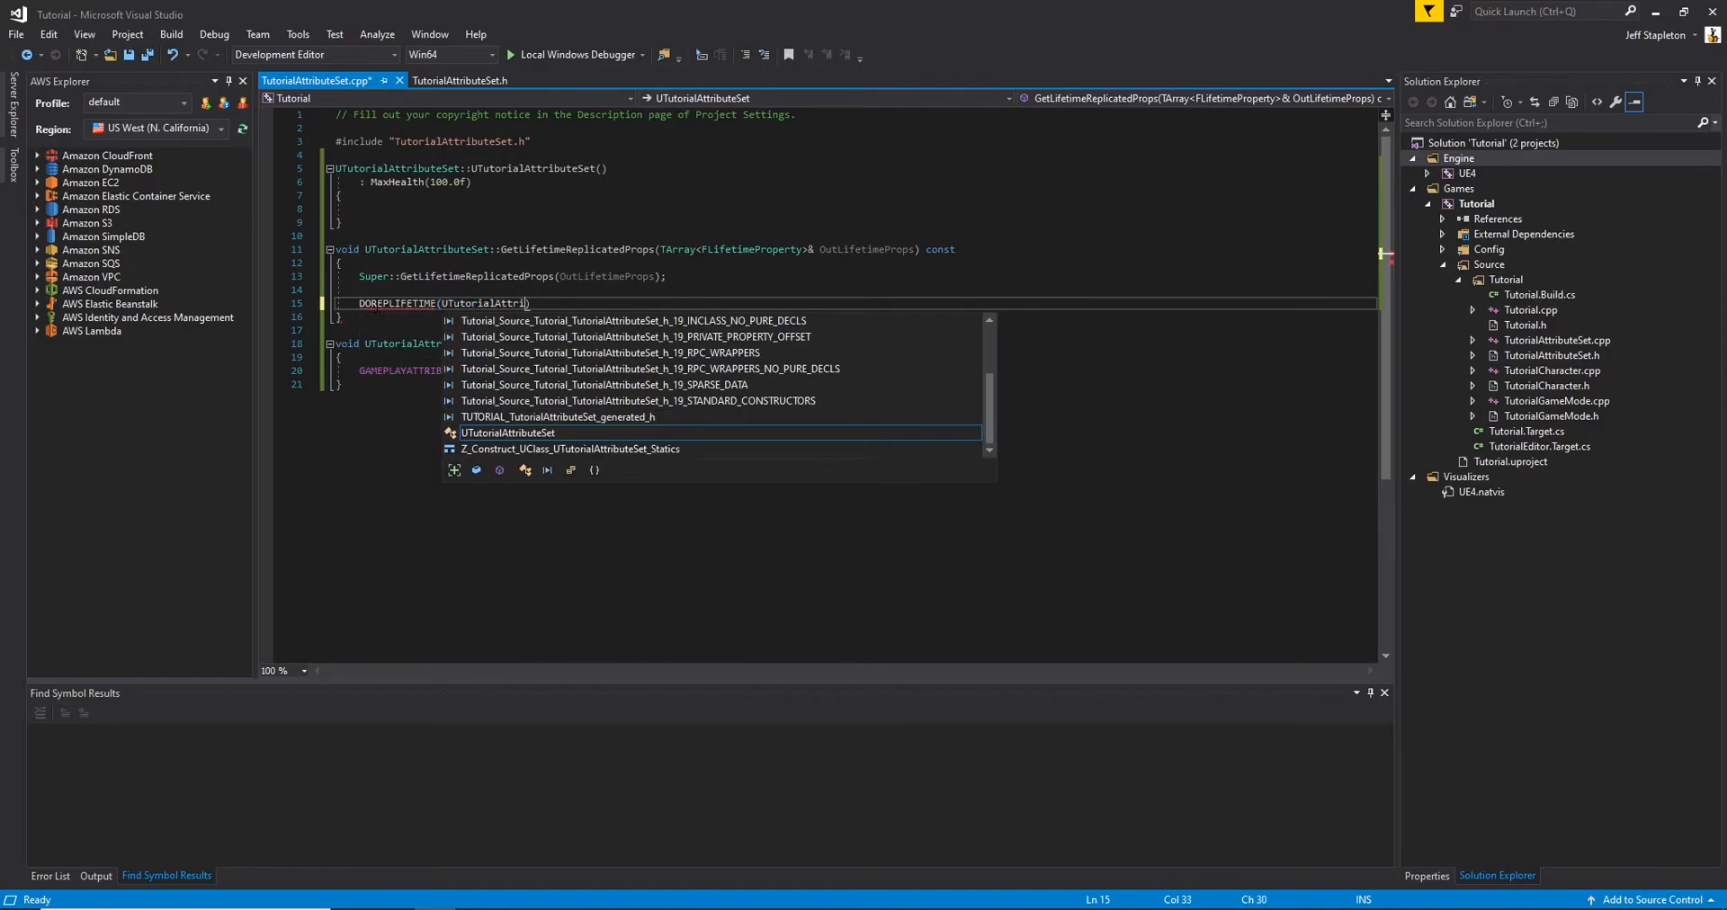
type(", MaxHealth);")
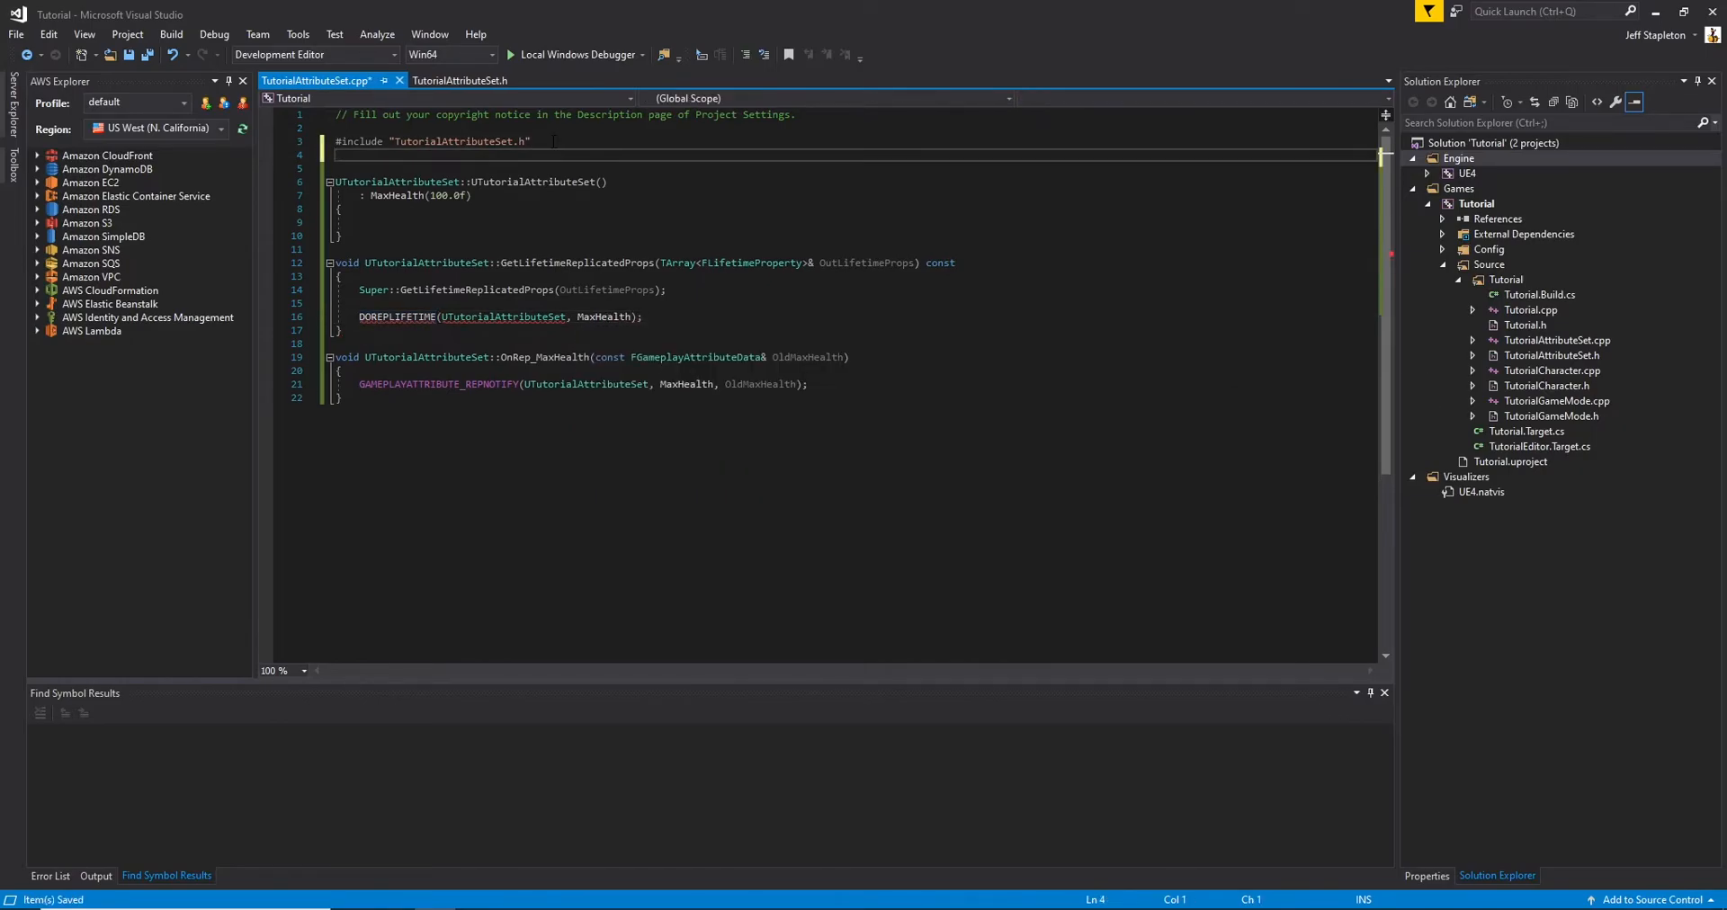
type("#include \"Net/")
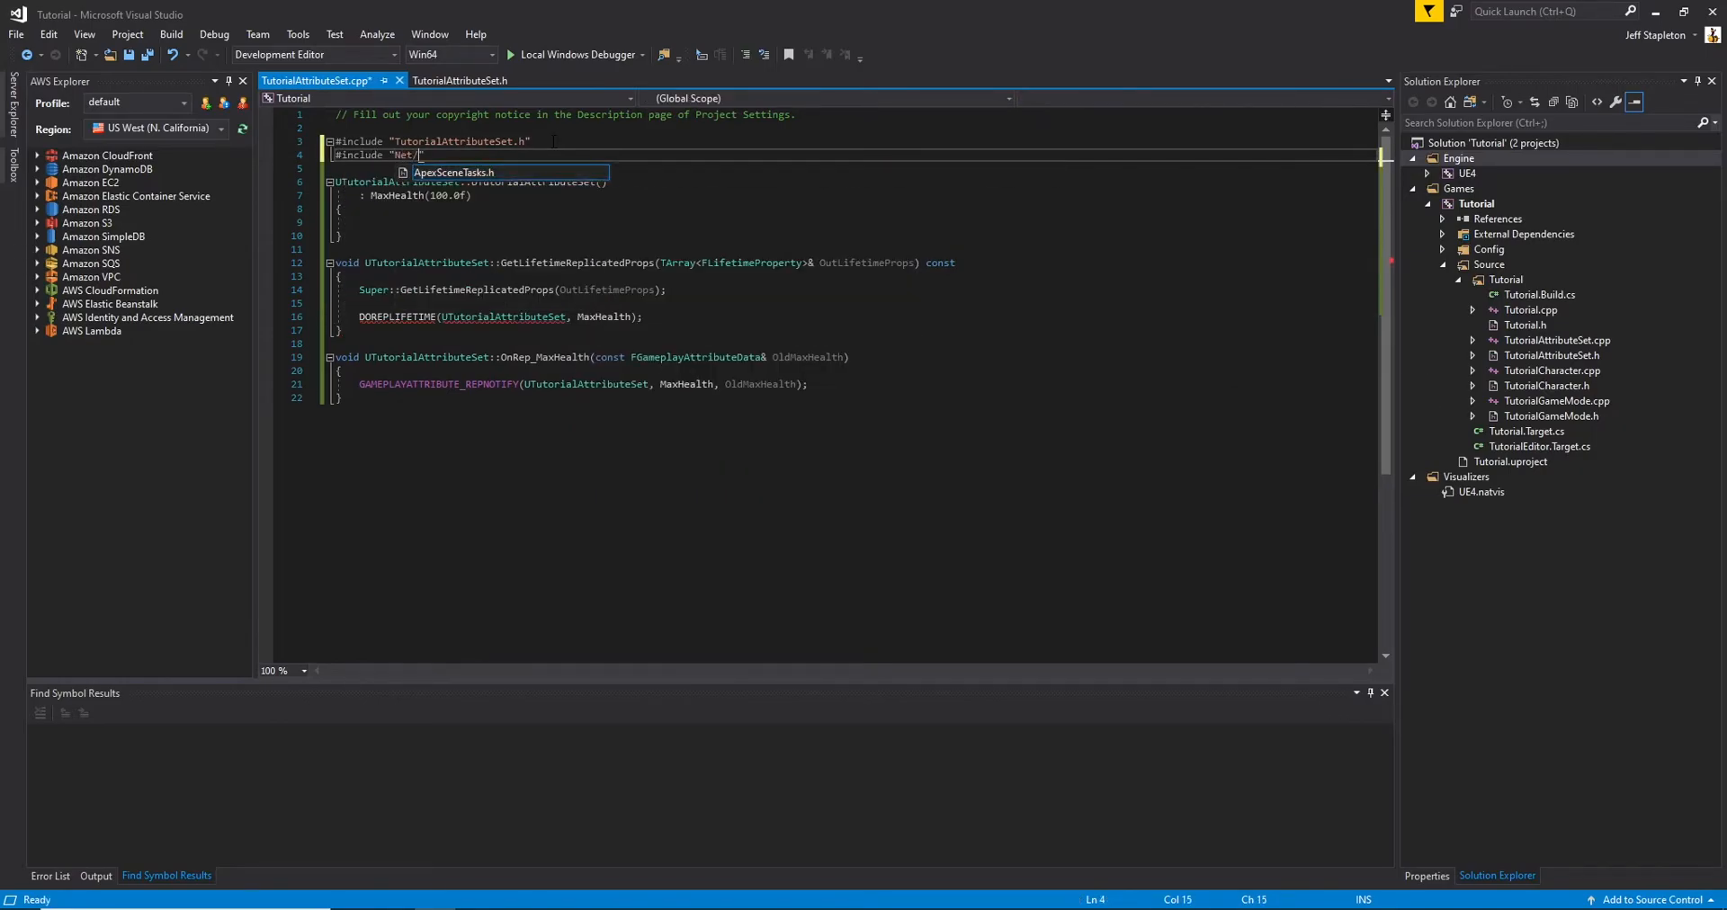
type("UnrealNetwork.h\"")
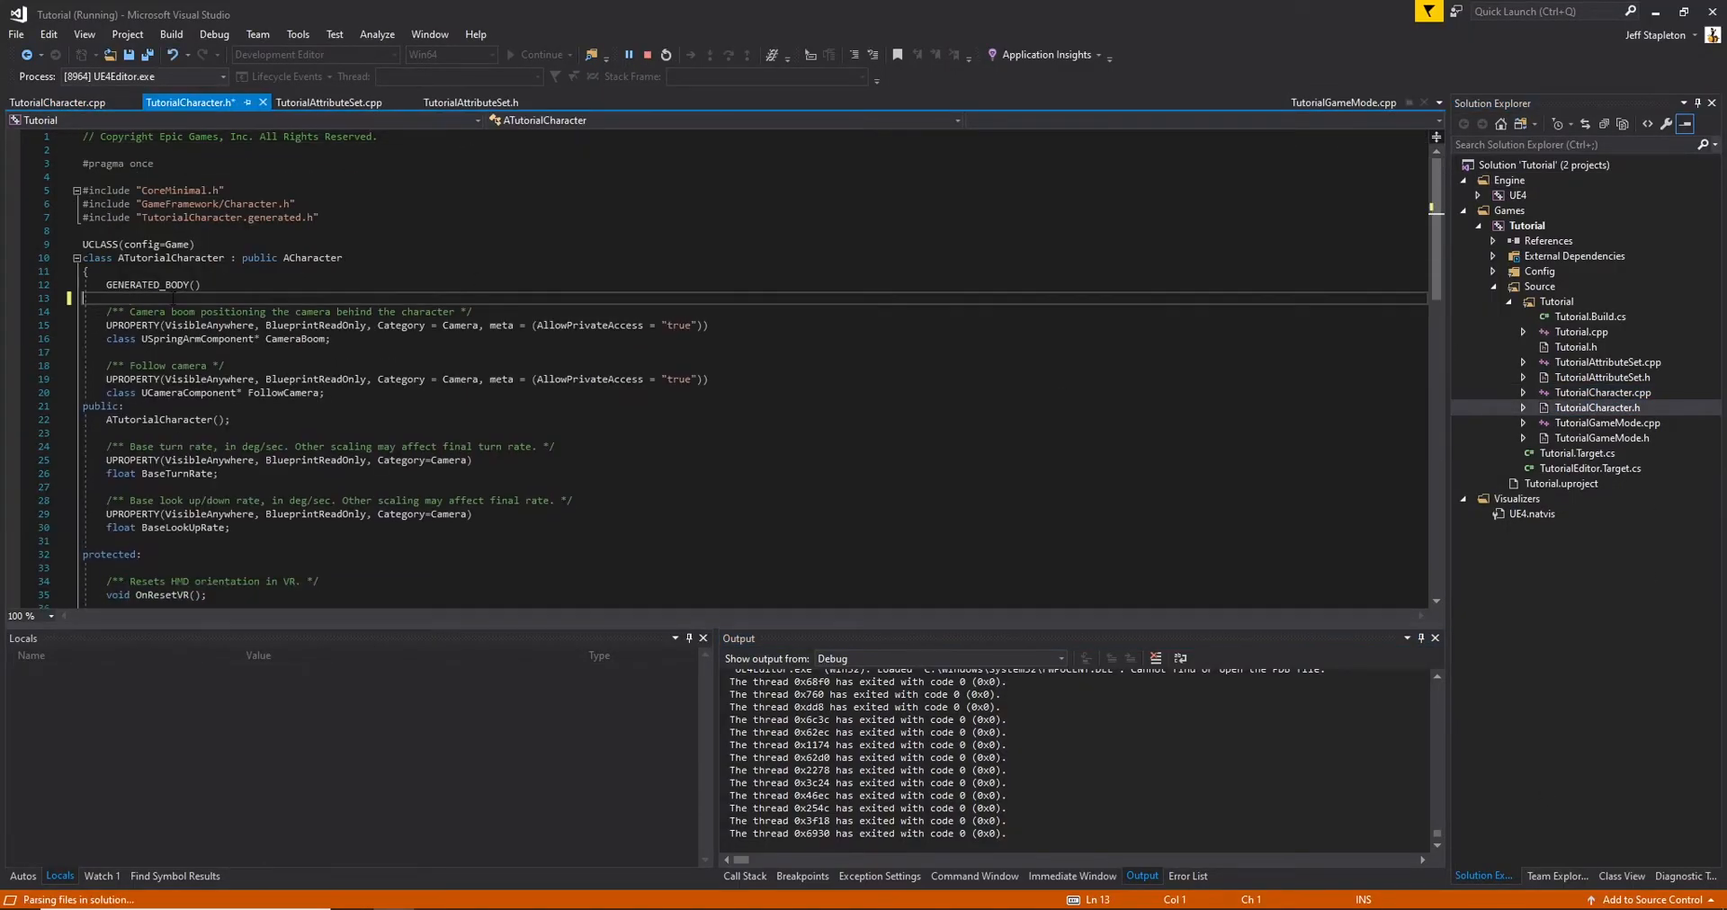
Add a UPROPERTY(EditAnywhere, BlueprintReadWrite) UTutorialAttributeSet* Attributes to TutorialCharacter.h
type("UPROPERTY(")
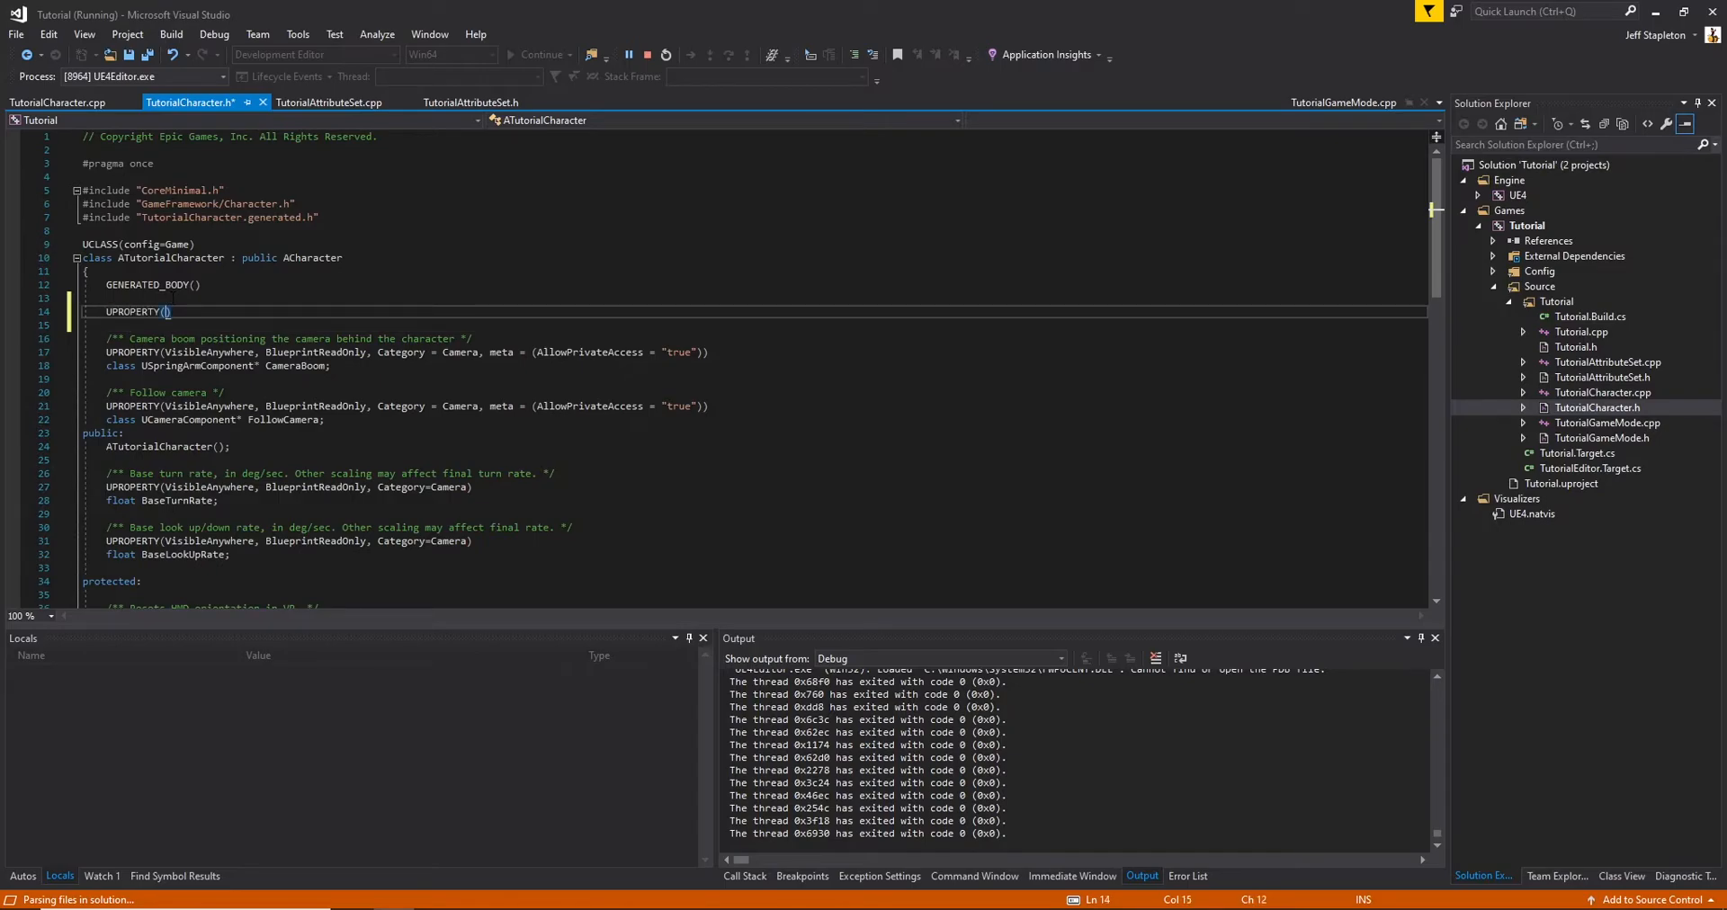
type("EditAnywhere, BlueprintReadWrite, Category=\"")
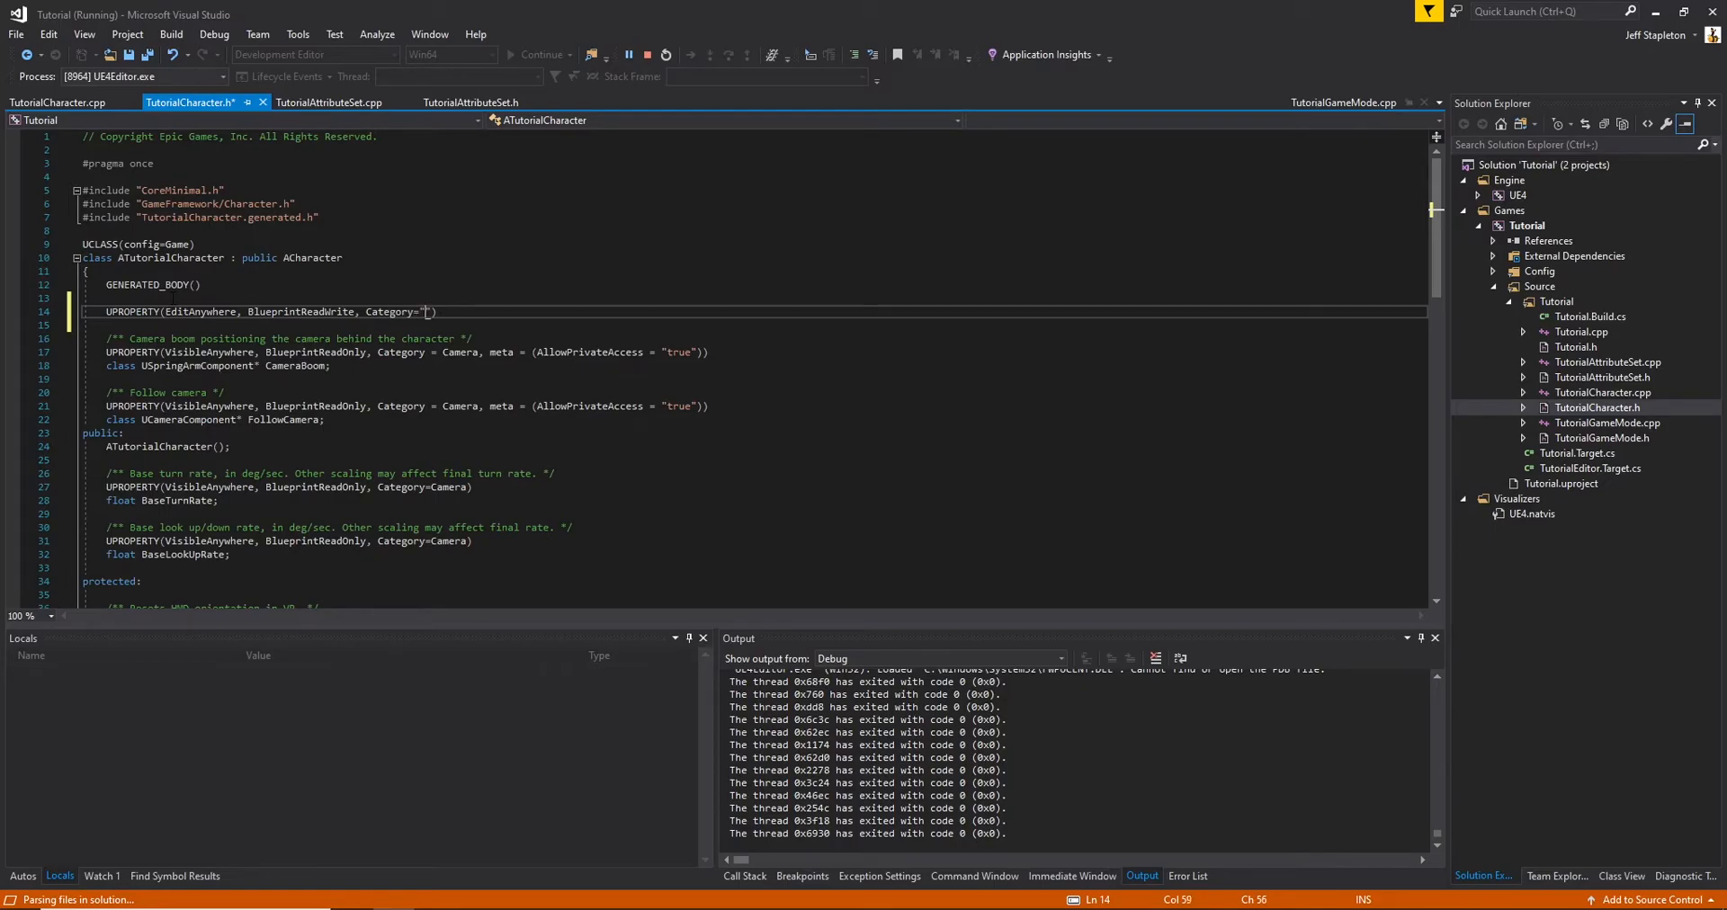
type("Attributes")
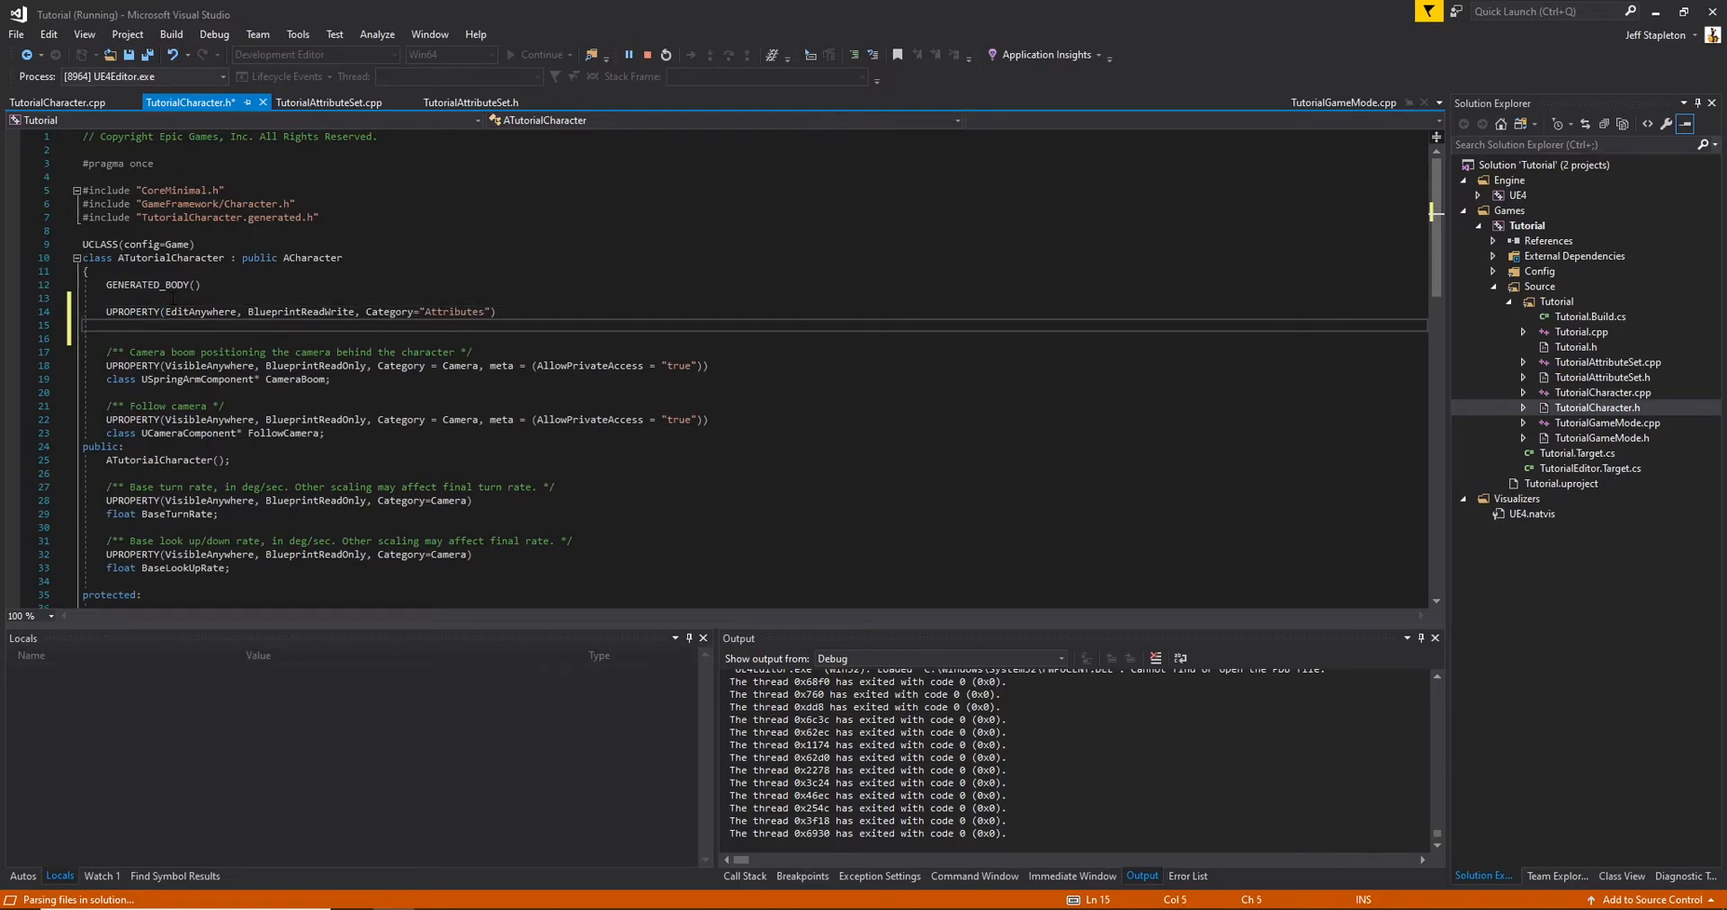
type("UTutorialAttribute")
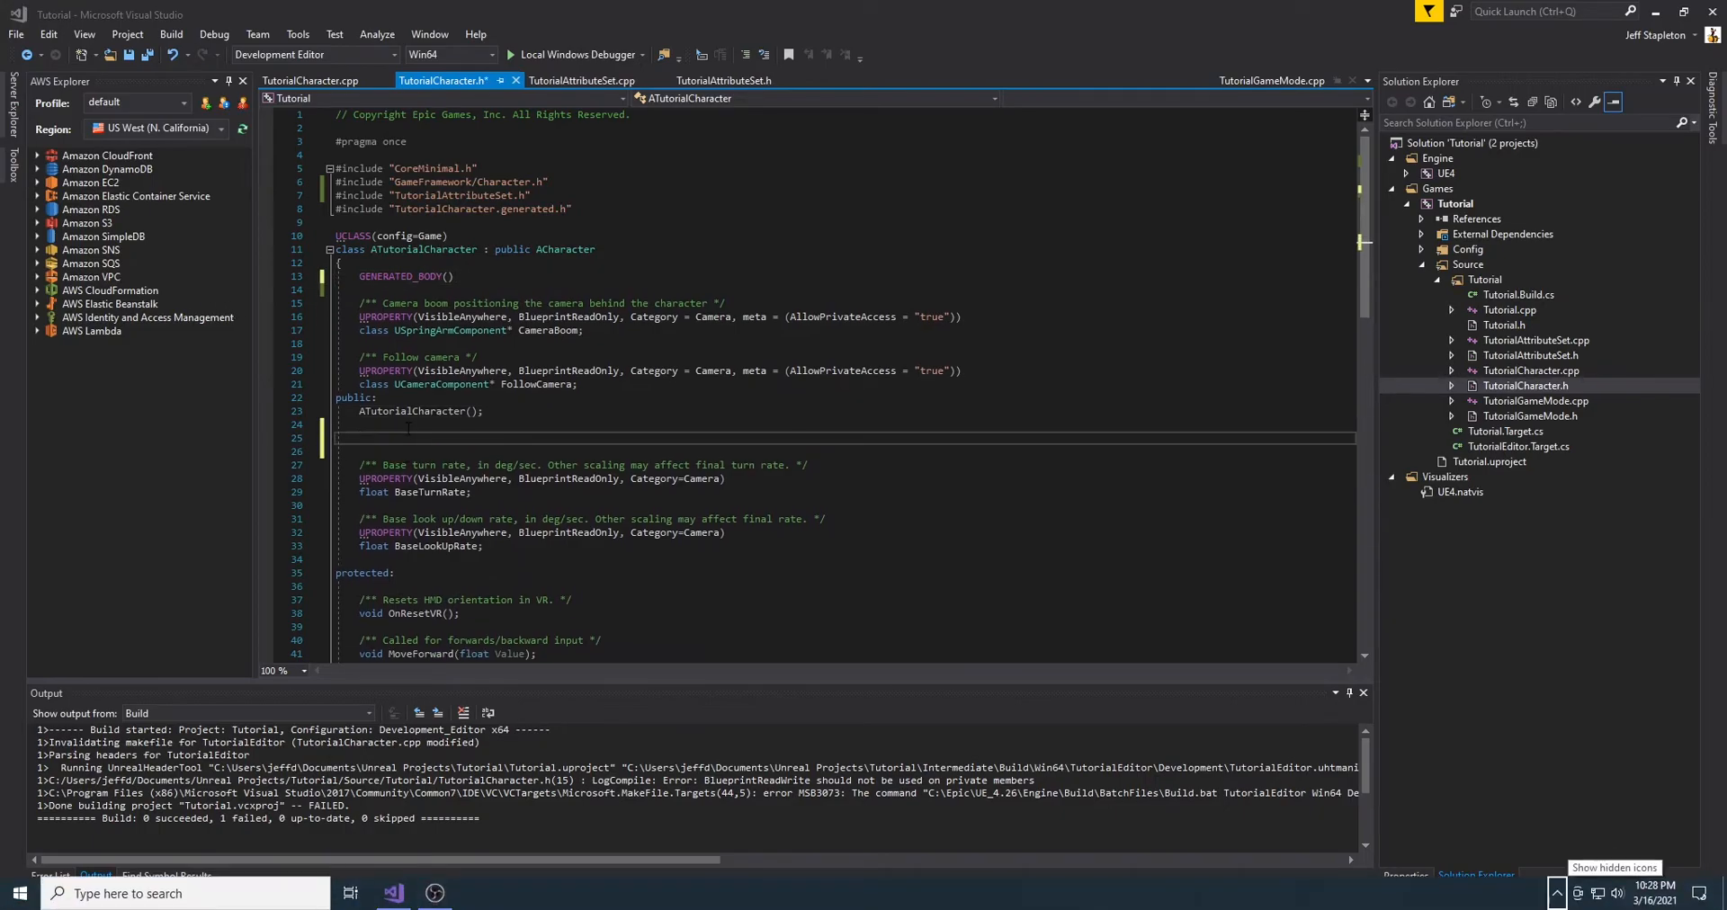
left_click(310, 80)
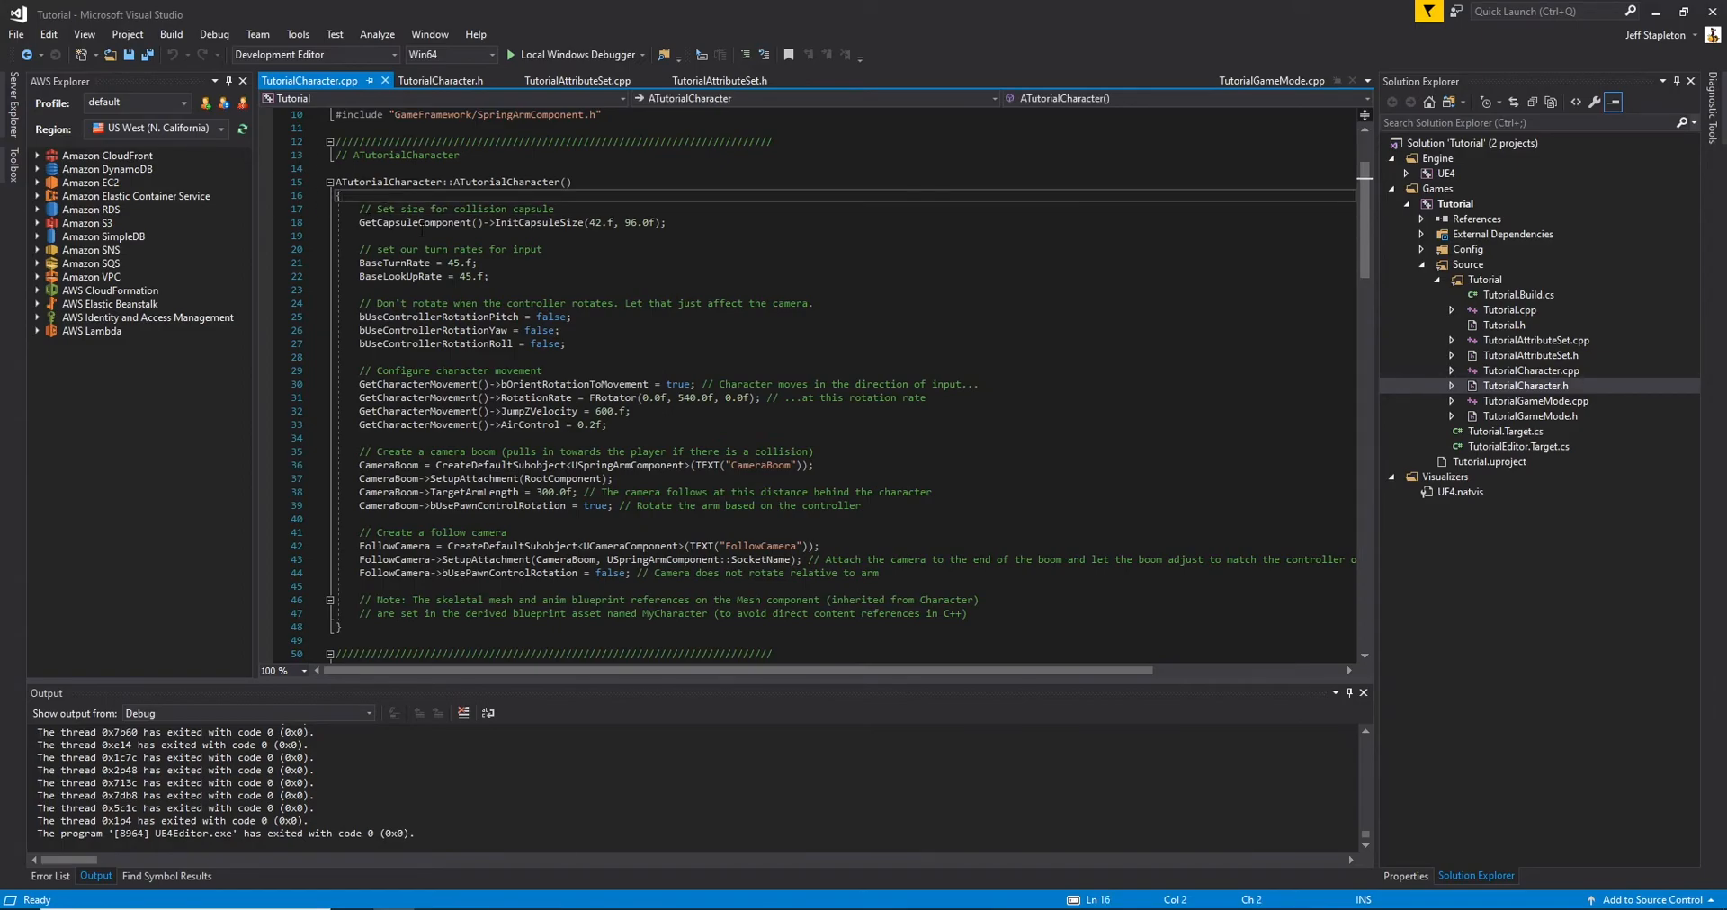
In the constructor, set Attributes = CreateDefaultSubobject<UTutorialAttributeSet>(TEXT("CharacterAttributes"))
type("c")
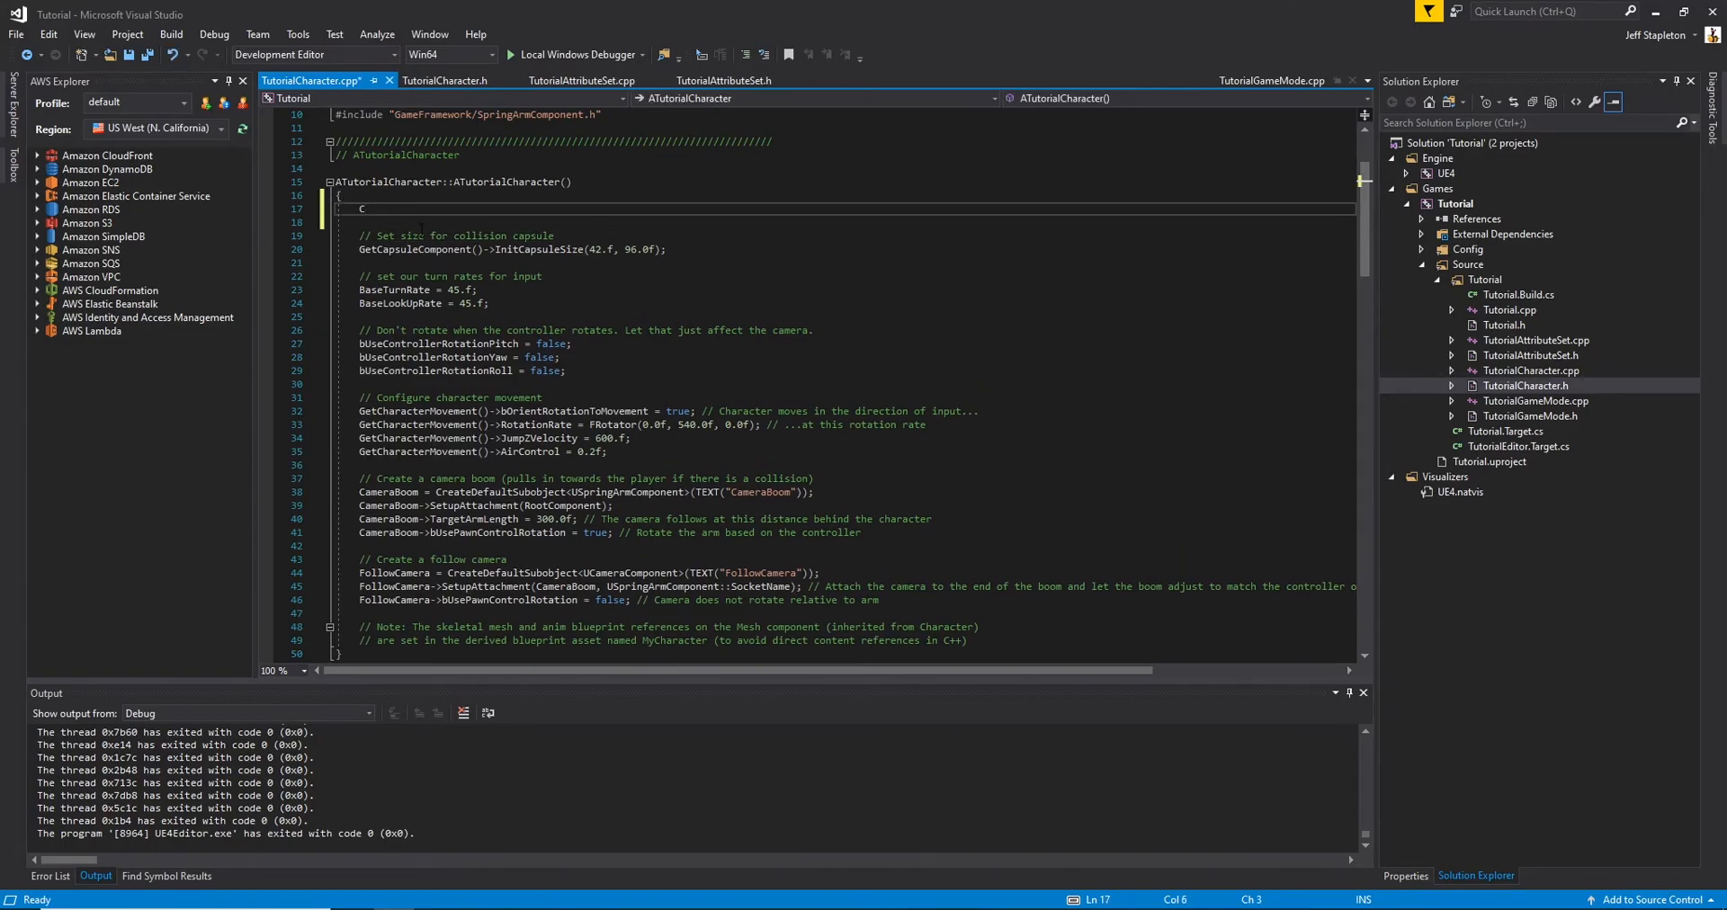
type("Attributes = CreateD")
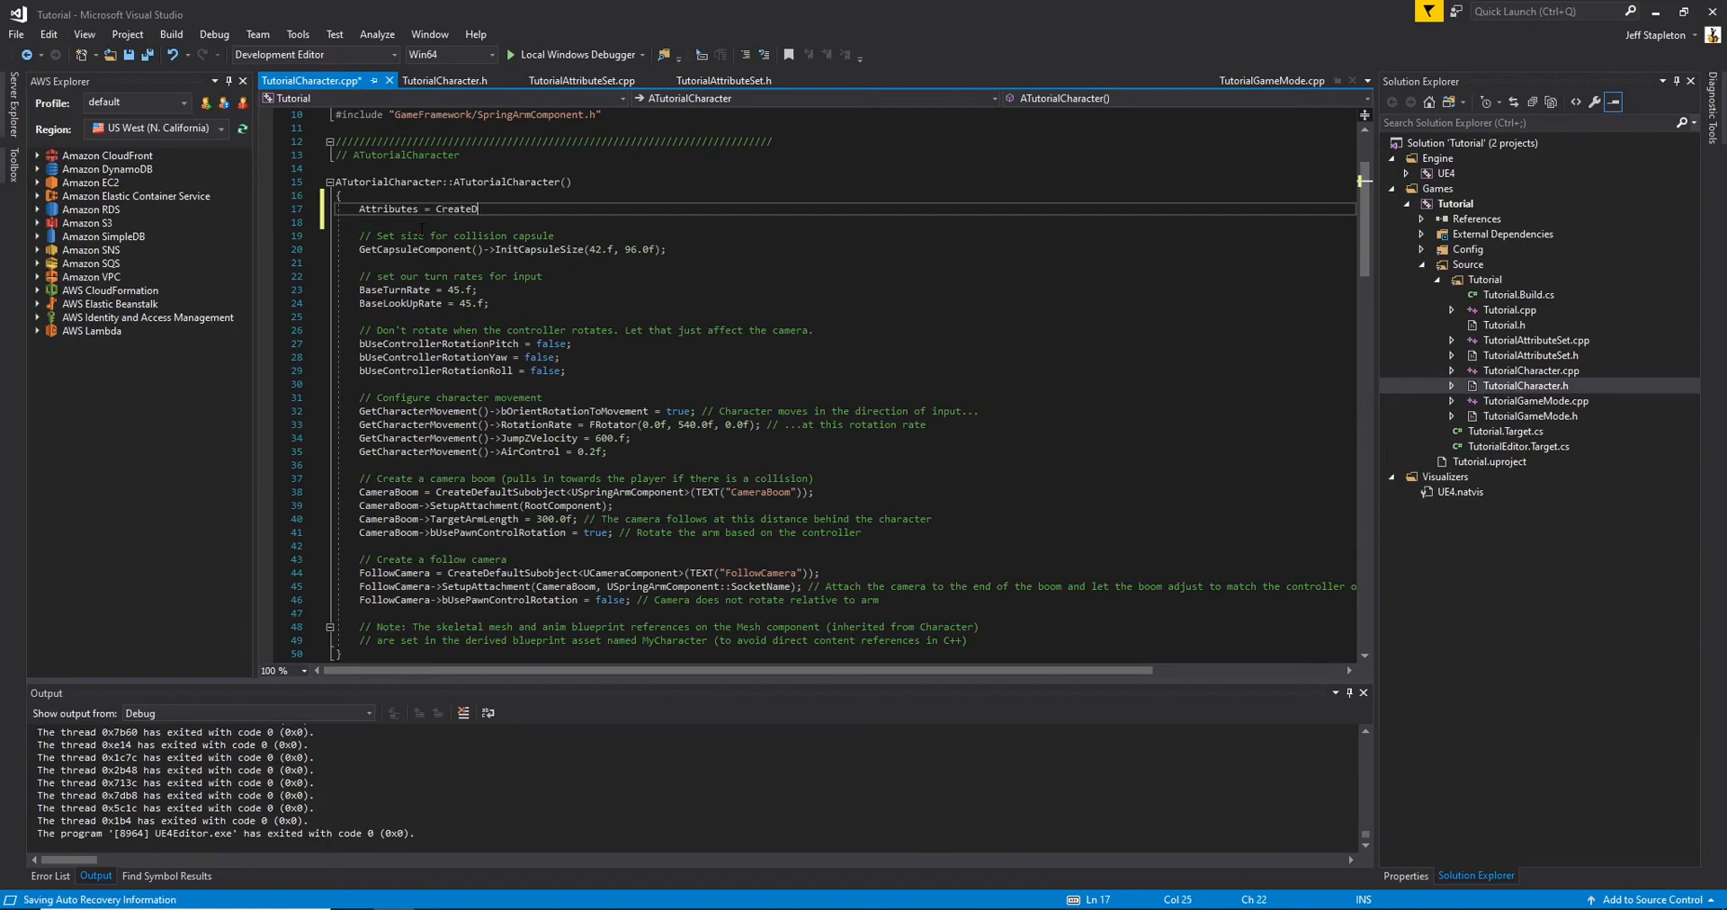
type("efaultSubobject")
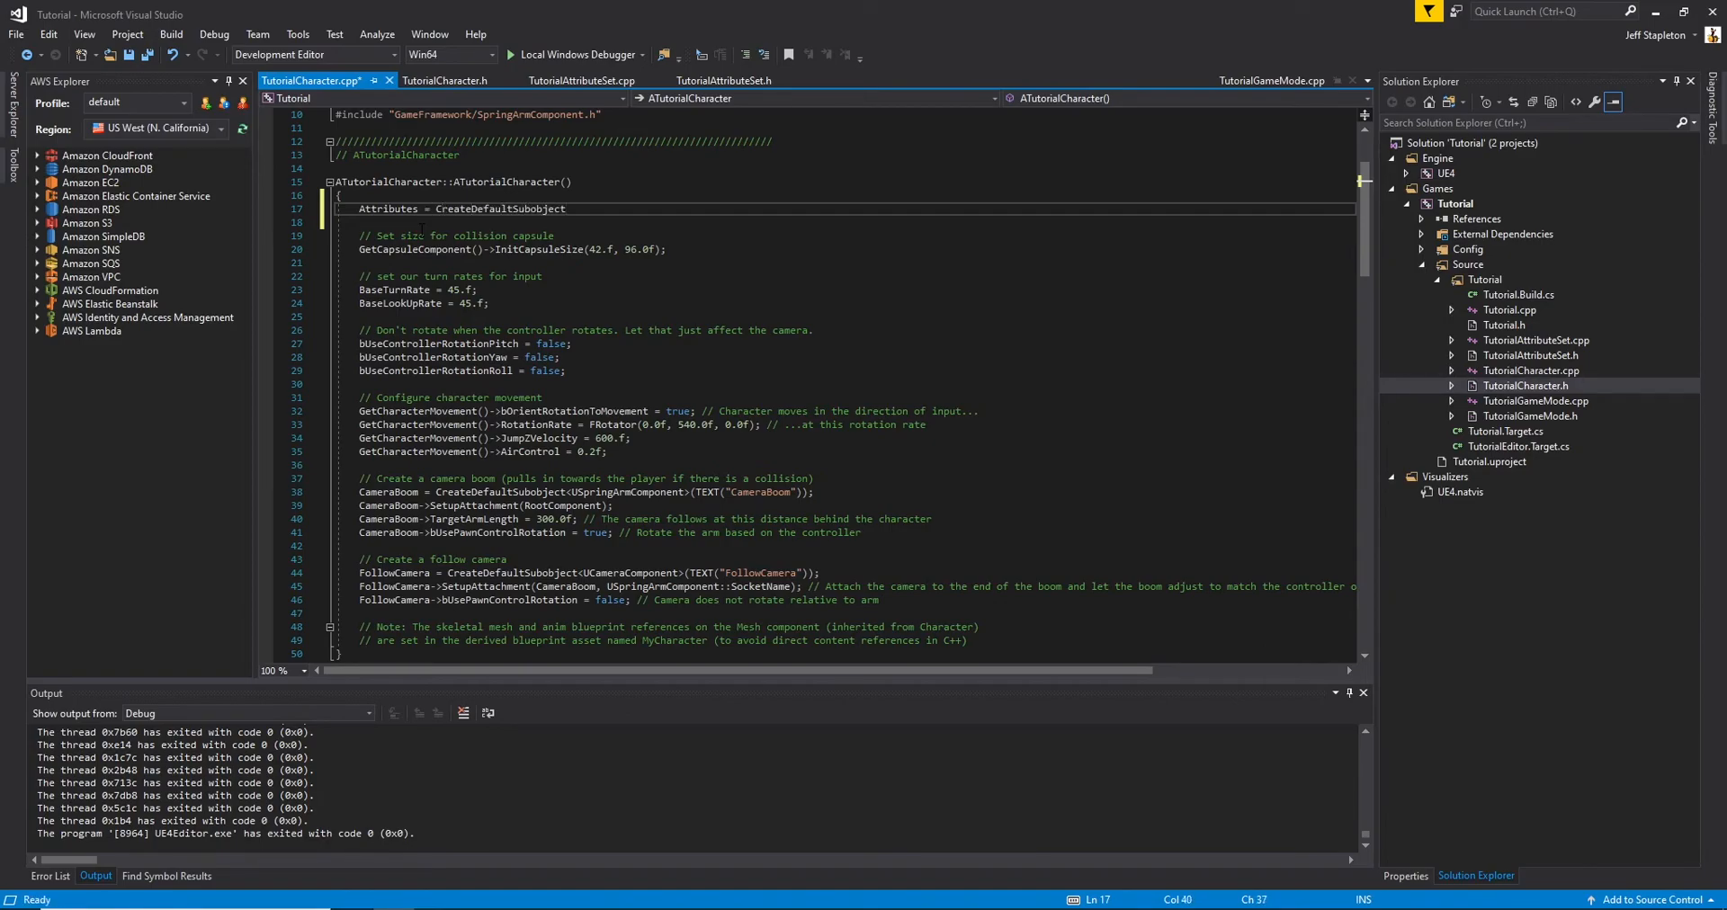
type("<UTutorialAttributeSet>(TEXT(\"CharacterAttributes\"));")
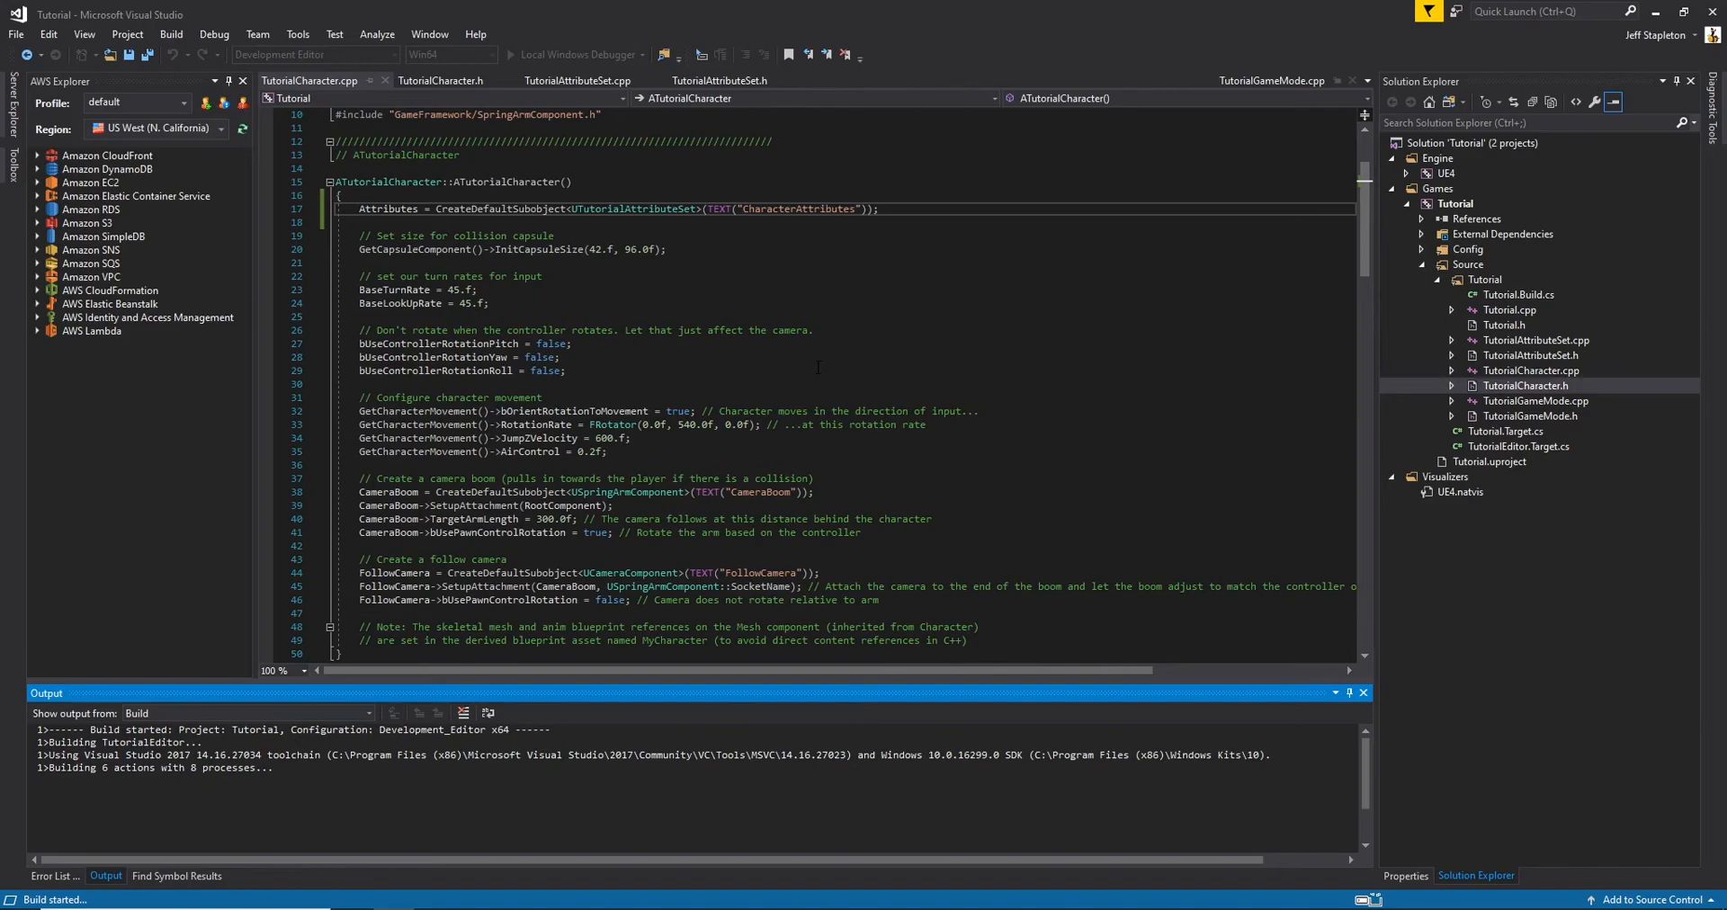
left_click(573, 54)
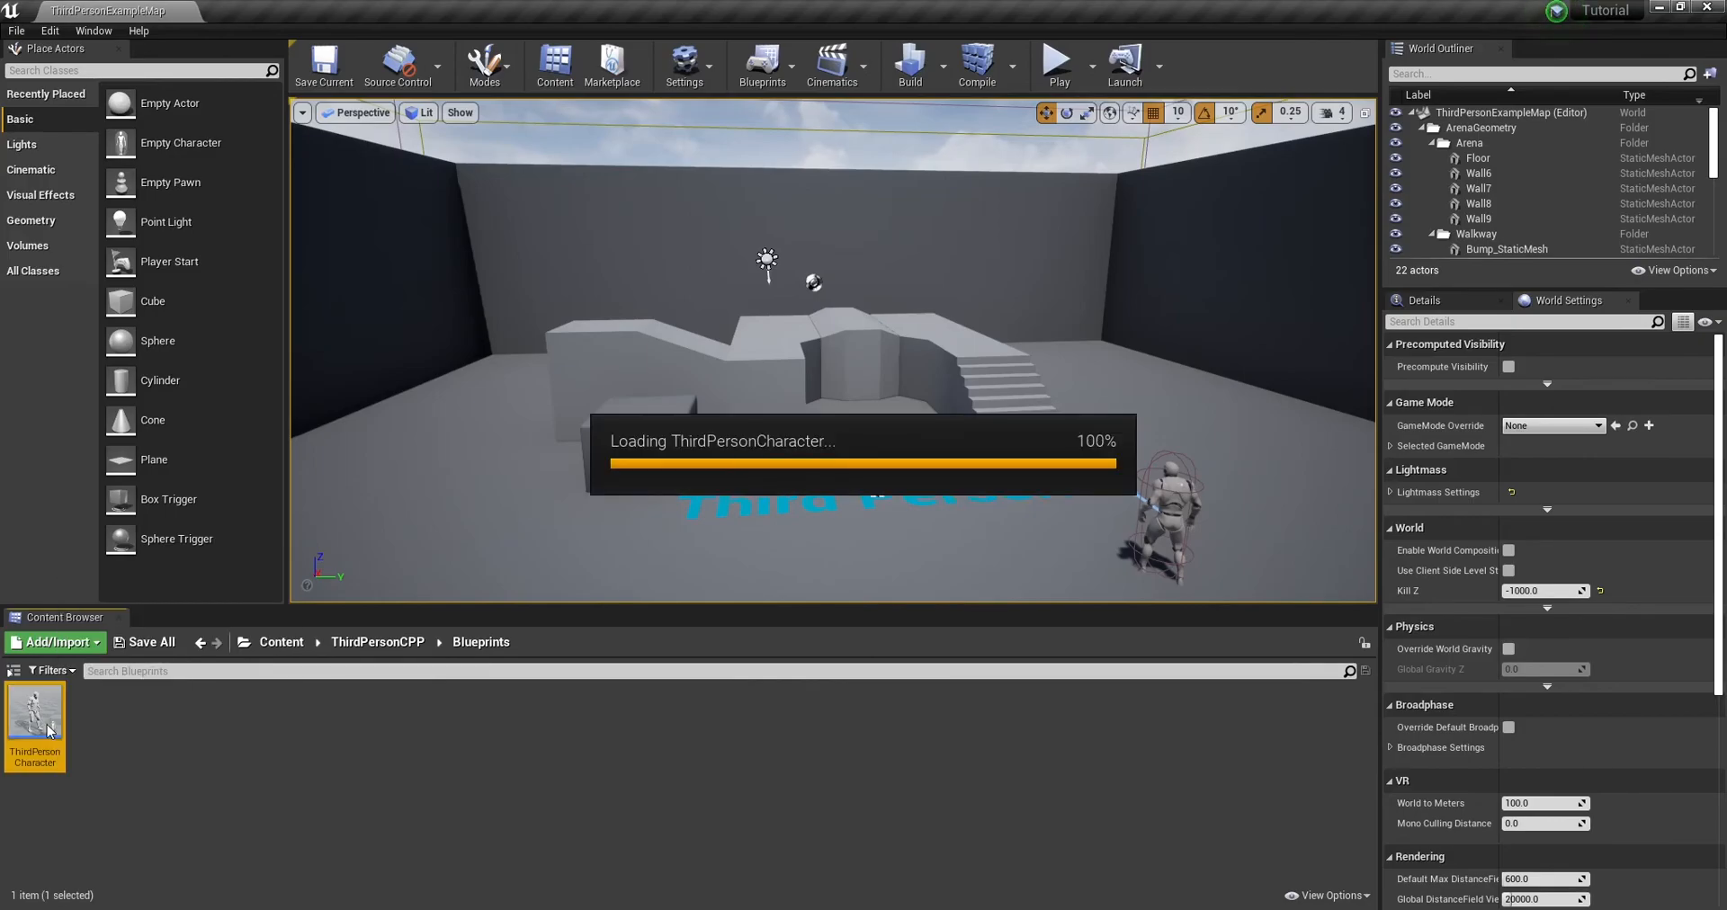
Open ThirdPersonCharacter in the full Blueprint Editor and expand Attributes to show Max Health
double_click(34, 714)
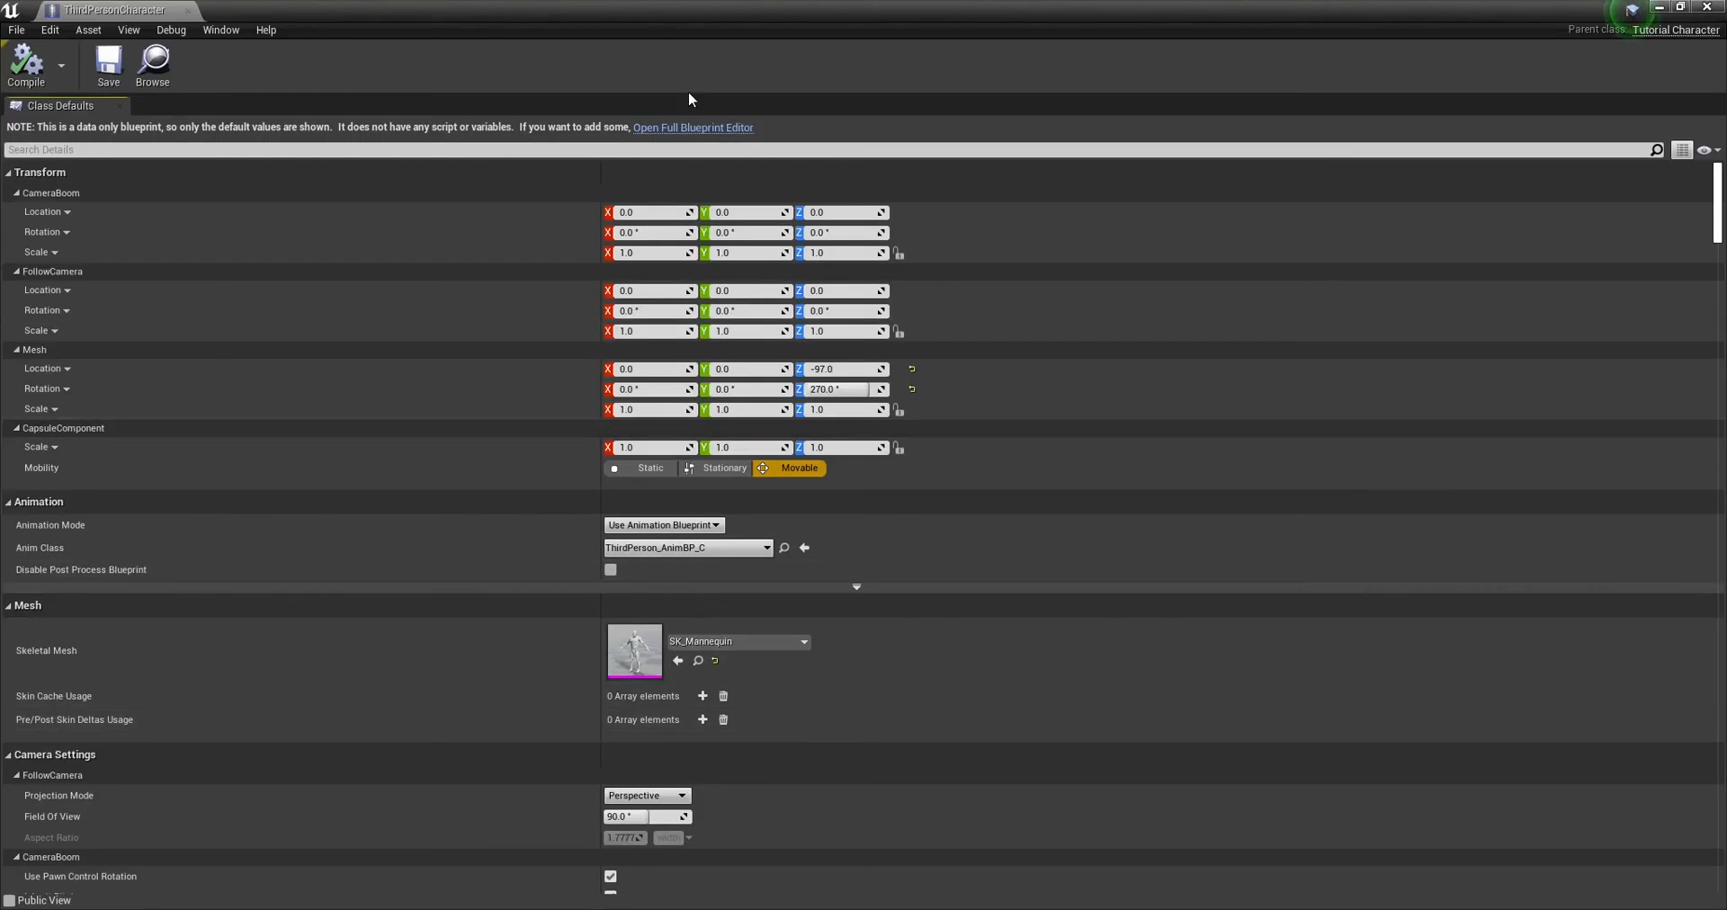
left_click(693, 127)
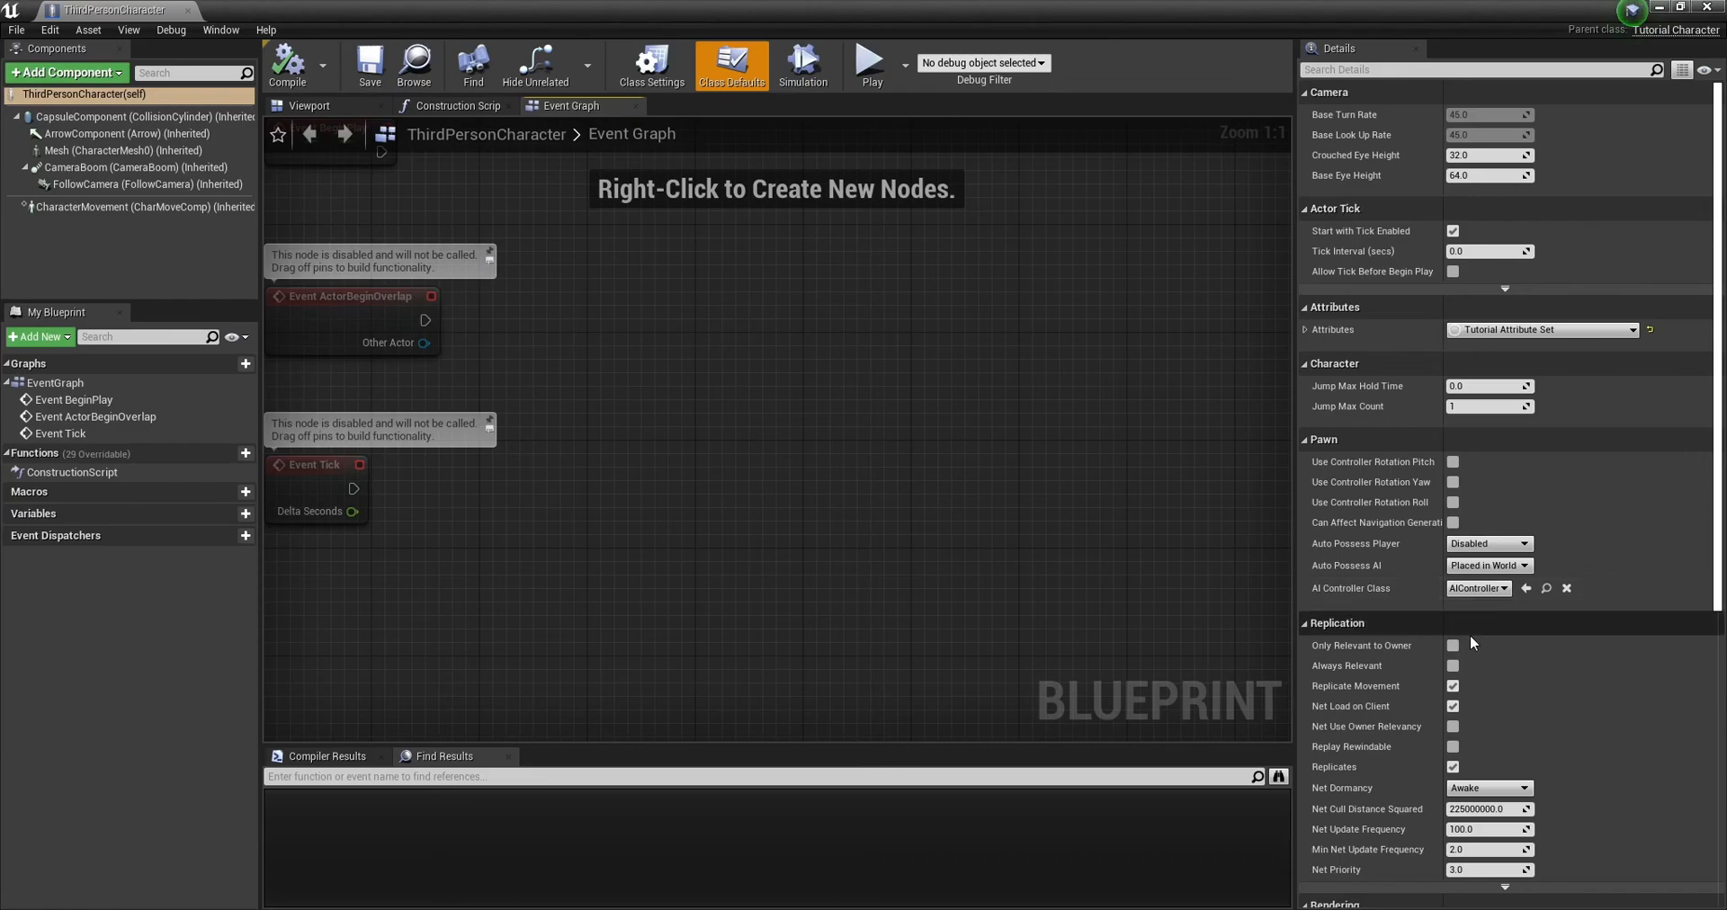
scroll("down", 3)
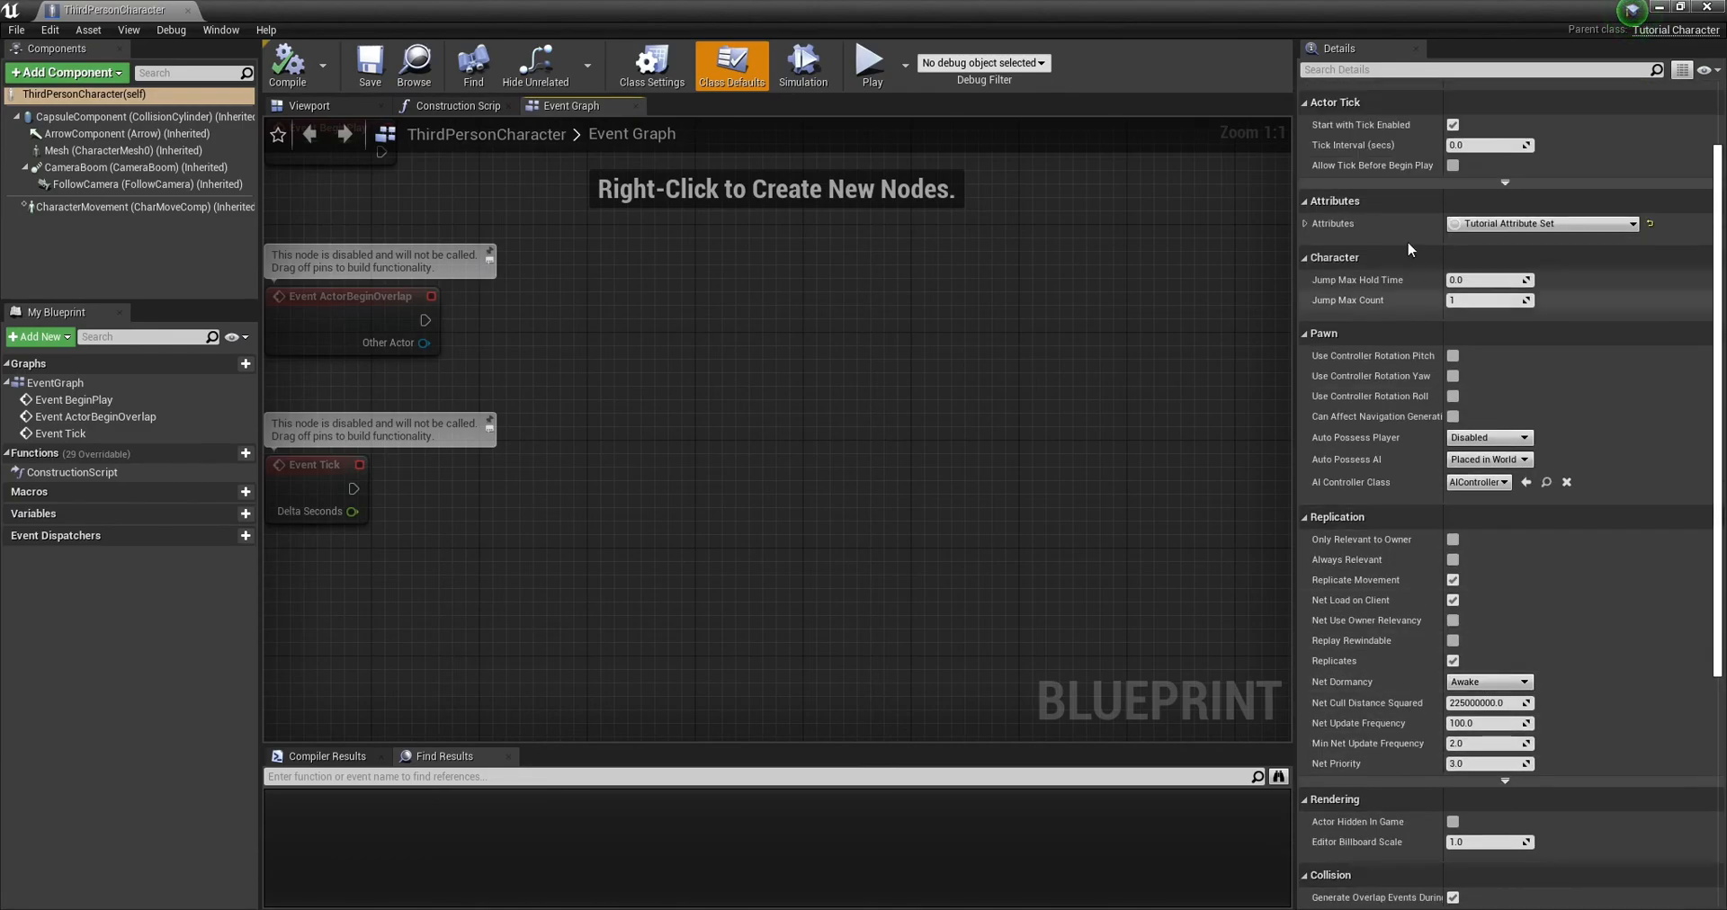
left_click(1311, 224)
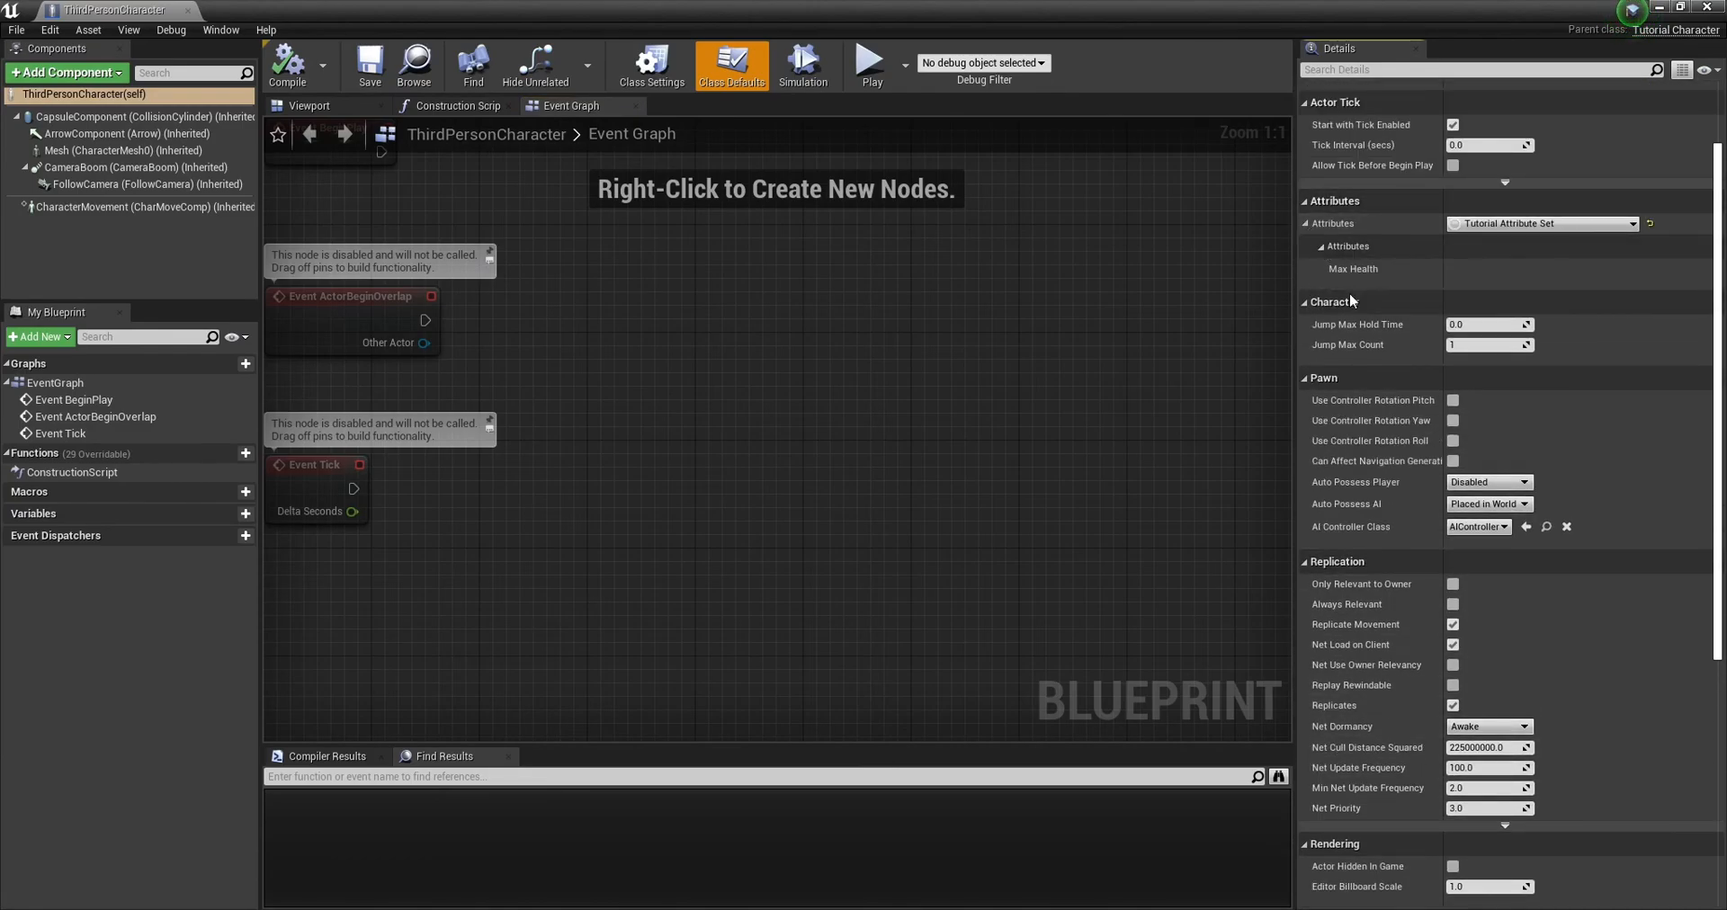
mouse_move(1280, 375)
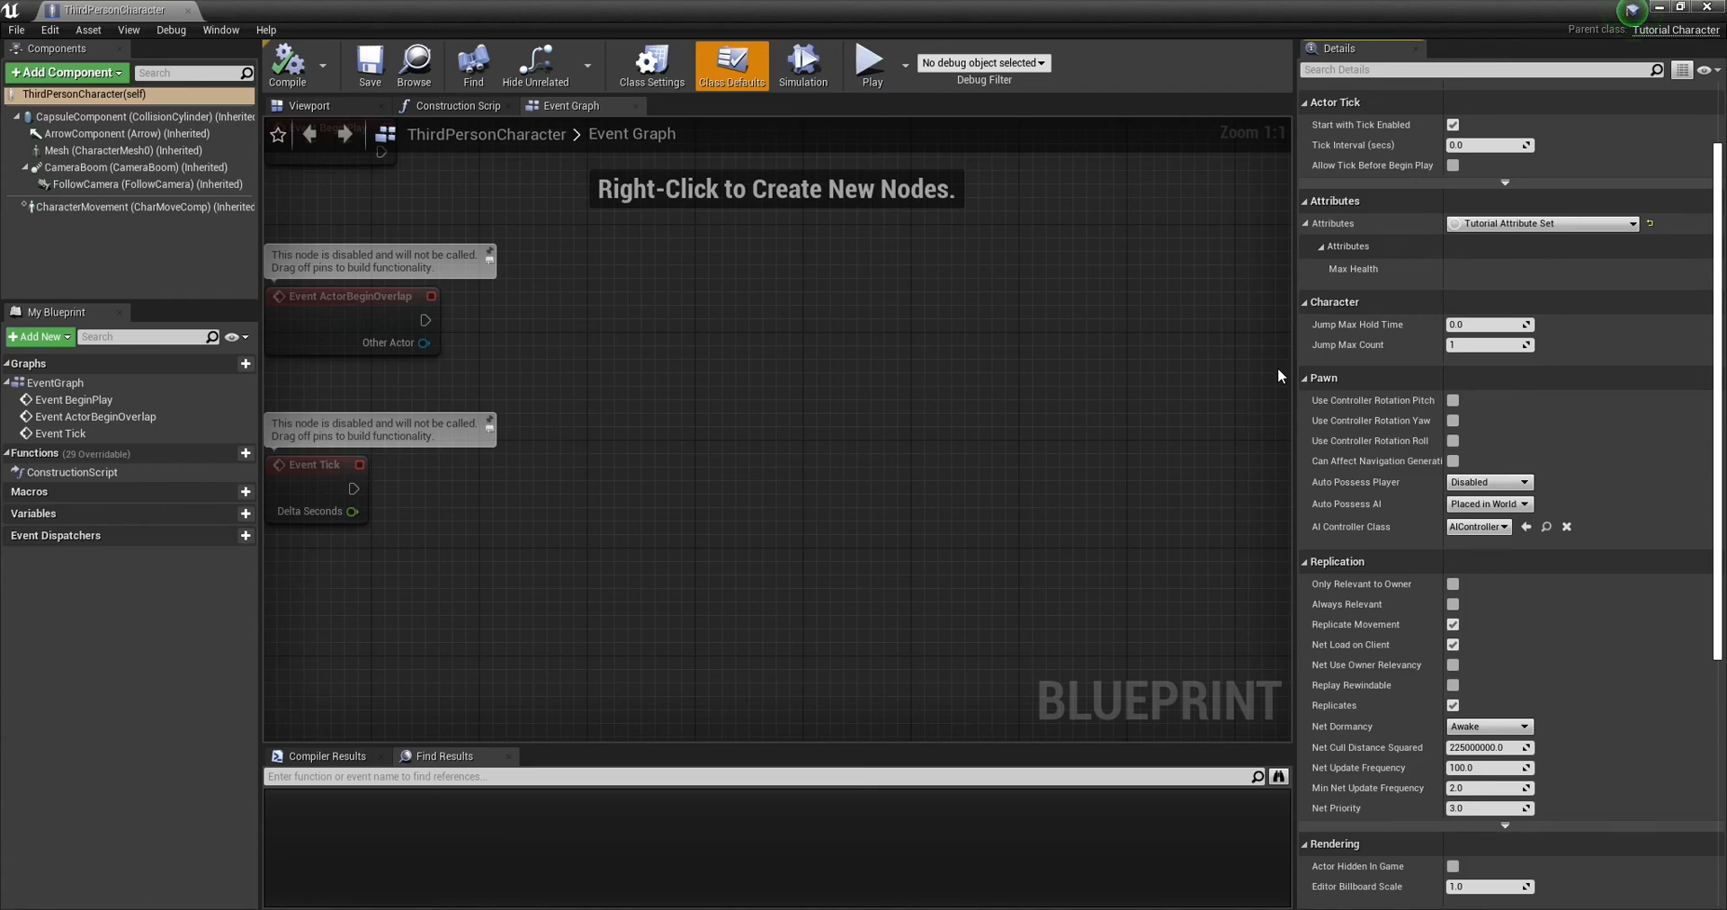